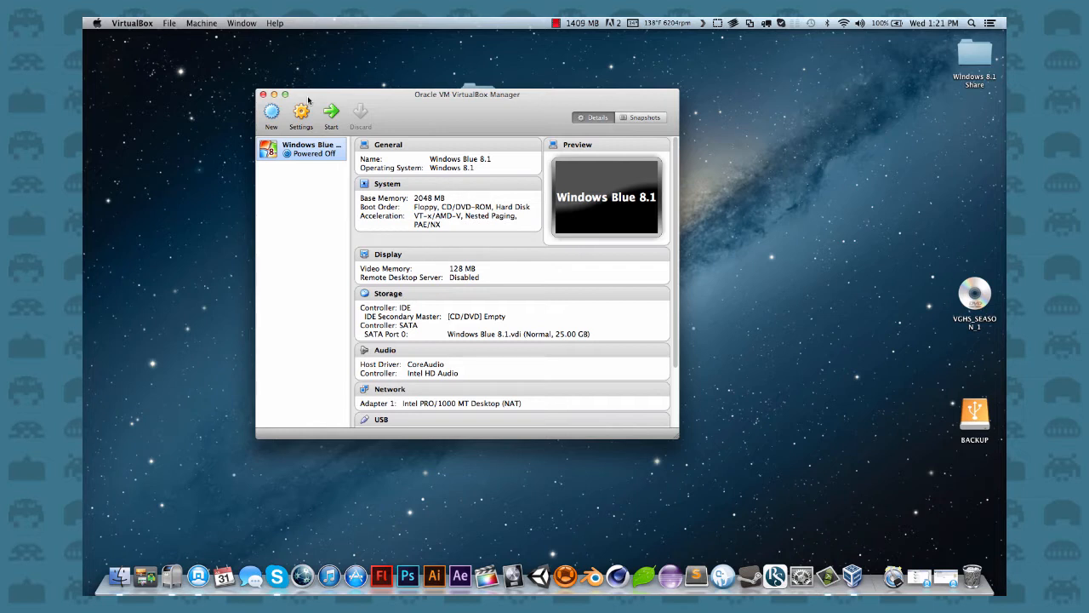
mouse_move(307, 102)
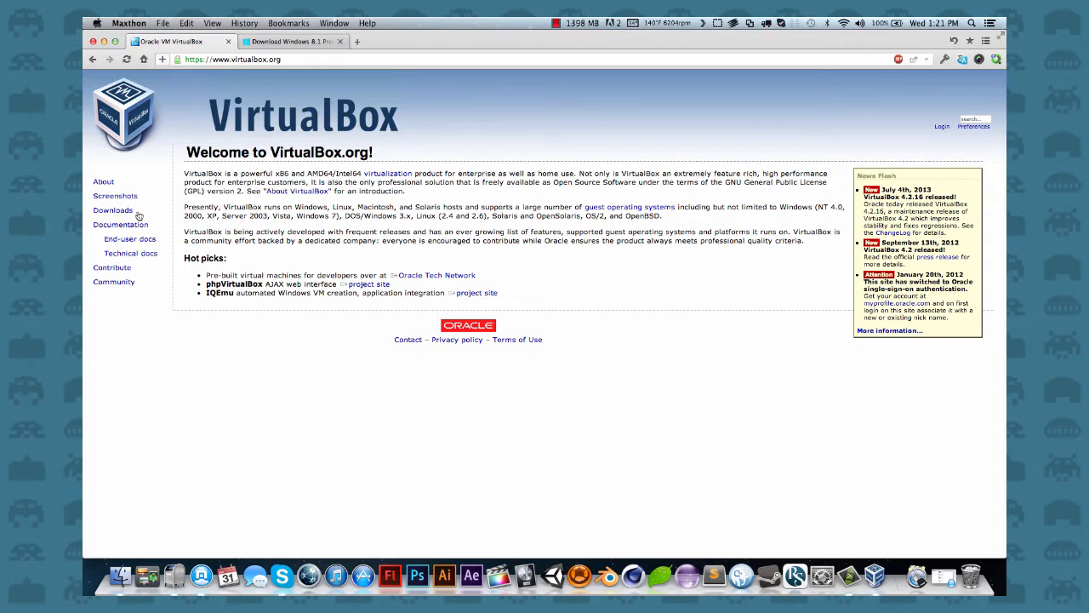
- Open virtualbox.org's Downloads page, then switch to the Windows 8.1 Preview download page
left_click(114, 210)
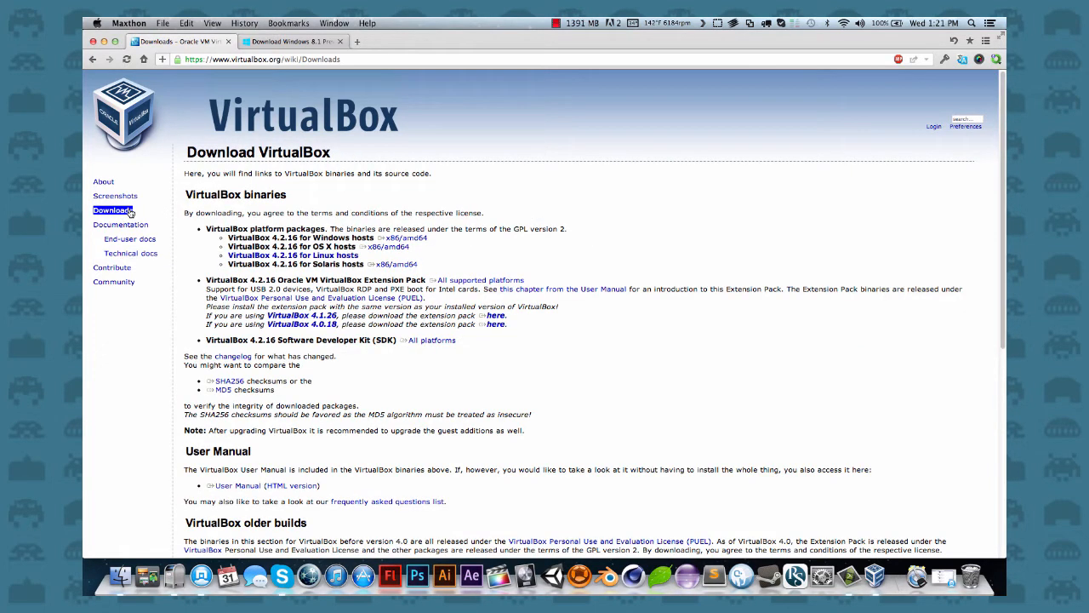
mouse_move(357, 220)
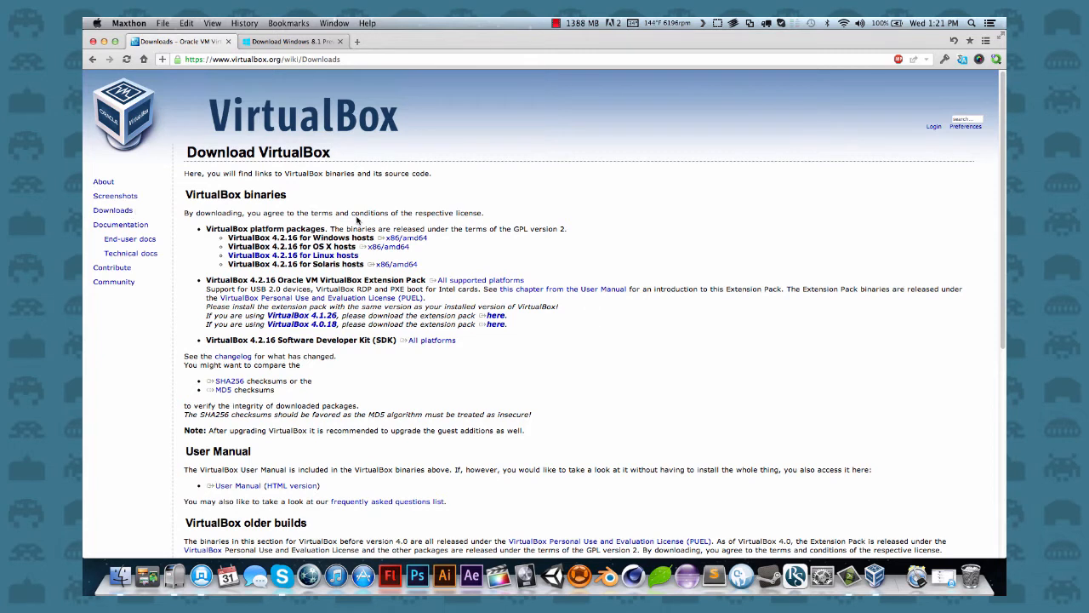
mouse_move(559, 351)
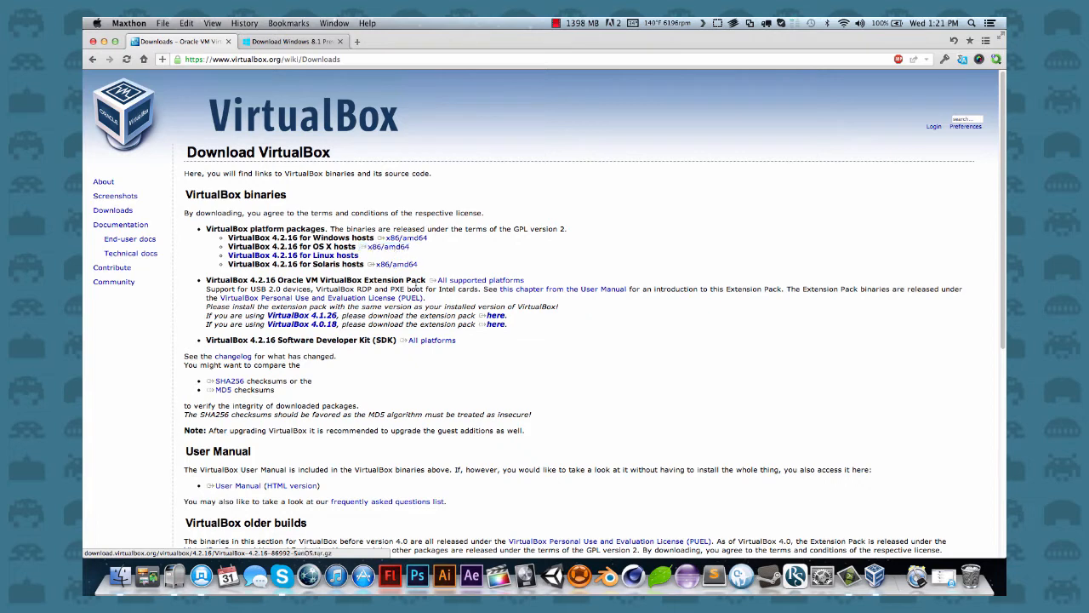
left_click(294, 41)
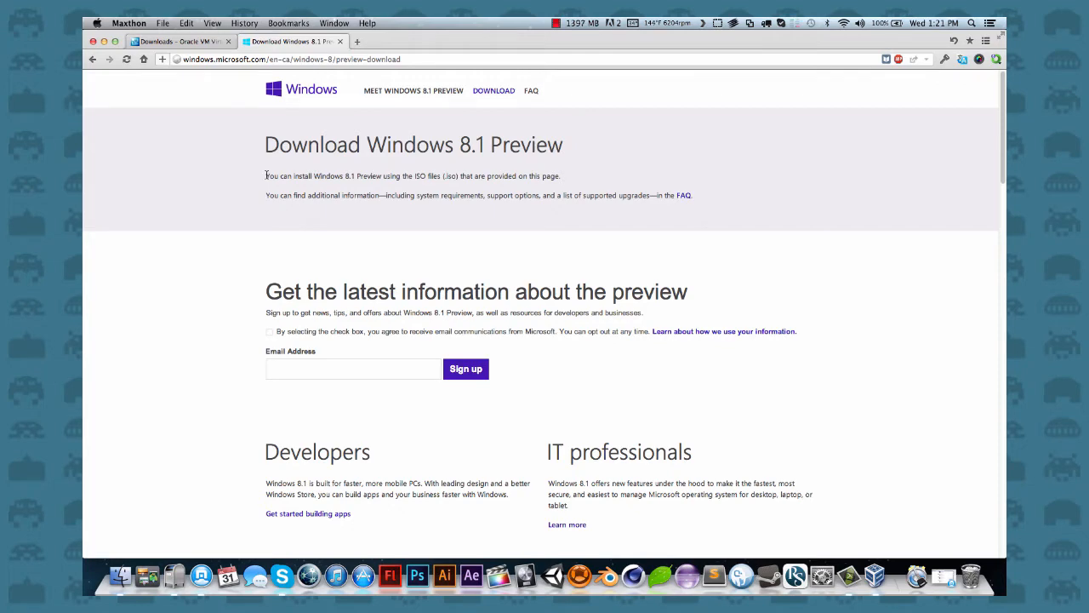
- Scroll the Windows 8.1 Preview page down to the ISO files table and product key
scroll("down", 3)
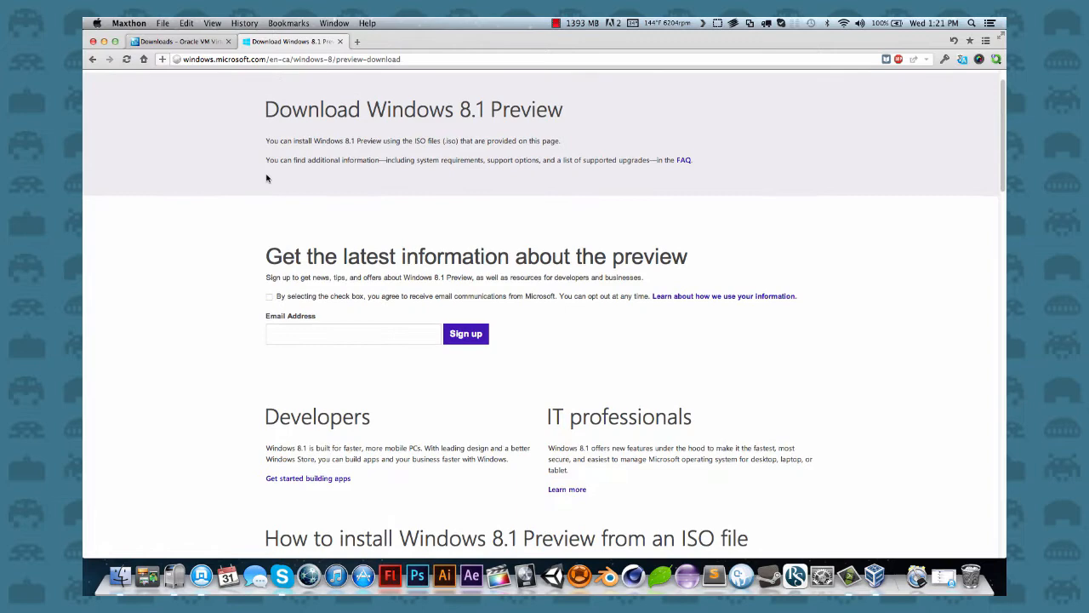
scroll("down", 3)
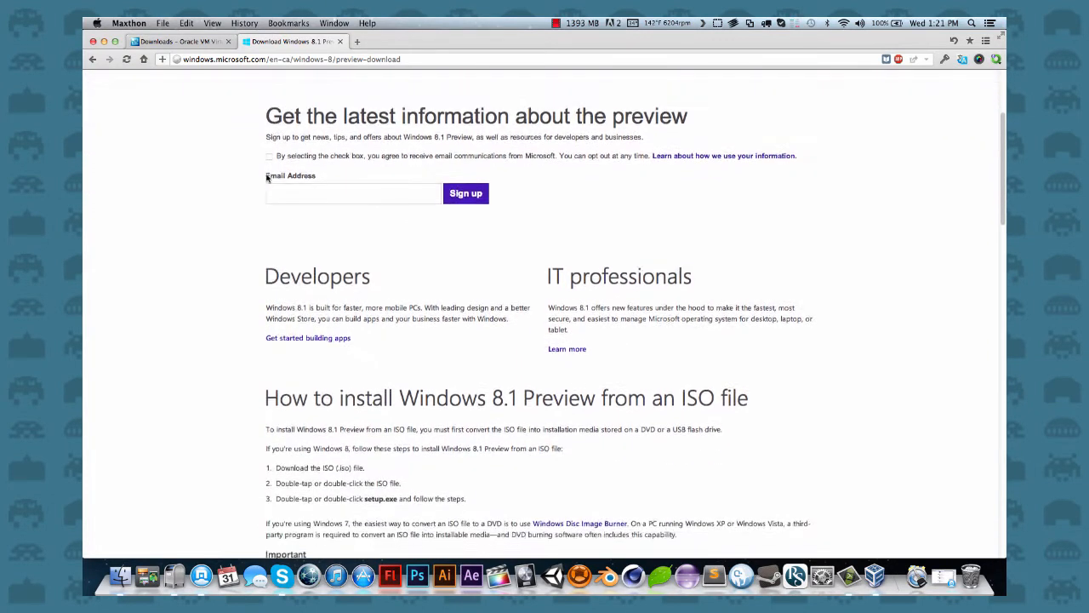
scroll("down", 3)
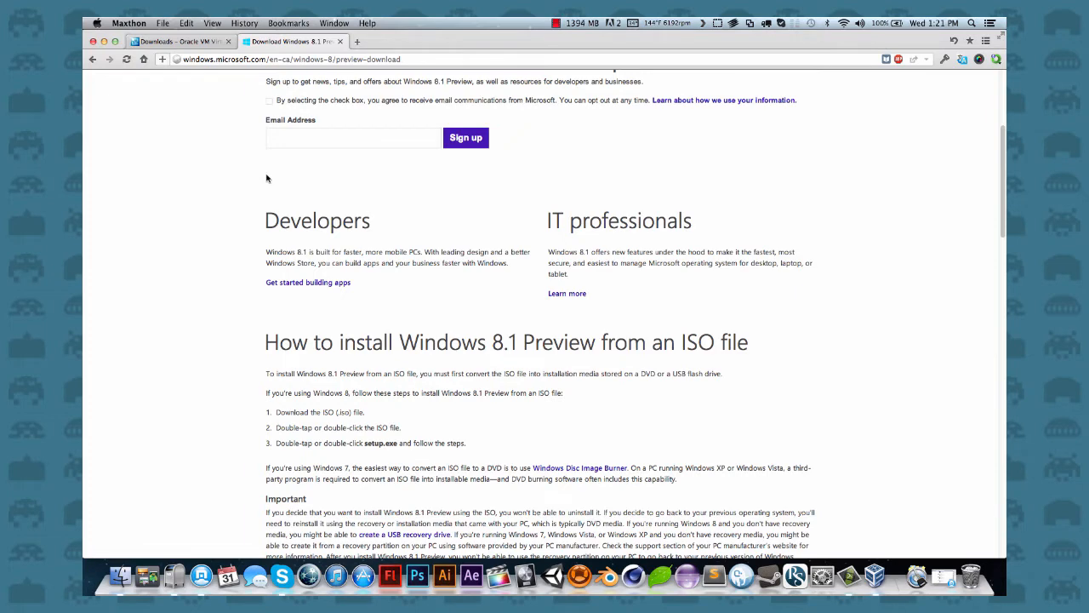
scroll("down", 3)
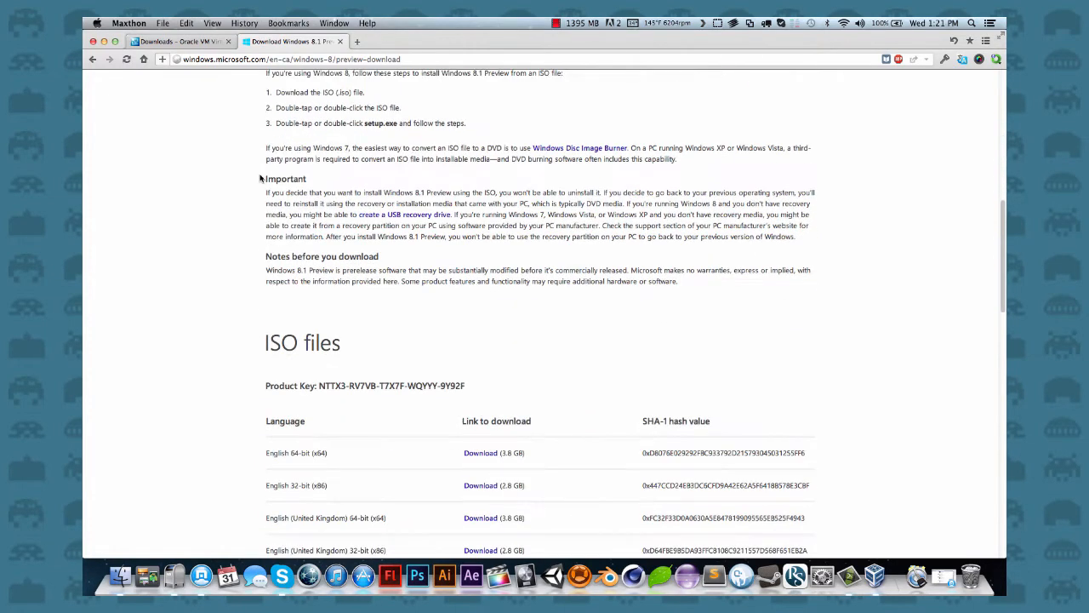
scroll("down", 3)
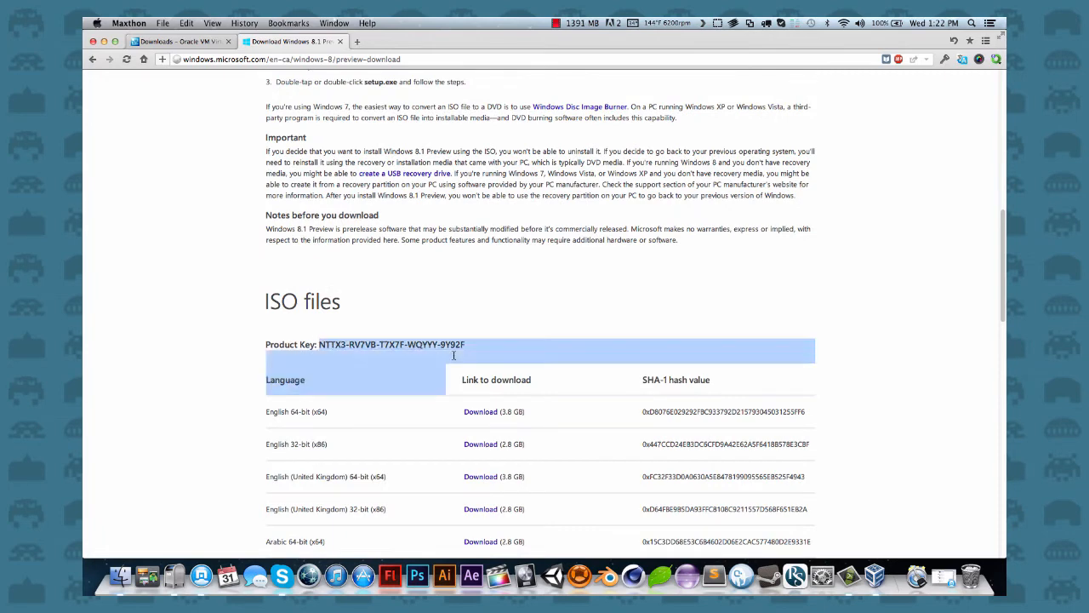
left_click(570, 390)
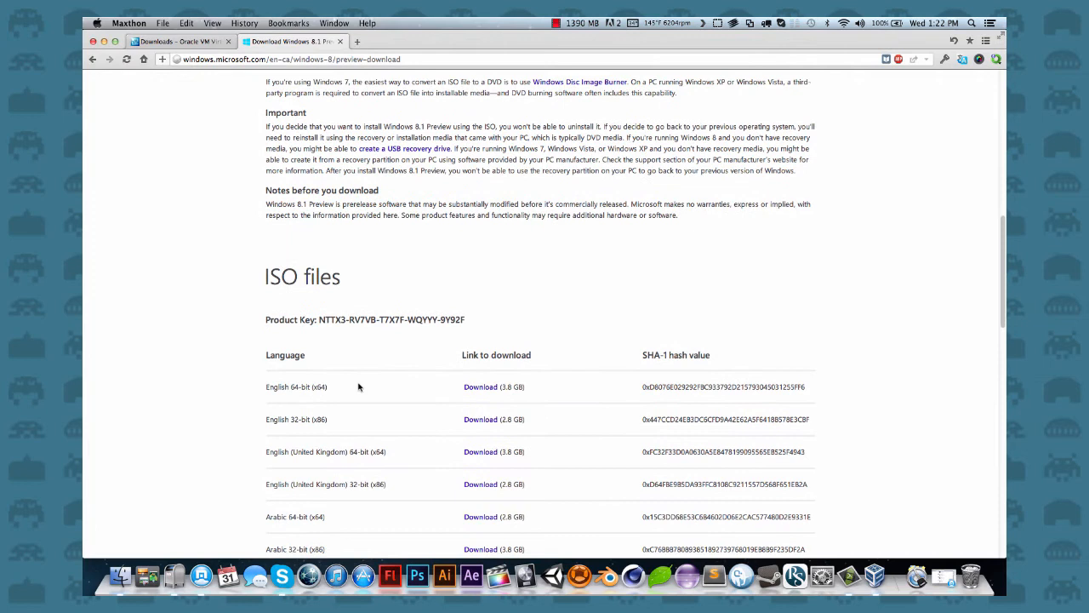
mouse_move(481, 418)
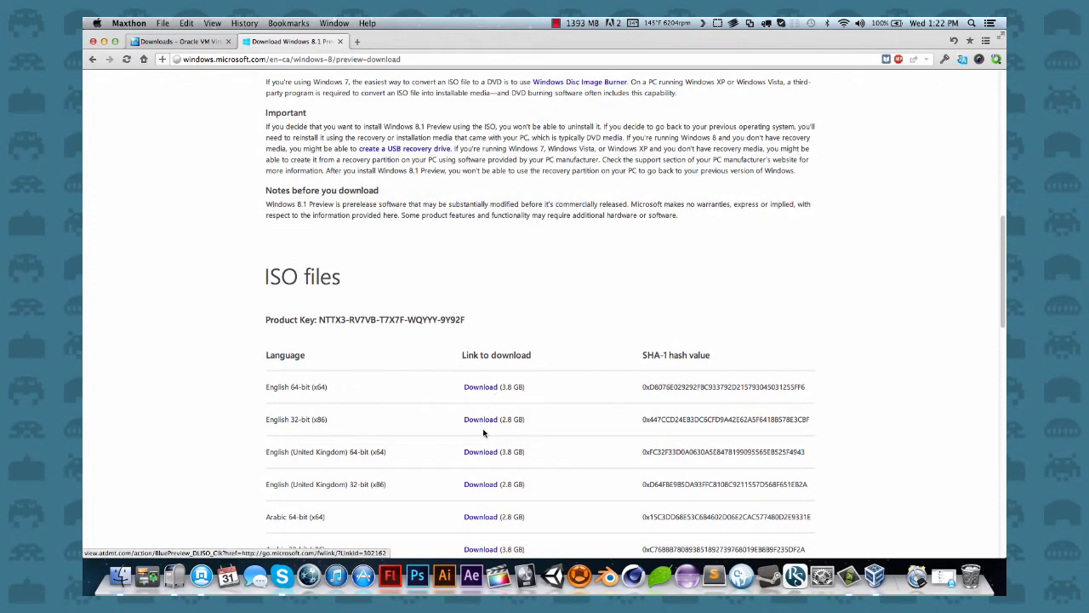
mouse_move(481, 419)
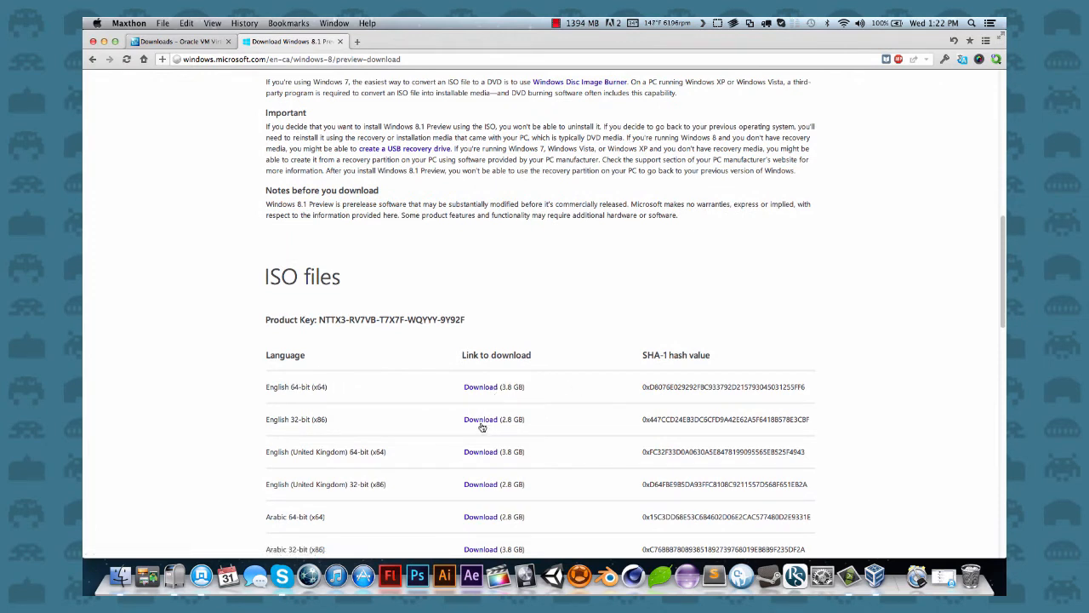
mouse_move(481, 418)
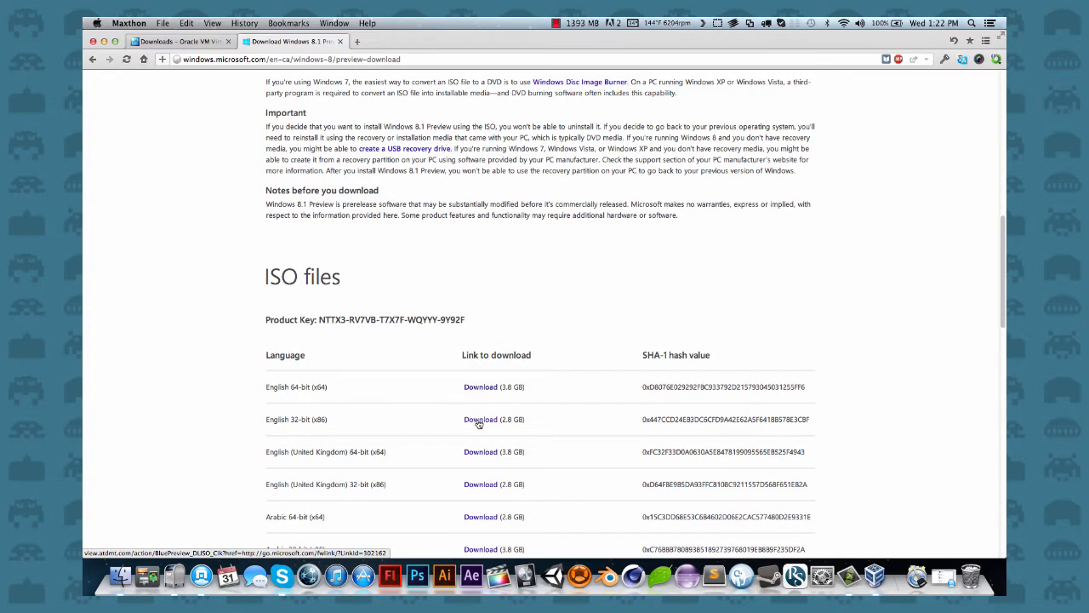
mouse_move(449, 300)
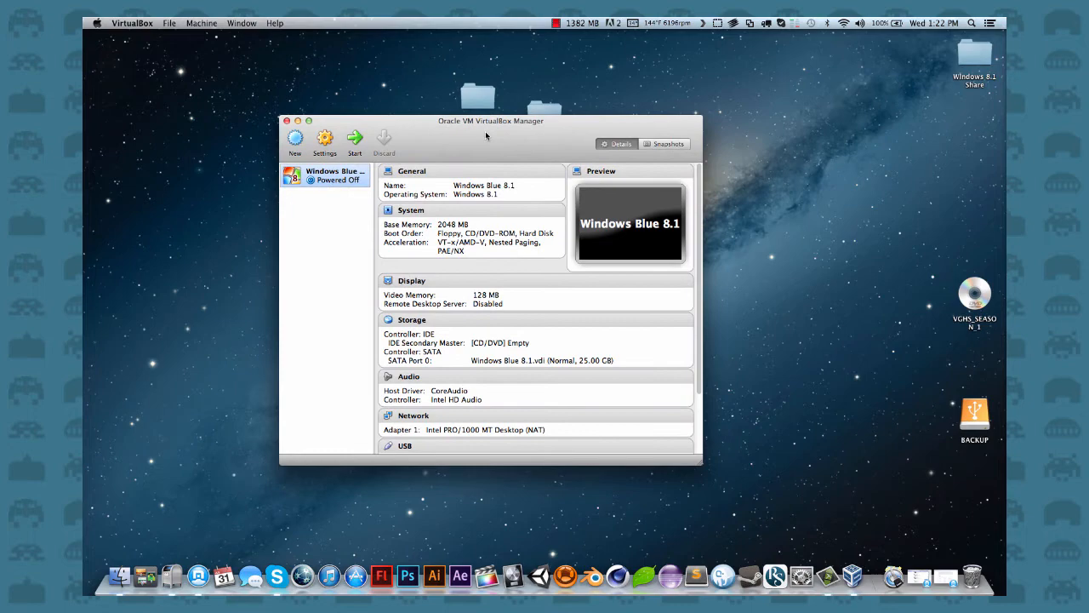
- Drag the VirtualBox Manager window higher up on the desktop
left_click_drag(491, 120, 514, 92)
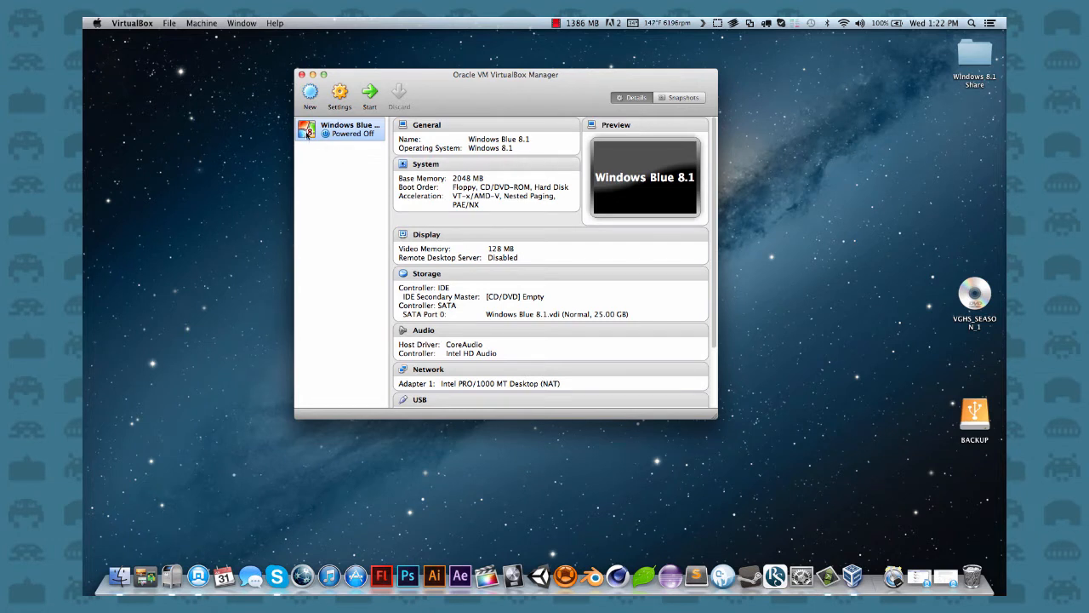
mouse_move(380, 148)
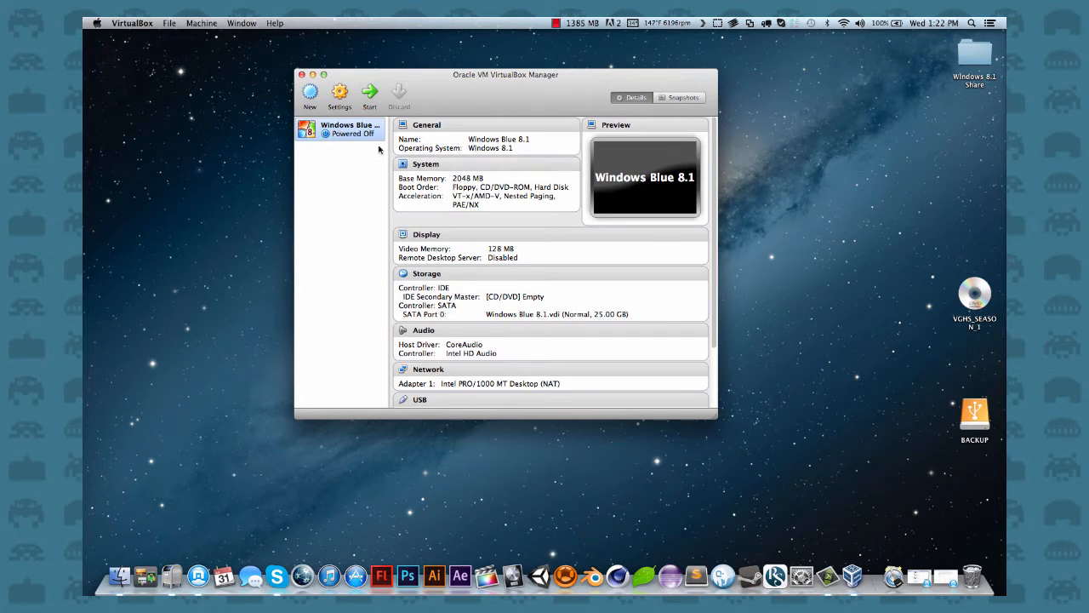
mouse_move(346, 289)
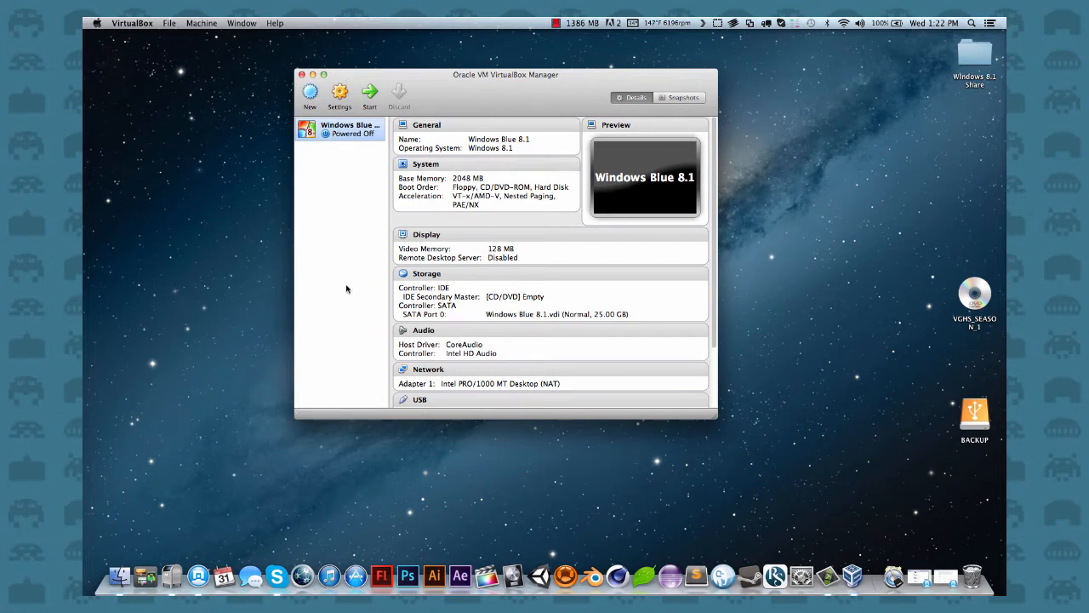
mouse_move(327, 164)
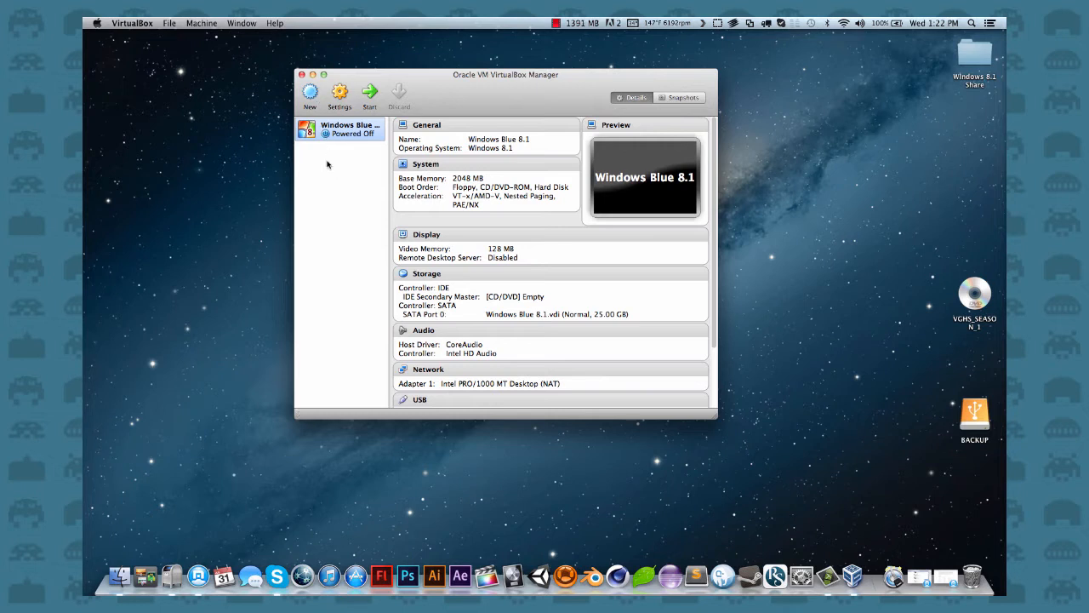
- Start a new machine named 'Windows 8.1 Blue', keeping Windows 8.1 as the version
left_click(309, 94)
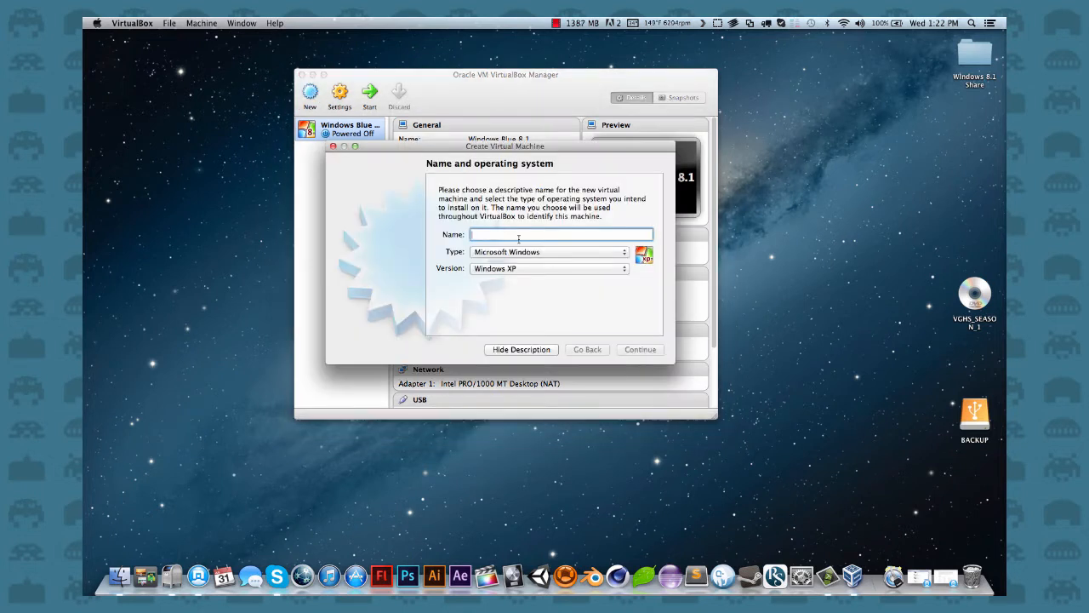
type("Windows")
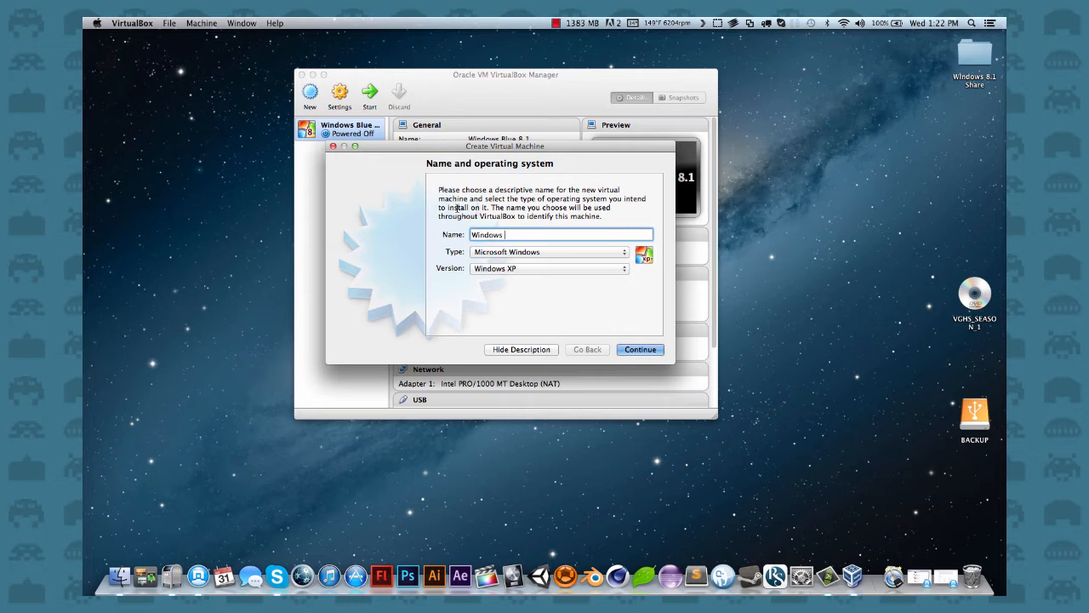
type("* b")
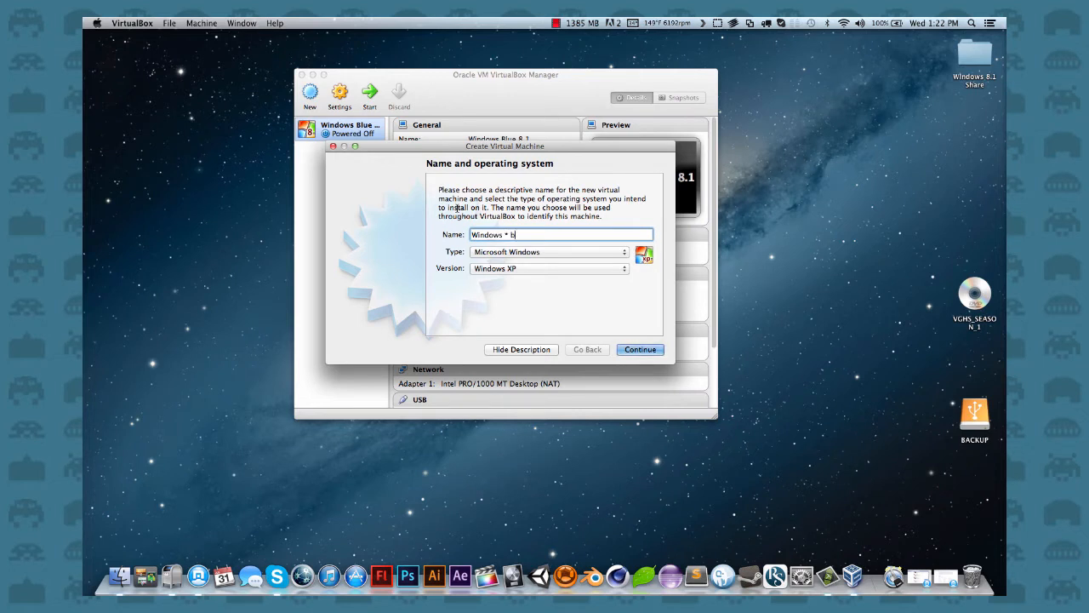
type("8")
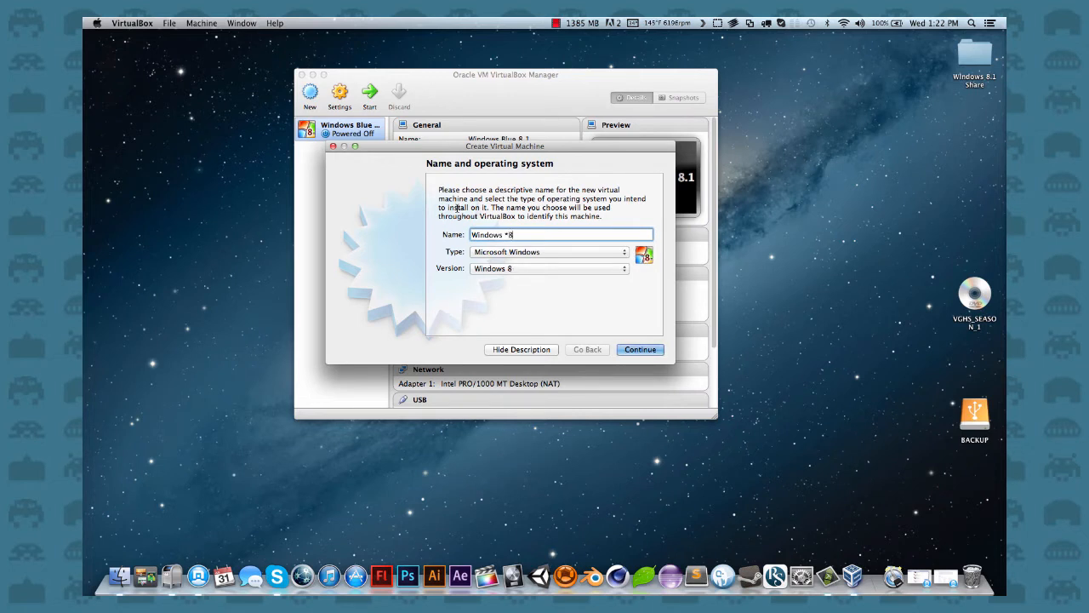
type(".1 Bl")
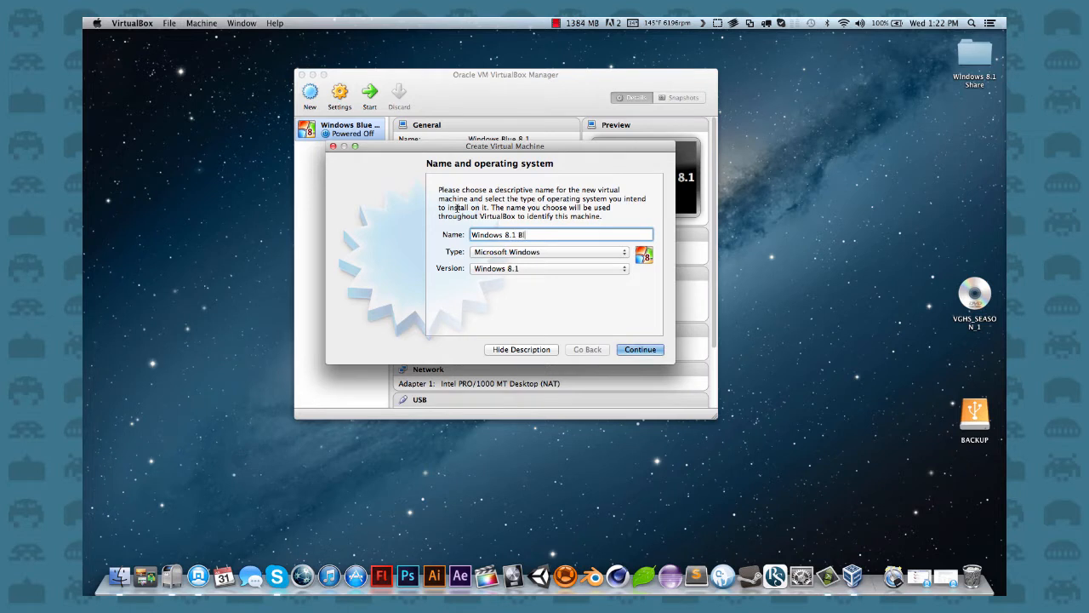
type("ue")
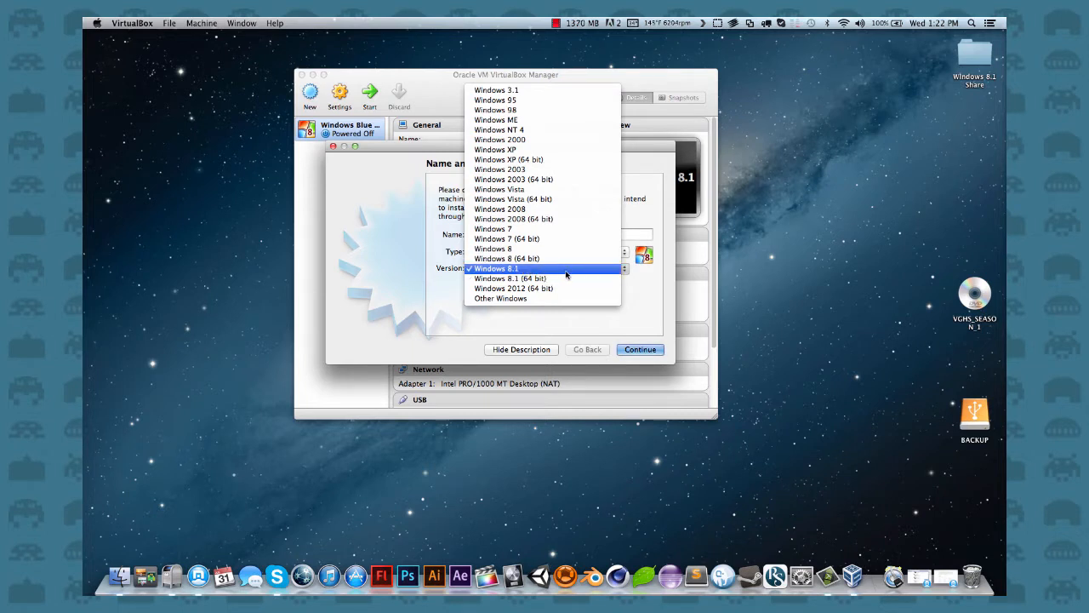
left_click(496, 268)
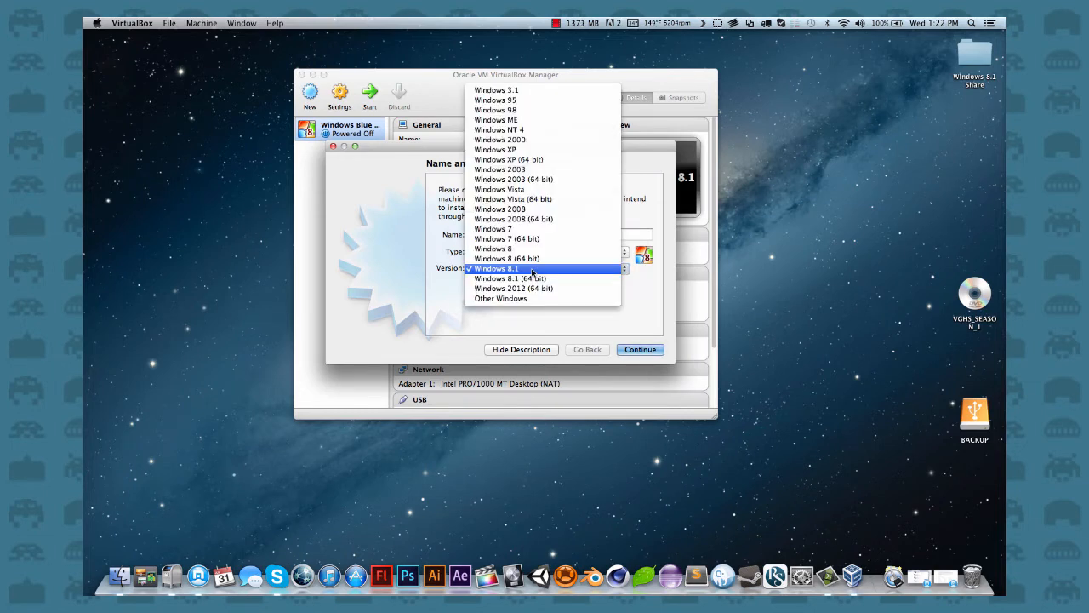
mouse_move(549, 236)
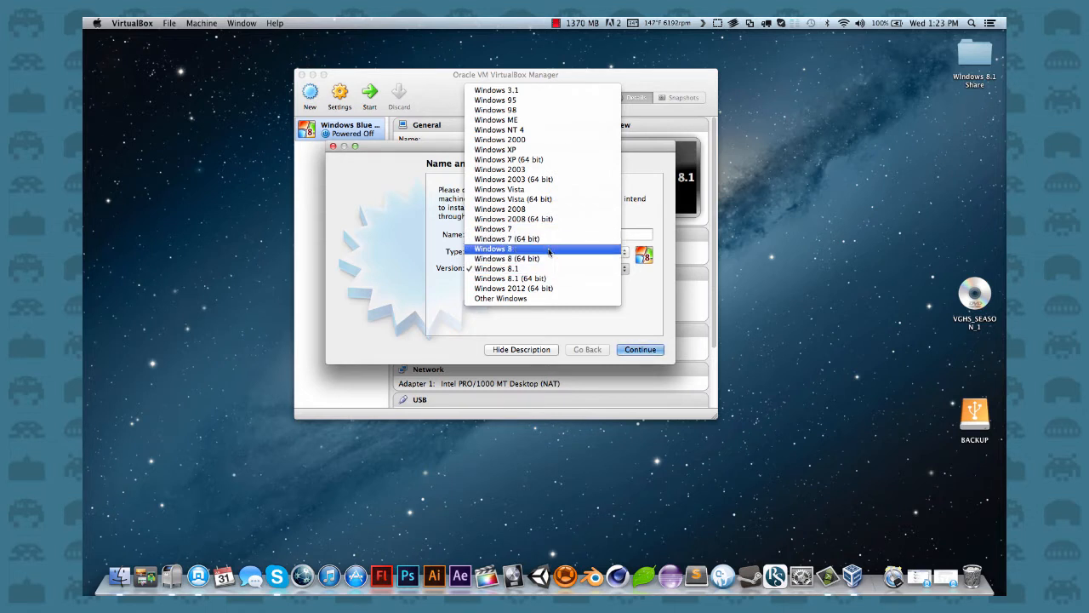
mouse_move(560, 274)
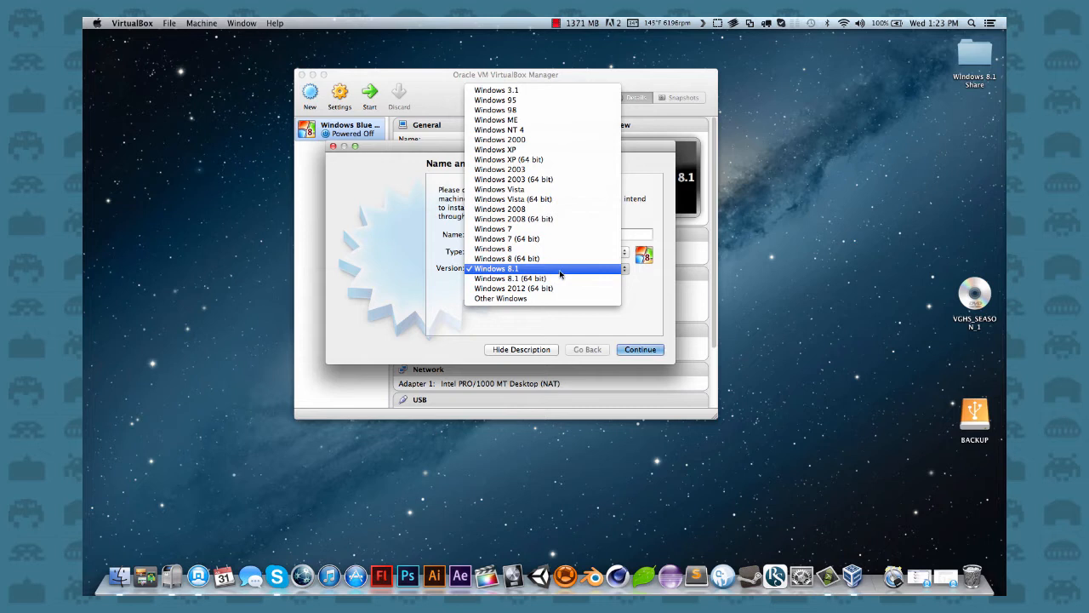
mouse_move(626, 310)
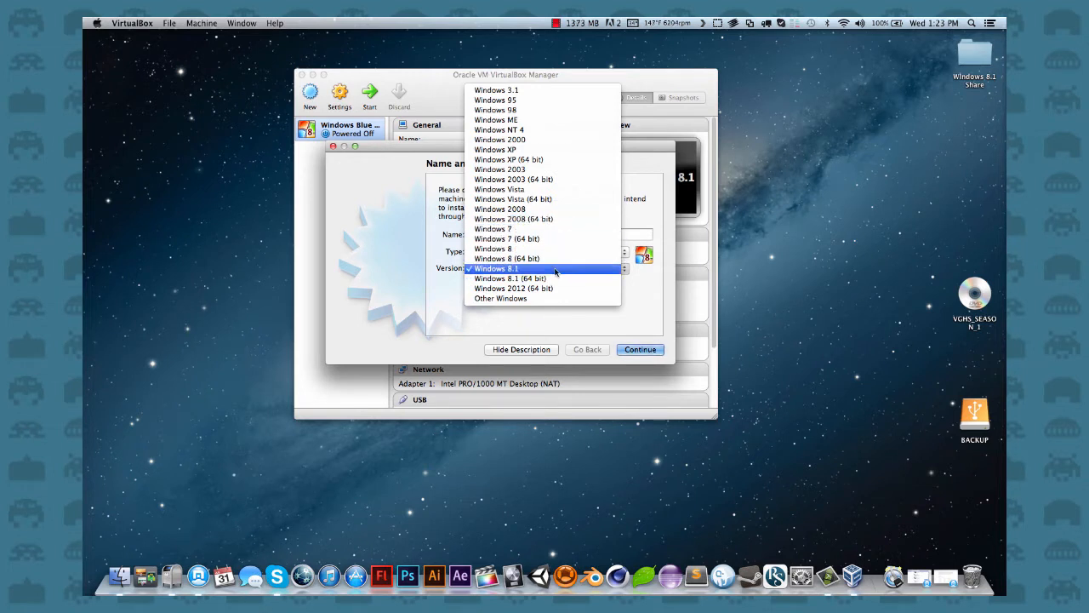
left_click(496, 268)
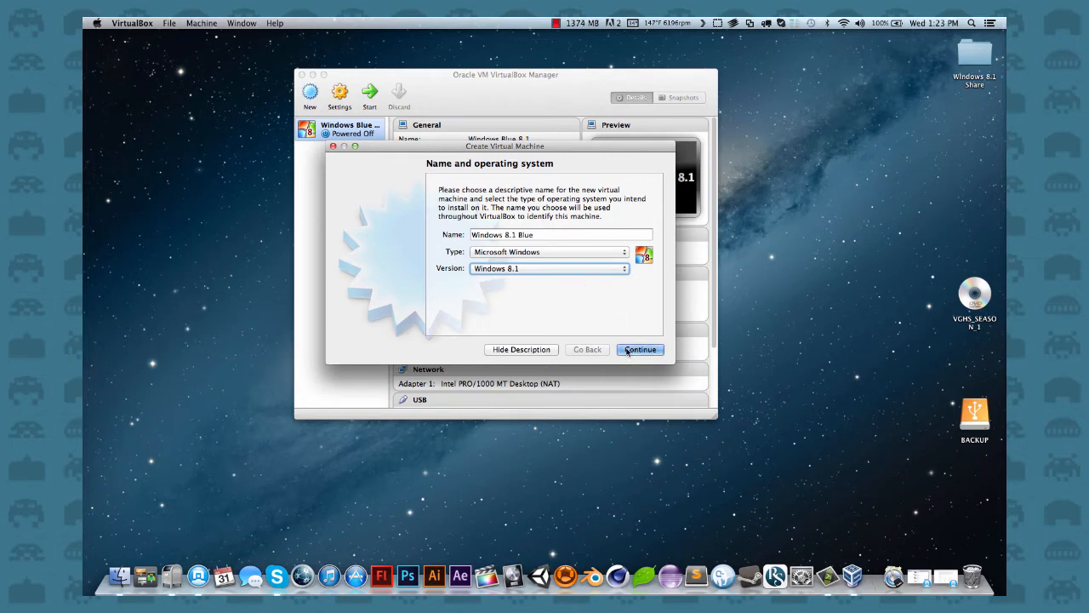
- Raise the memory to 1318 MB and proceed with 'Create a virtual hard drive now'
left_click(639, 349)
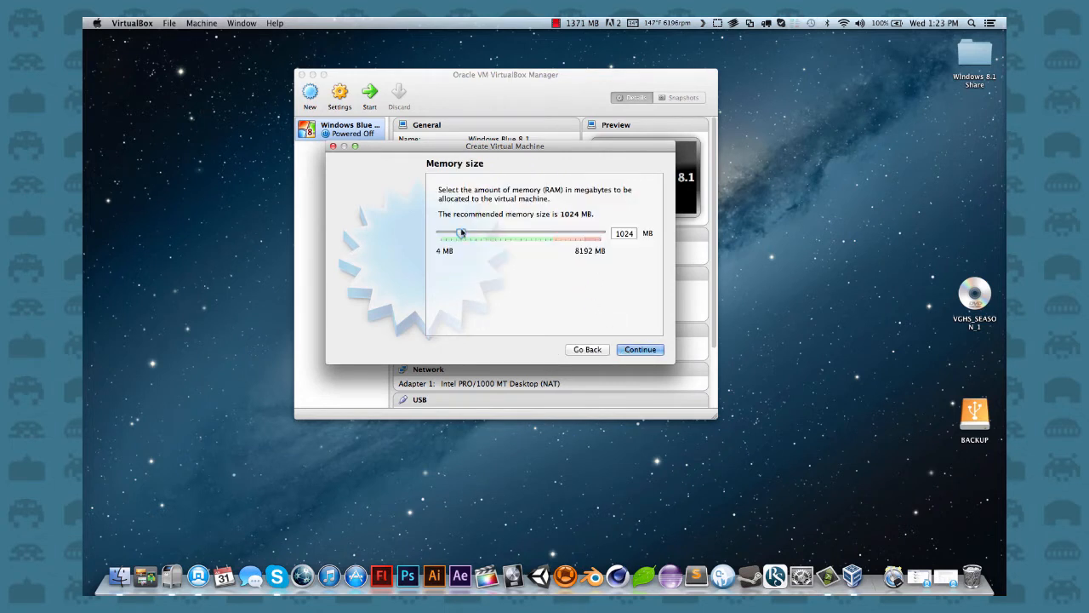
left_click_drag(449, 233, 468, 233)
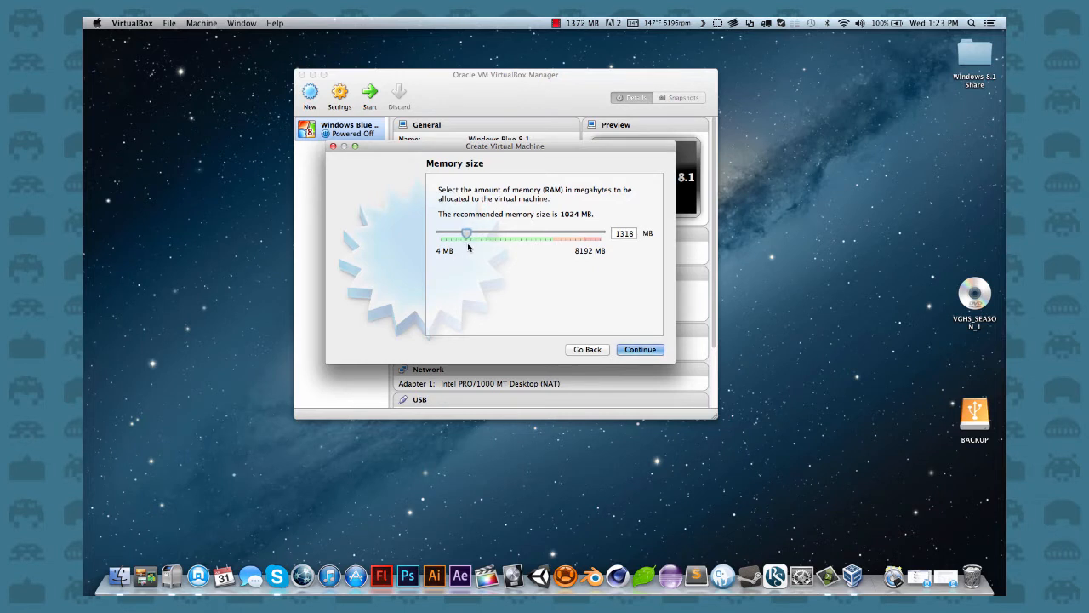
left_click(639, 349)
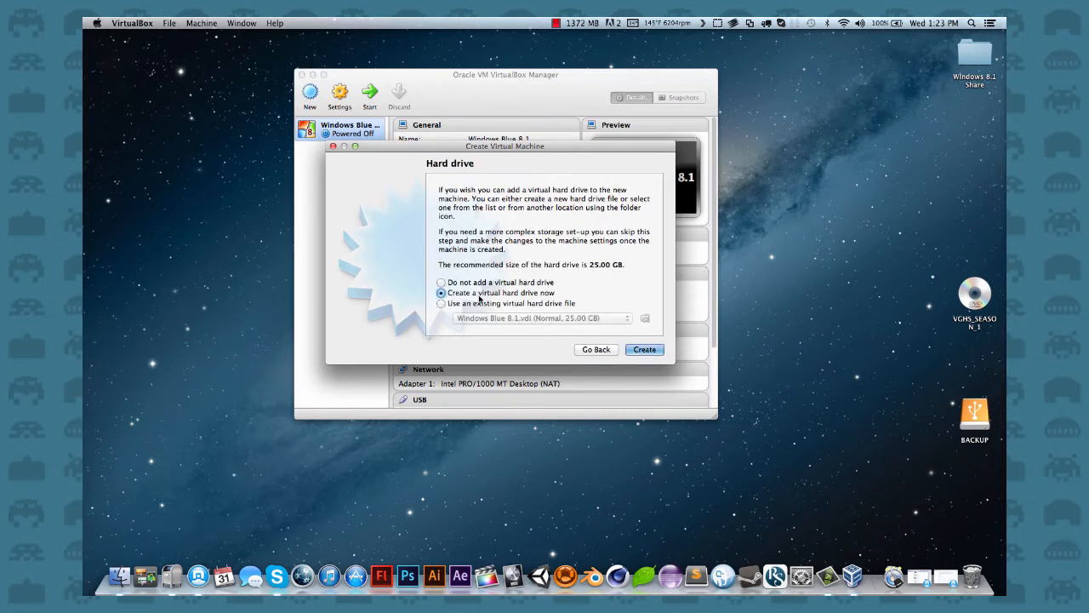
- Create the disk, keeping VDI format, dynamic allocation and the 25 GB size
left_click(644, 349)
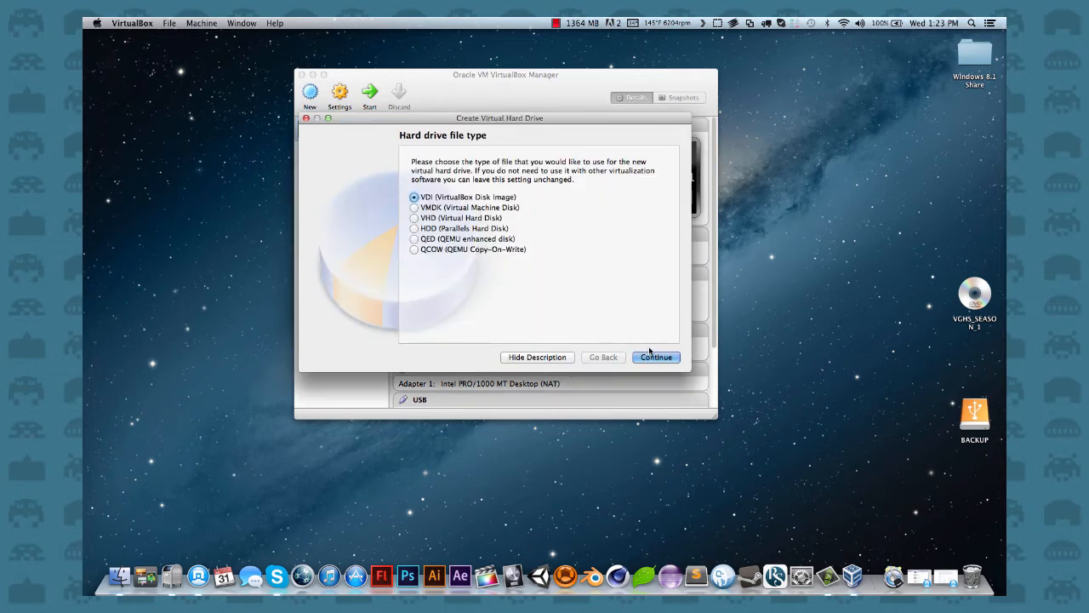
mouse_move(480, 204)
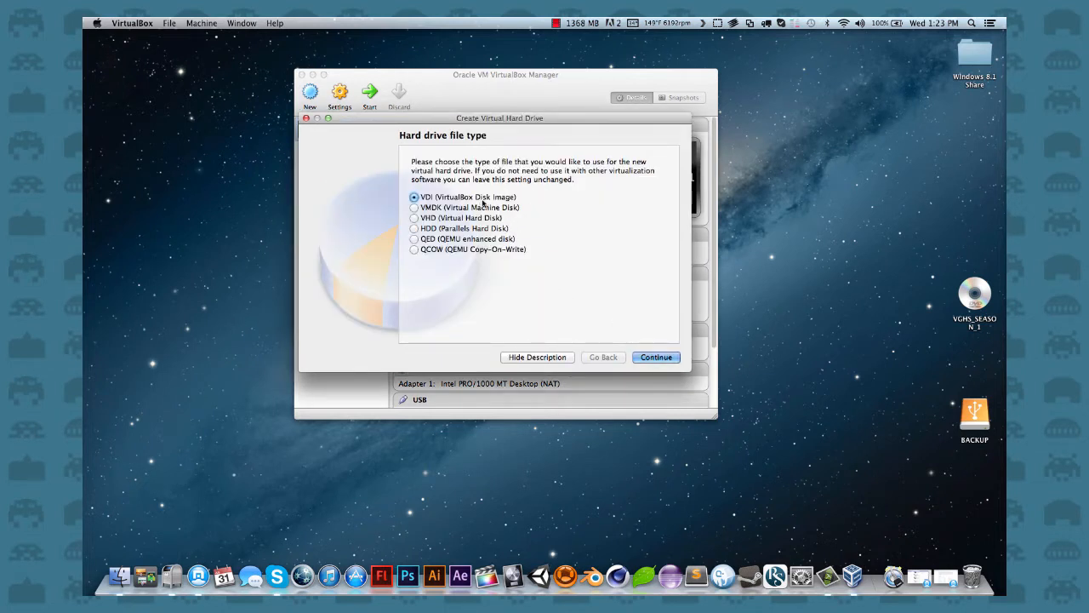
mouse_move(640, 299)
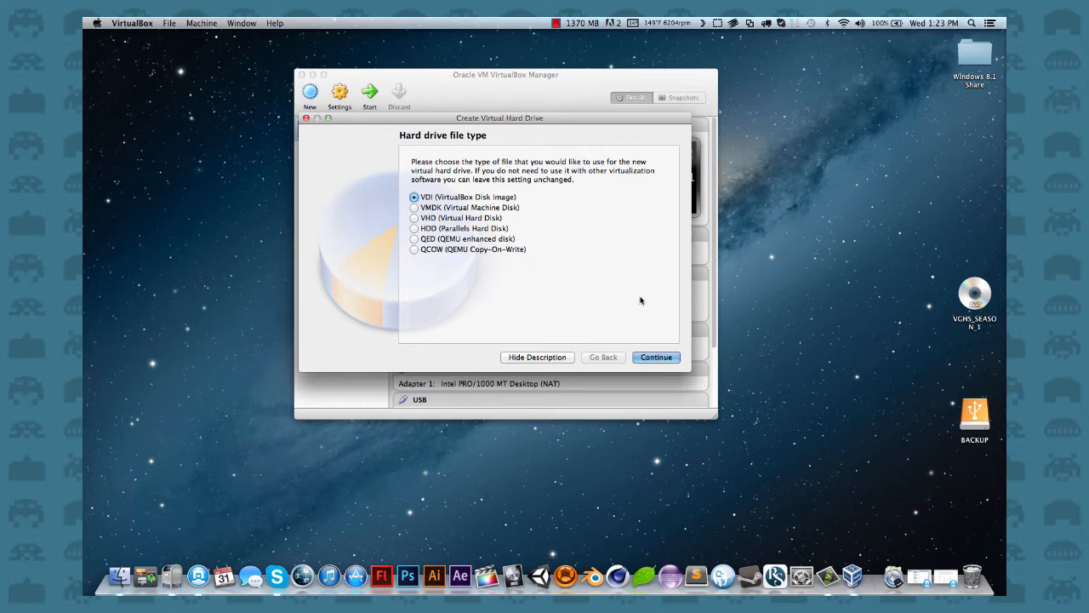
left_click(655, 356)
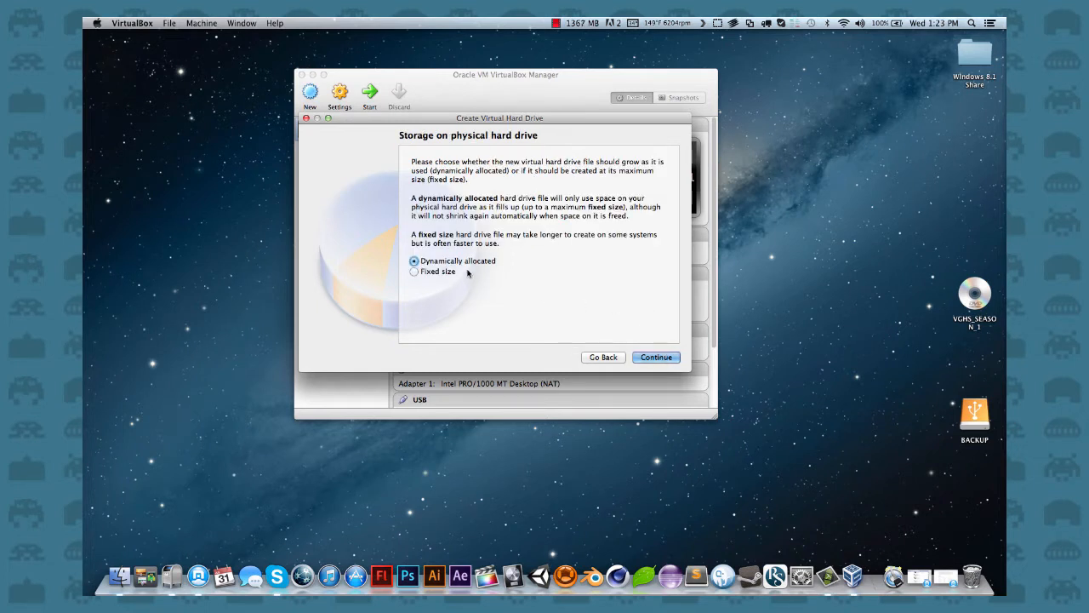
mouse_move(458, 267)
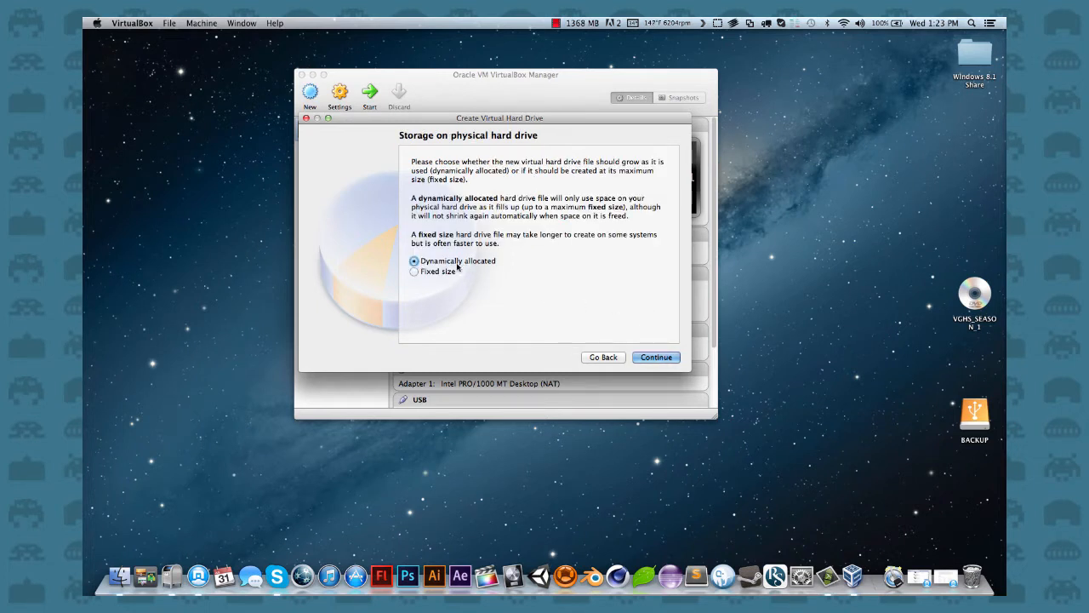
left_click(655, 357)
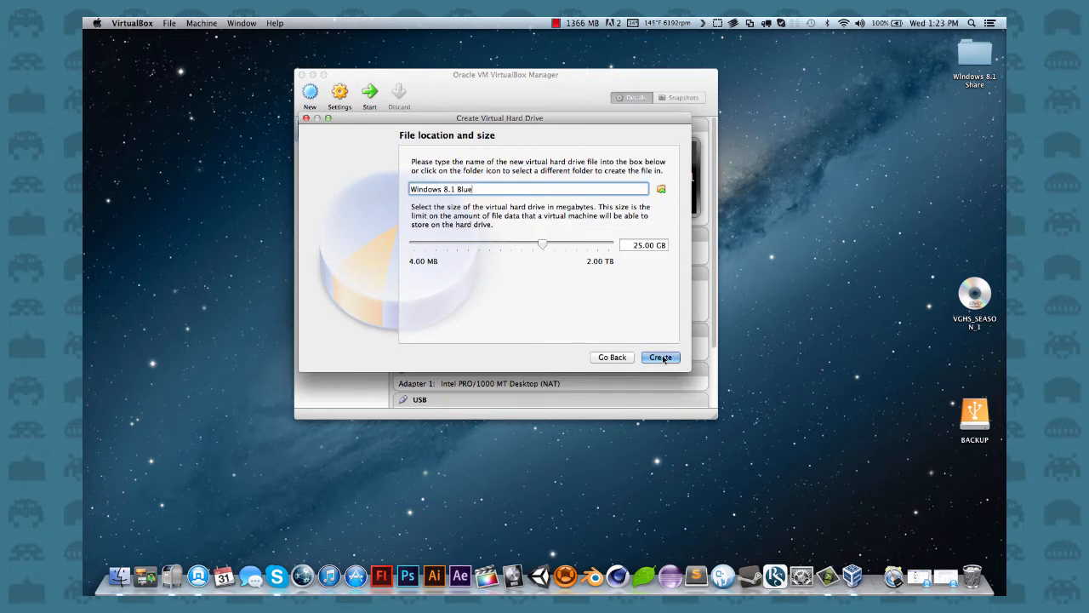
left_click(660, 356)
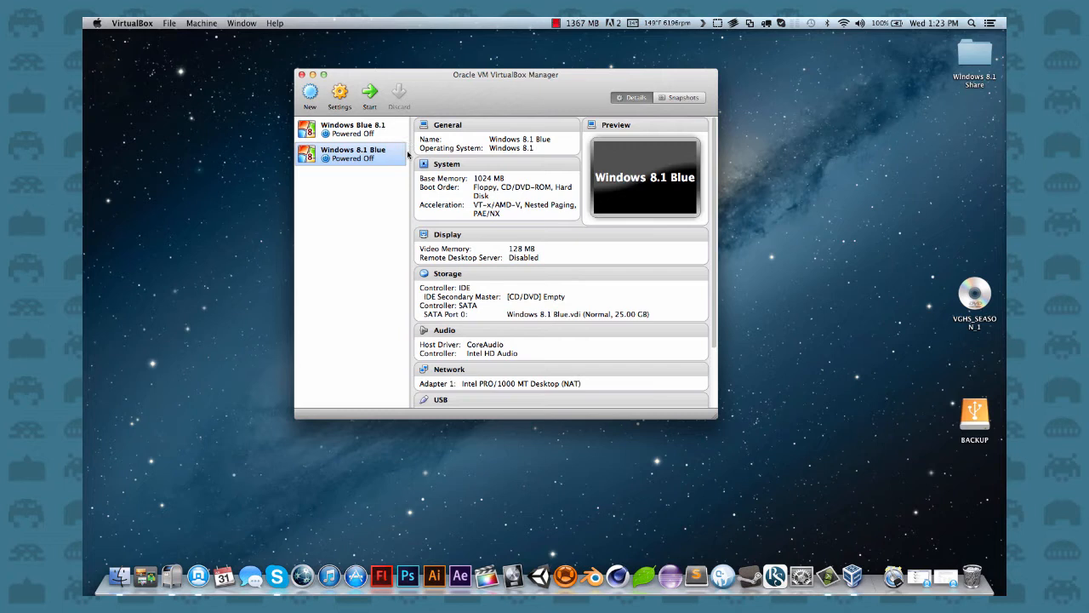
mouse_move(366, 151)
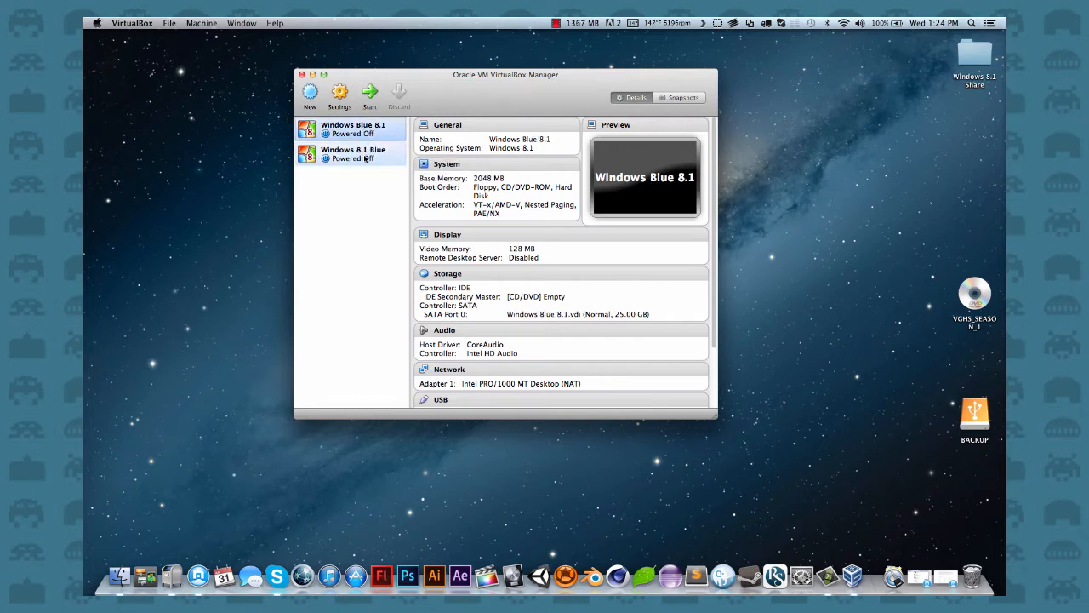
left_click(353, 154)
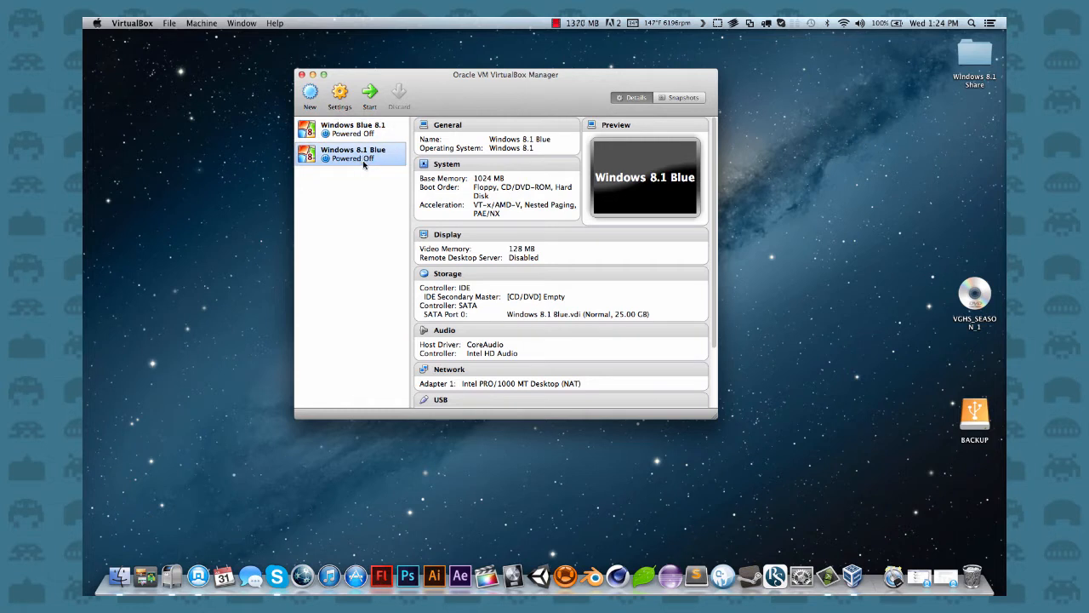
mouse_move(340, 159)
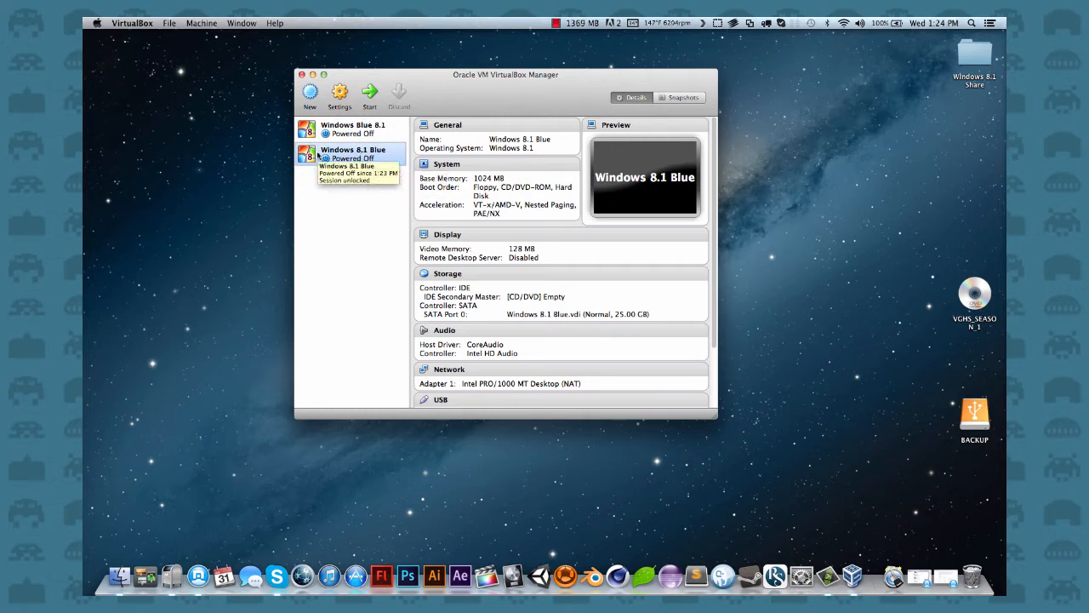
- Open Windows 8.1 Blue's settings, re-enter its name, and go to Shared Folders
left_click(340, 94)
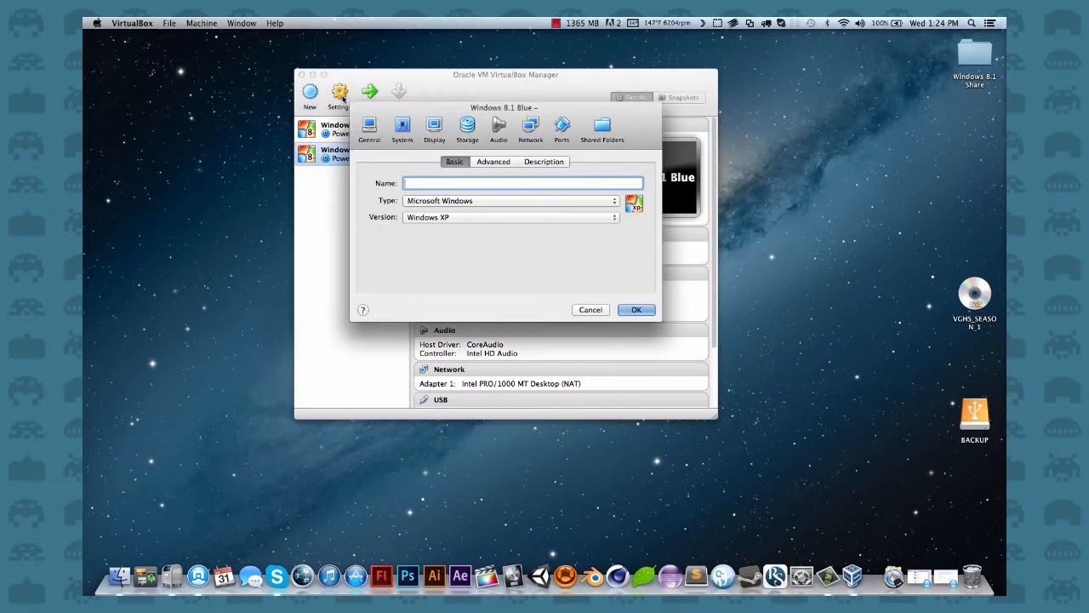
type("Windows 8.1 Blue")
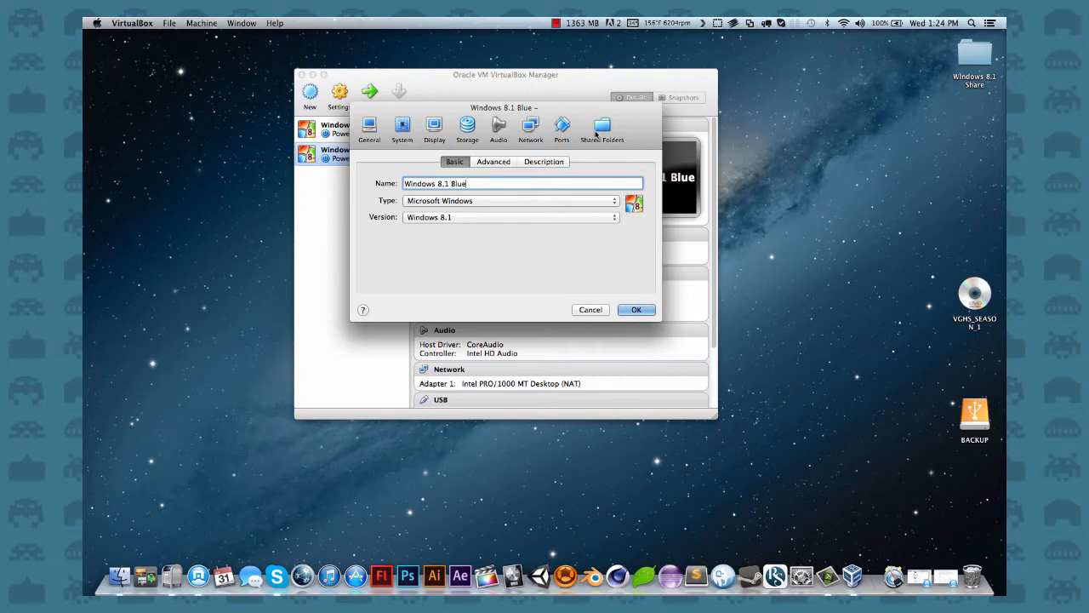
left_click(601, 127)
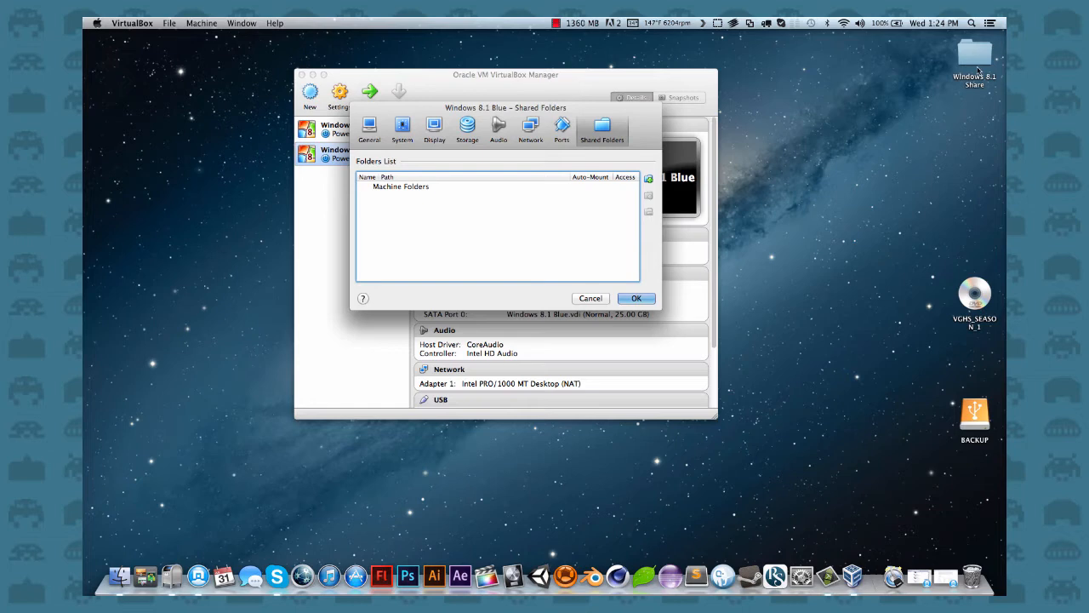
double_click(975, 55)
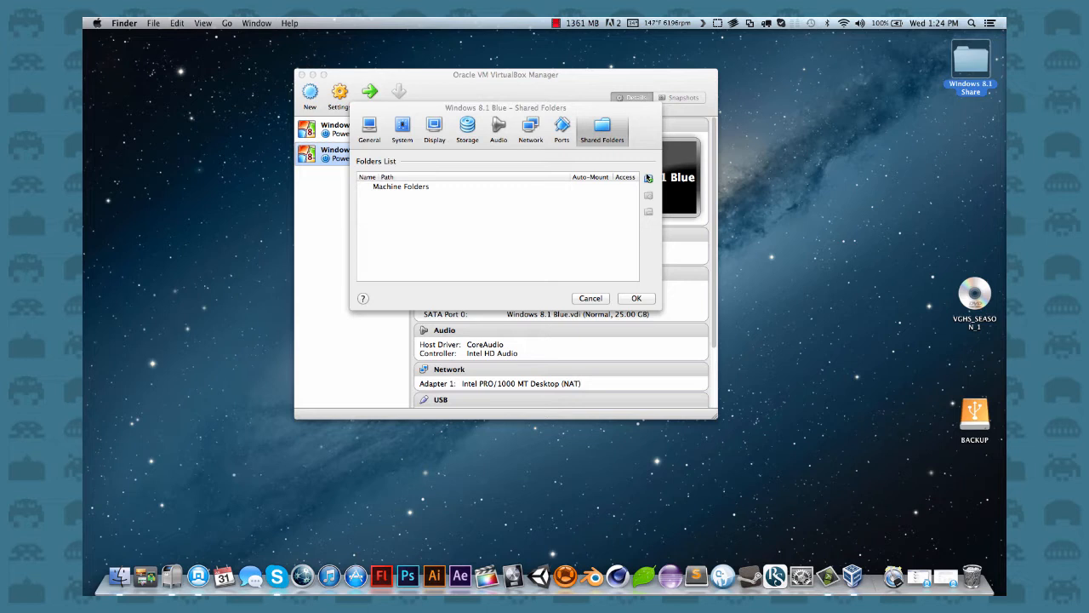
- Add a shared folder and browse to the Desktop via Folder Path's Other… option
left_click(648, 177)
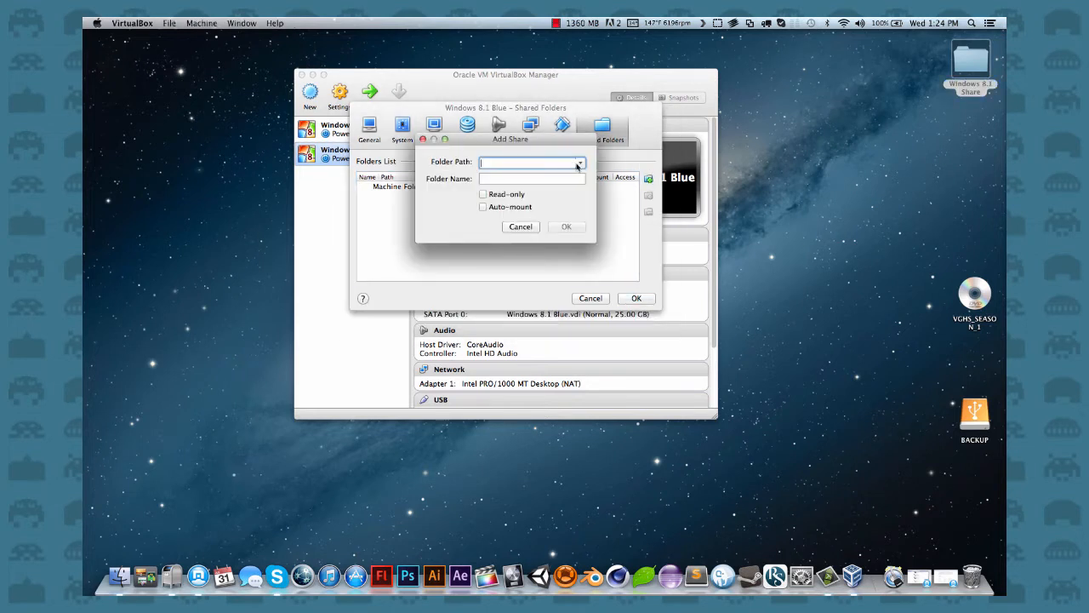
left_click(578, 163)
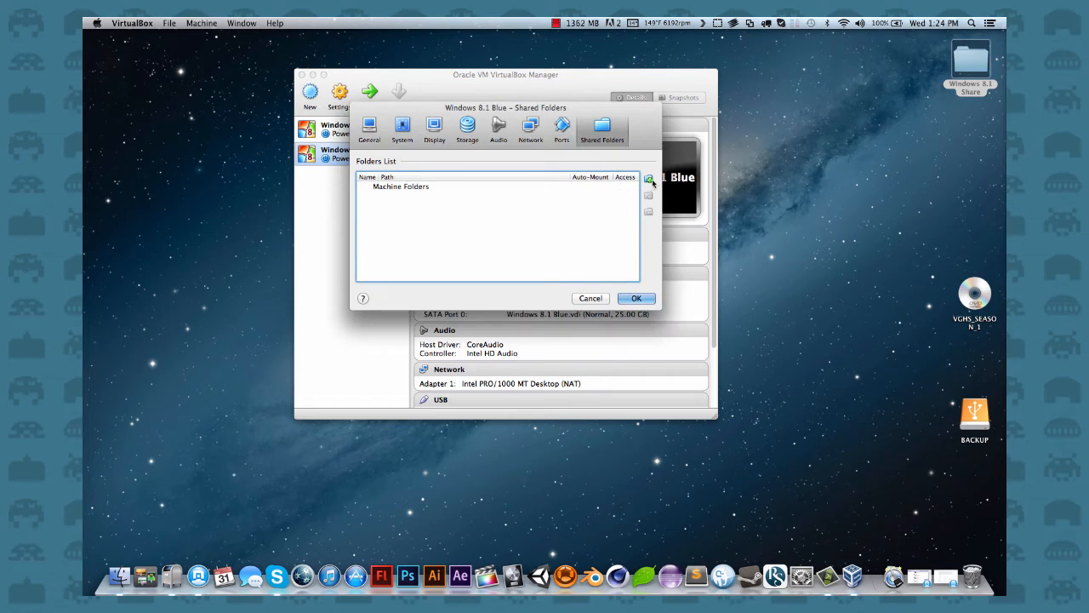
left_click(648, 178)
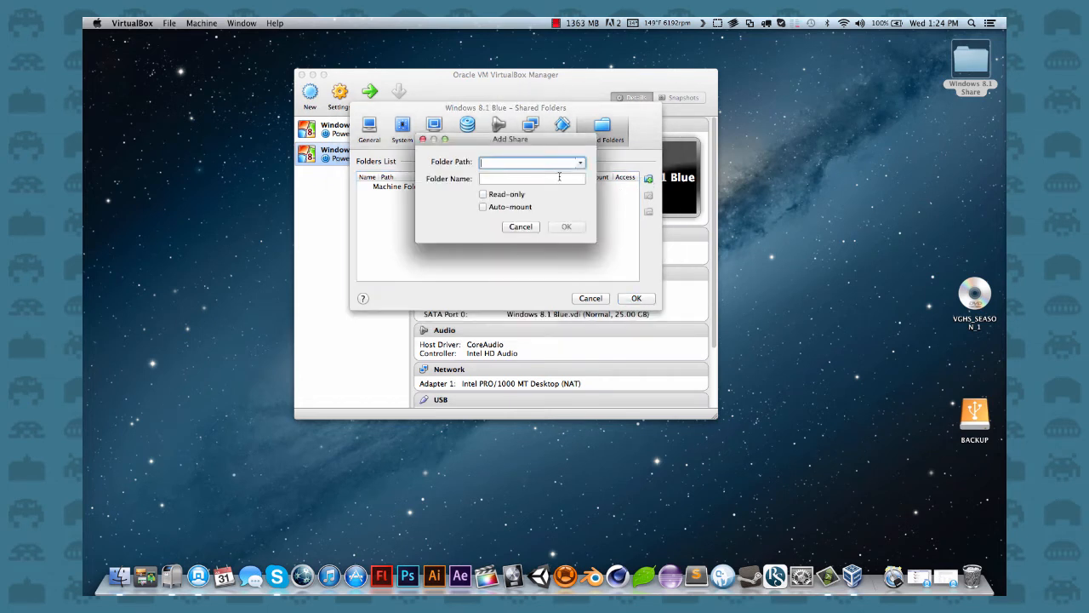
left_click(582, 161)
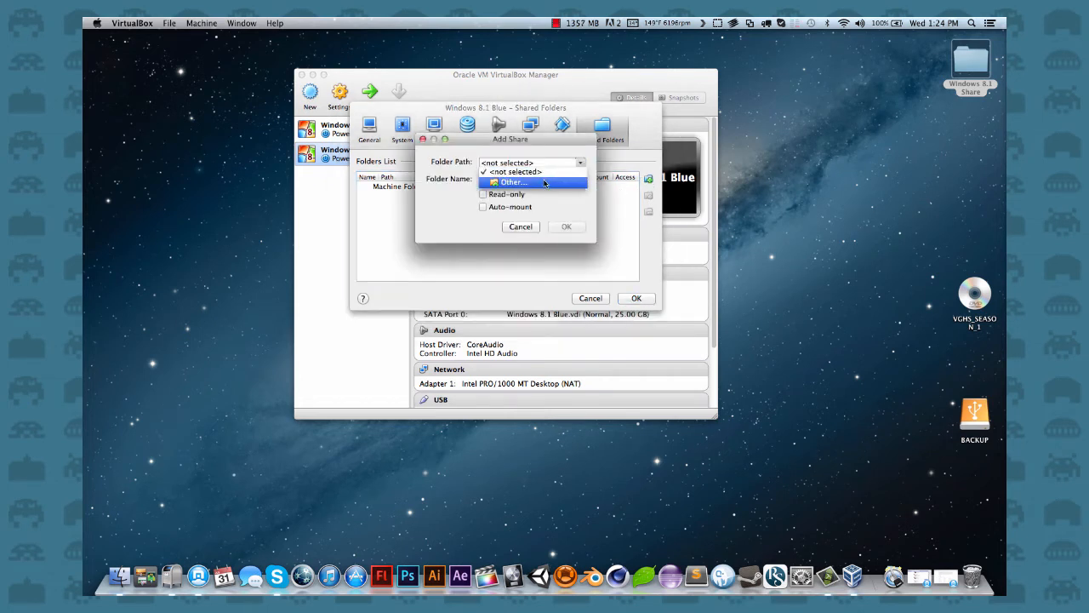
left_click(512, 182)
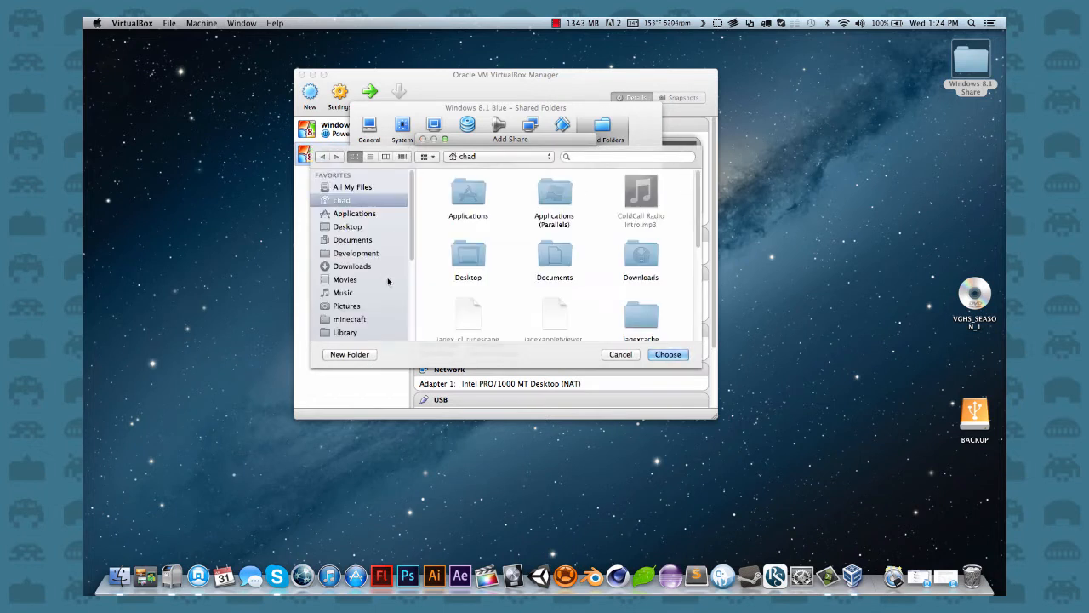
left_click(347, 227)
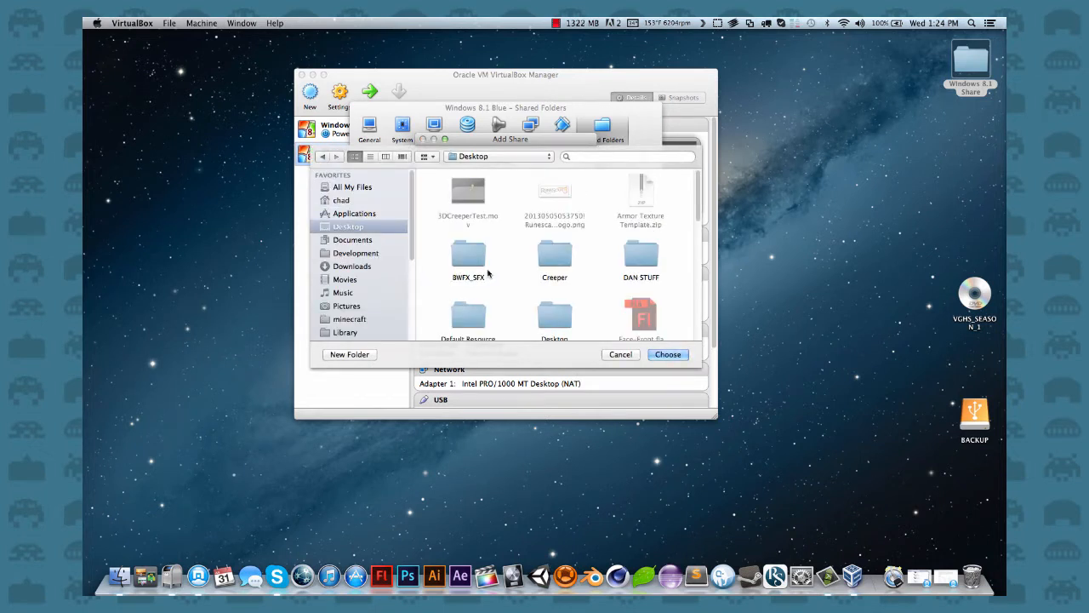
- Pick the Windows 8.1 Share folder, enable Auto-mount, and save the settings
scroll("down", 3)
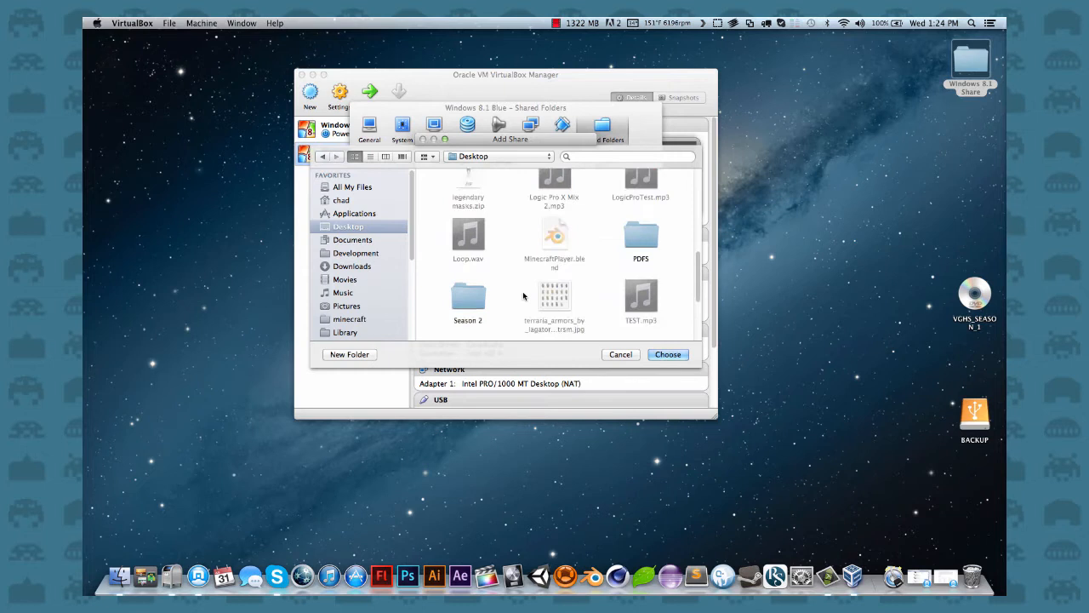
scroll("down", 3)
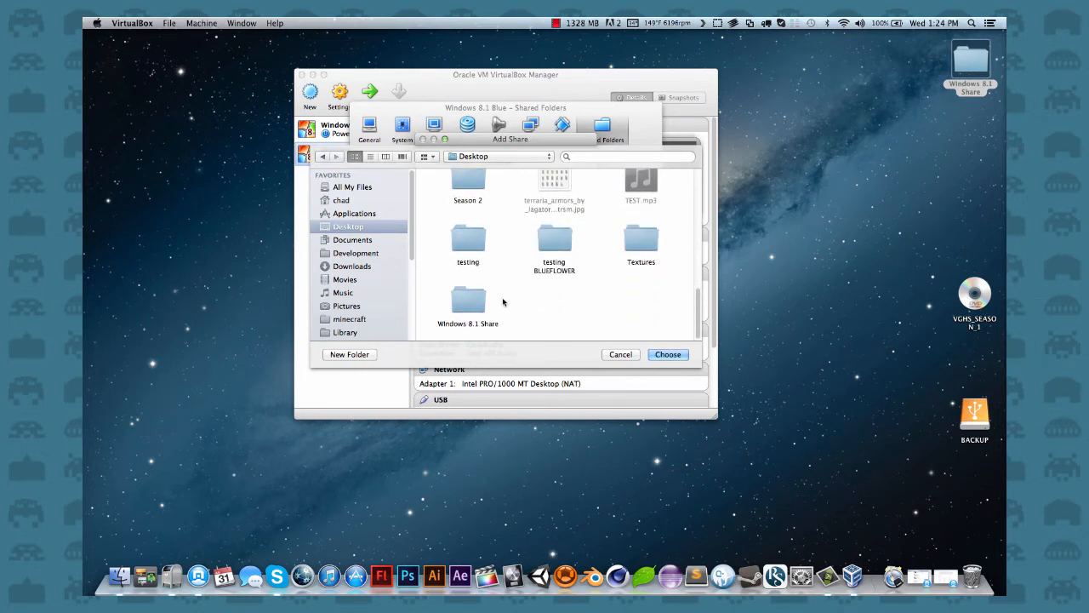
left_click(668, 354)
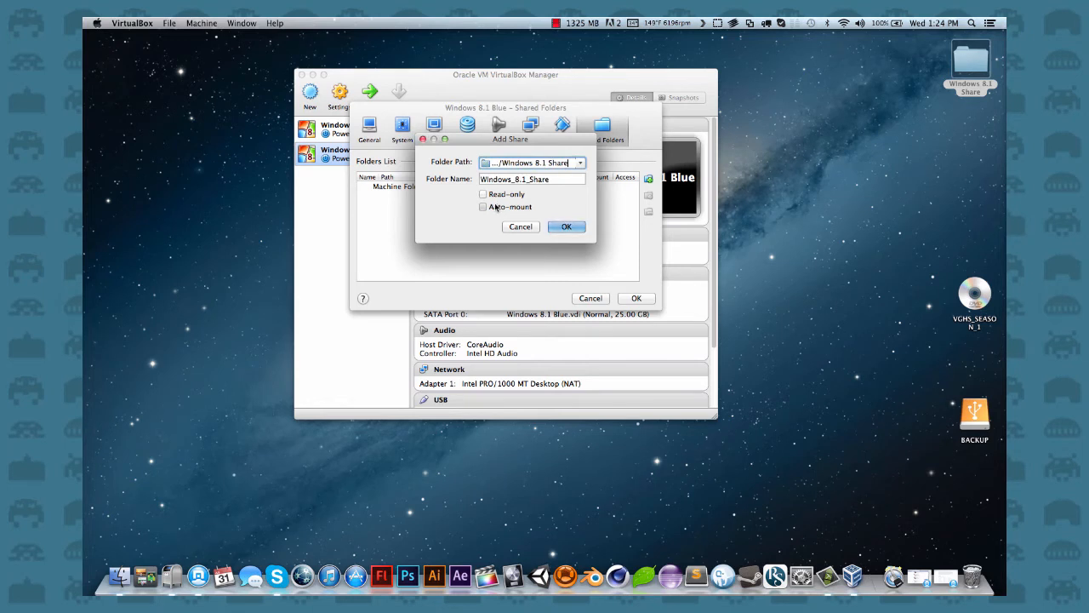
left_click(566, 227)
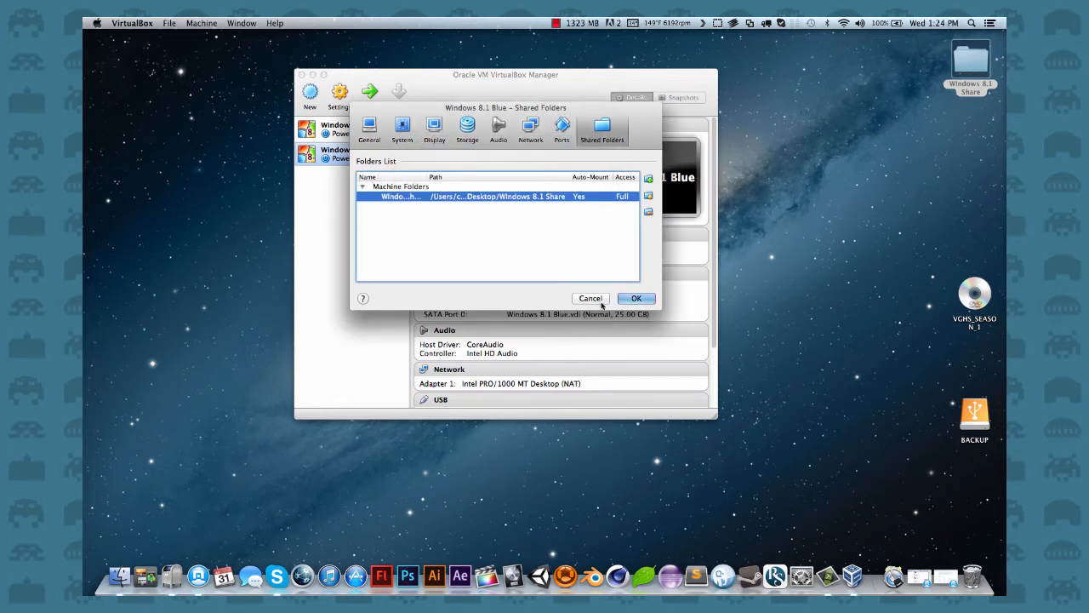
left_click(636, 297)
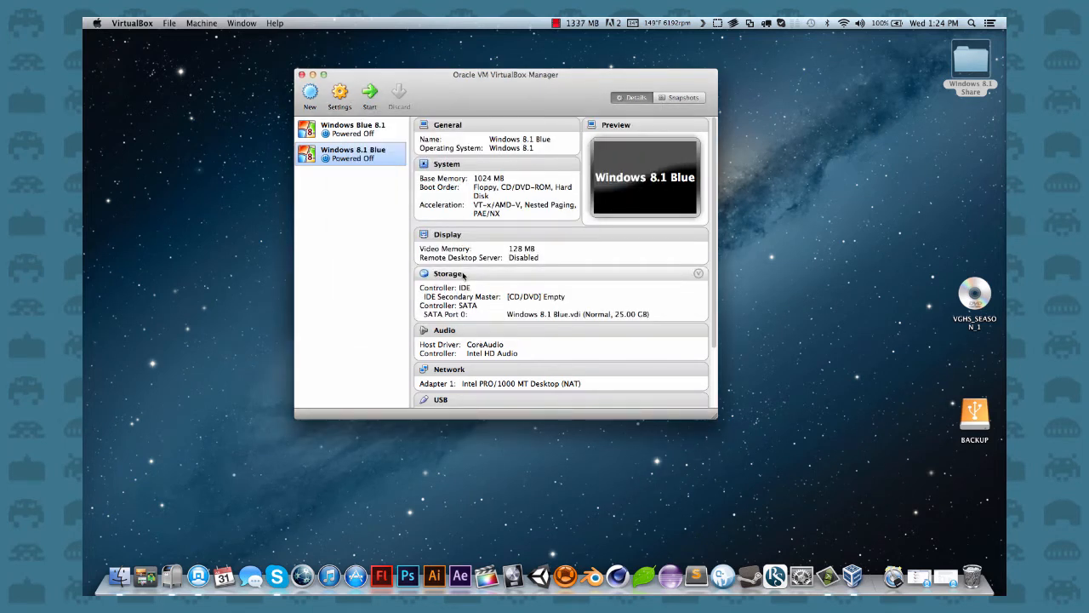
- In System settings, uncheck Floppy from the boot order and keep the PIIX3 chipset
left_click(339, 93)
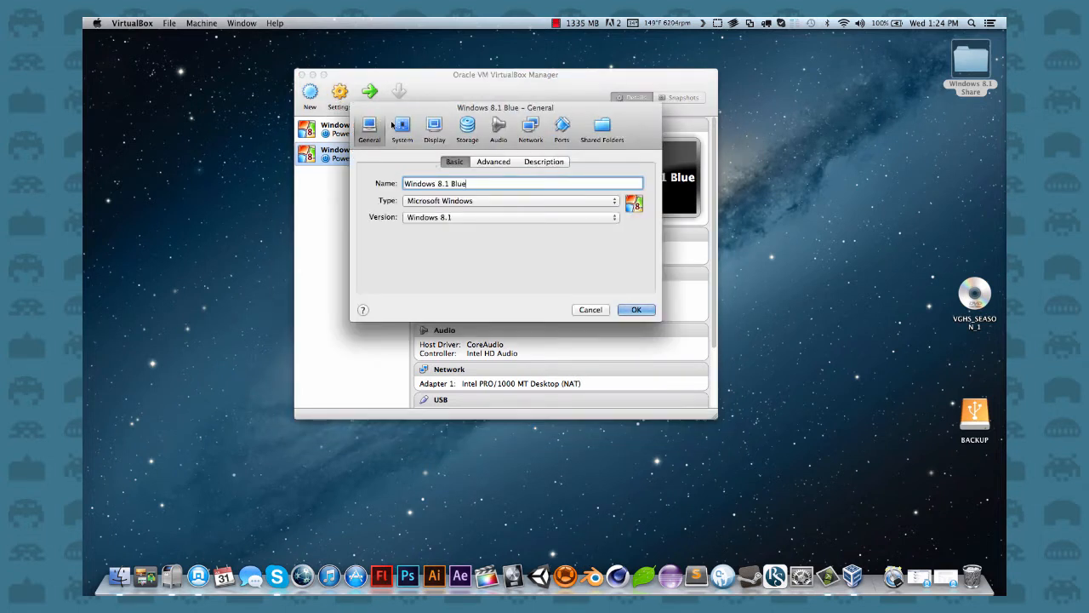
left_click(493, 162)
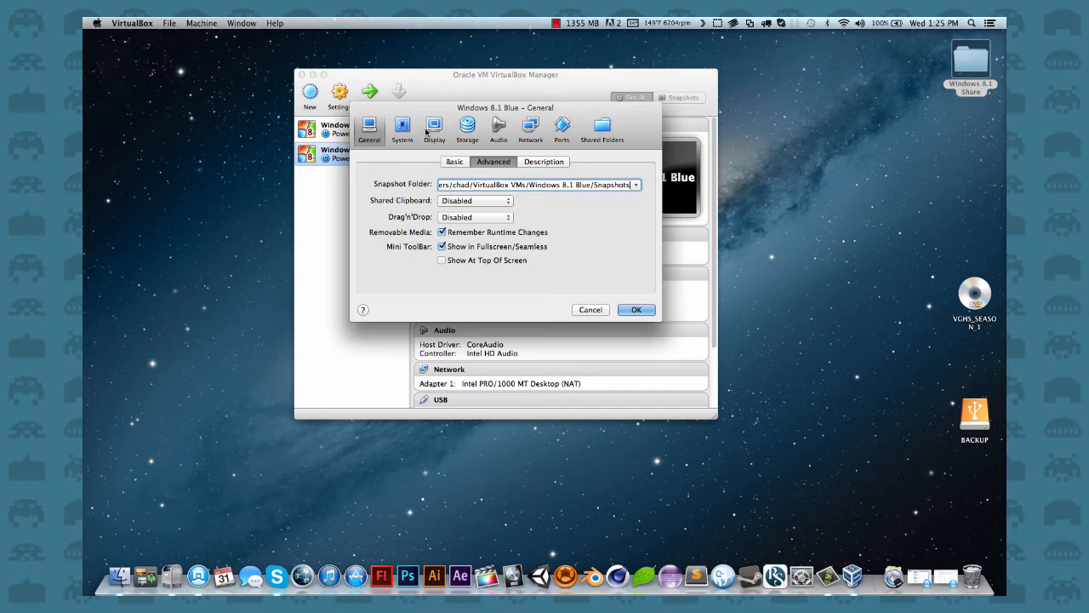
left_click(402, 128)
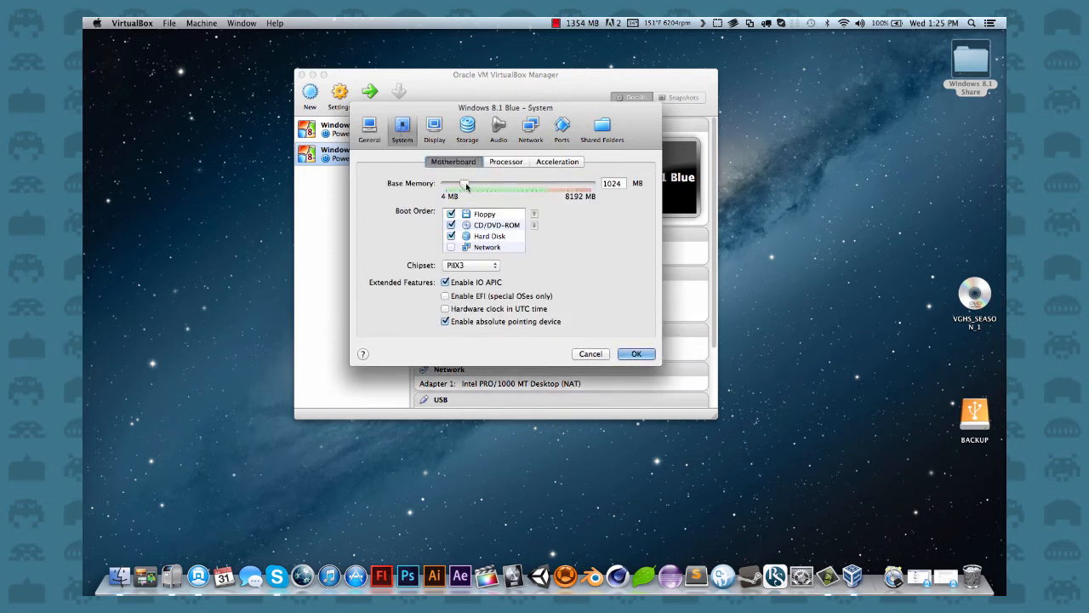
left_click(484, 213)
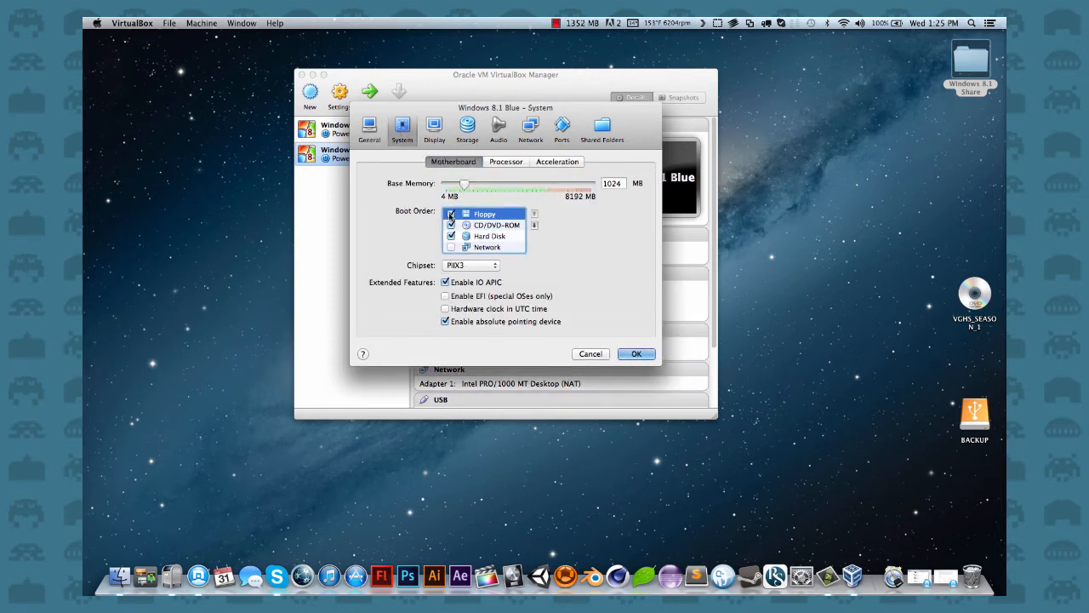
left_click(450, 213)
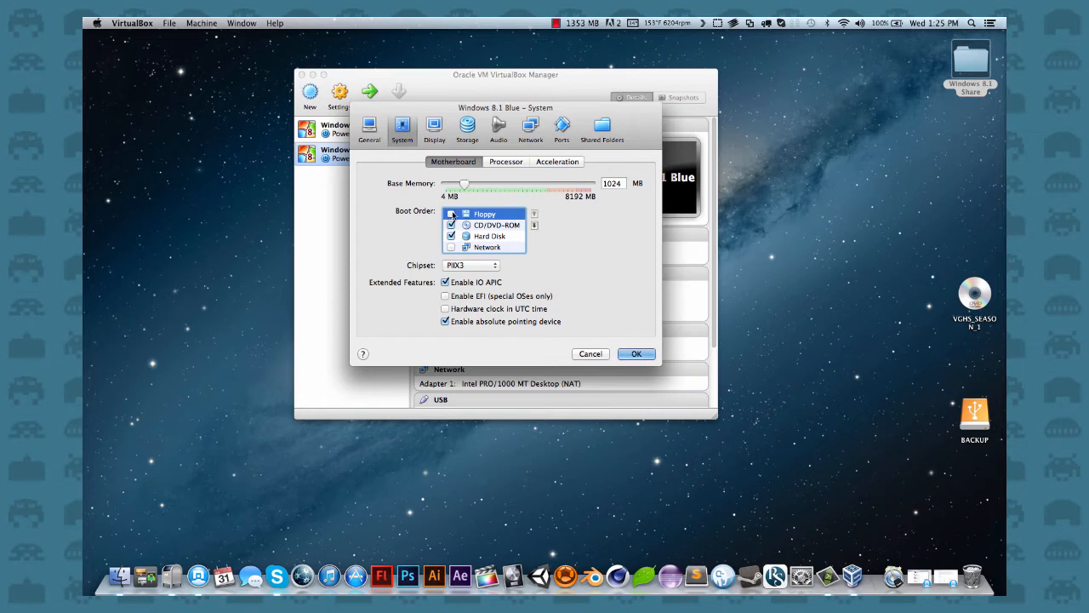
left_click(470, 265)
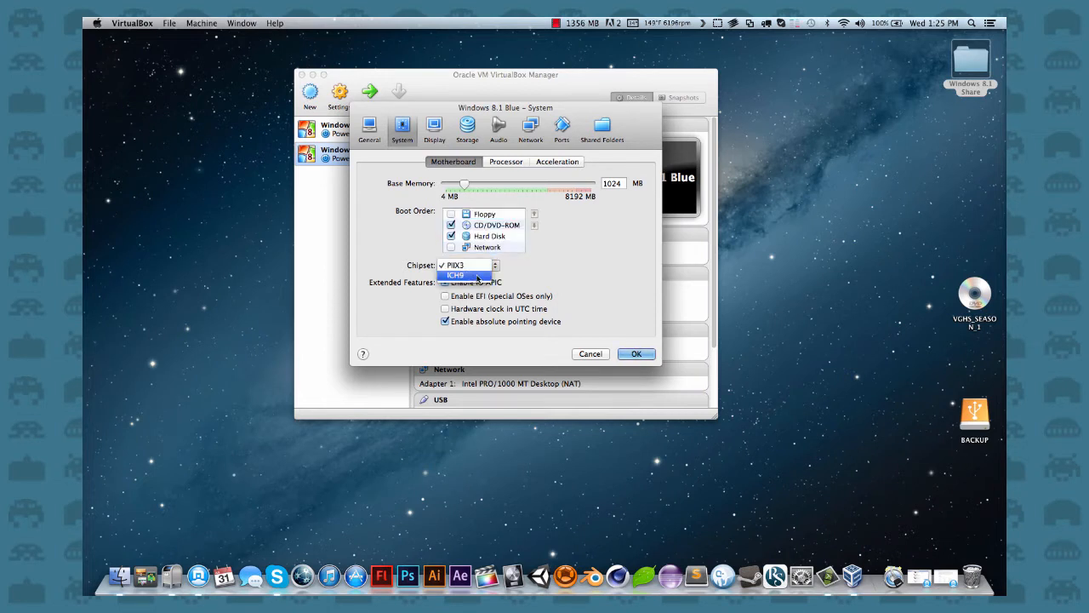
left_click(467, 264)
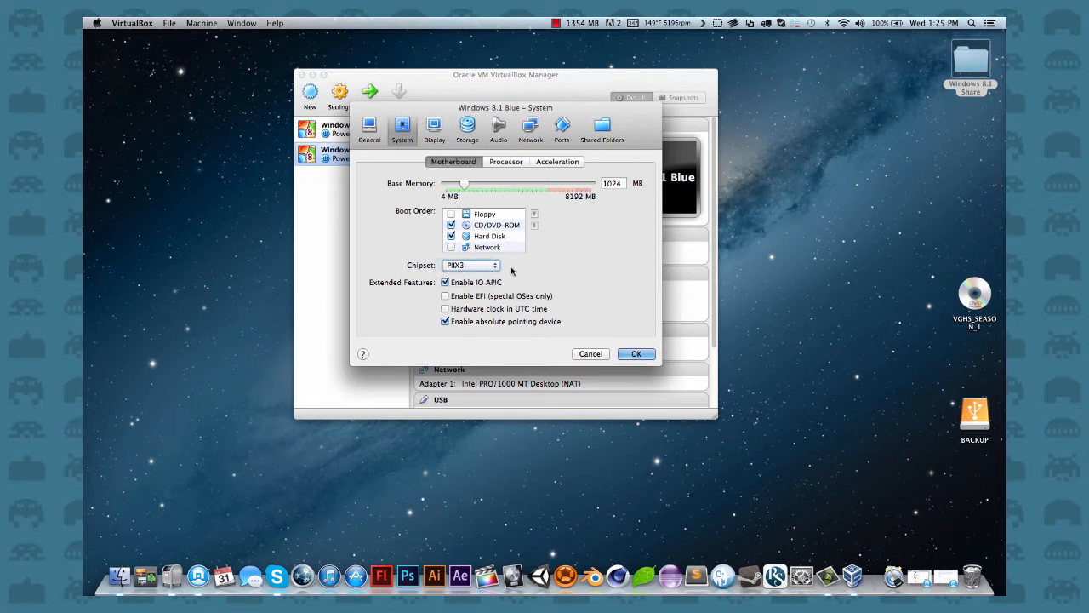
mouse_move(523, 291)
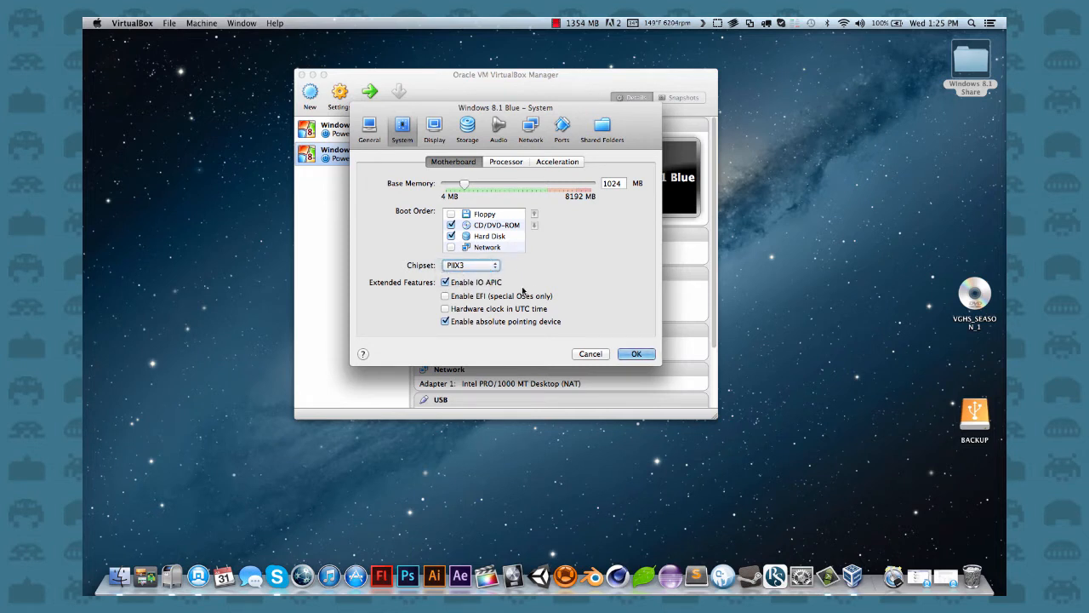
- Return the Processor(s) slider to 1 after trying higher counts, then view Acceleration settings
left_click(505, 162)
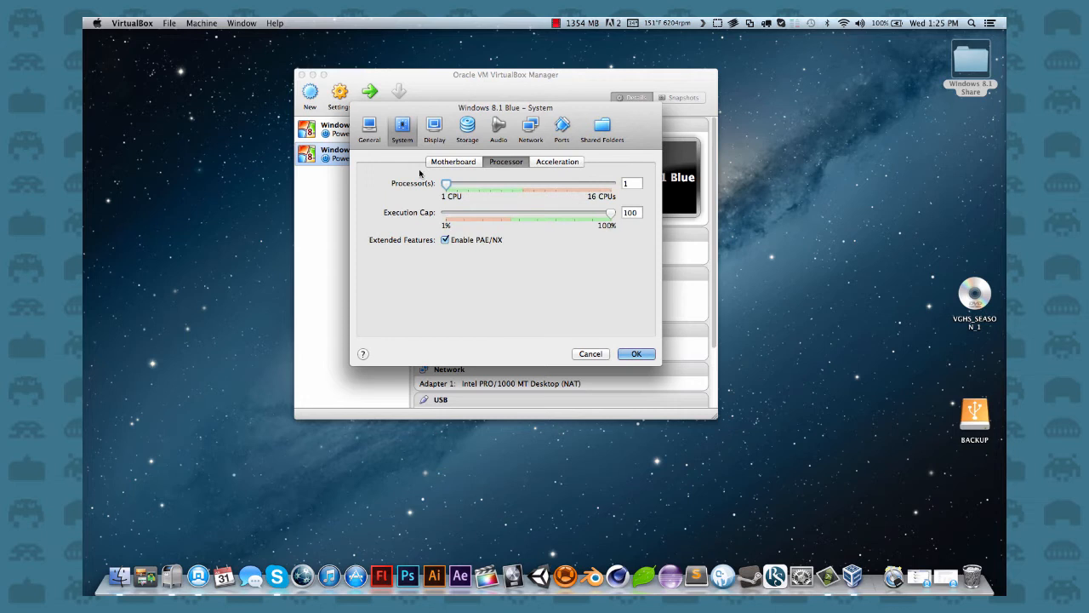
left_click_drag(447, 184, 611, 184)
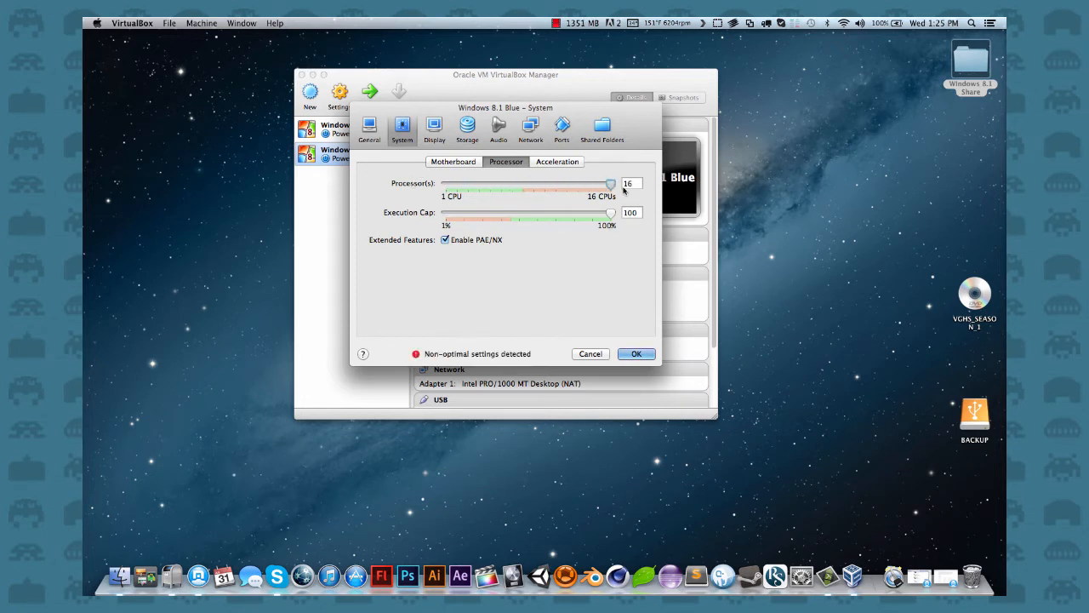
left_click_drag(610, 183, 534, 184)
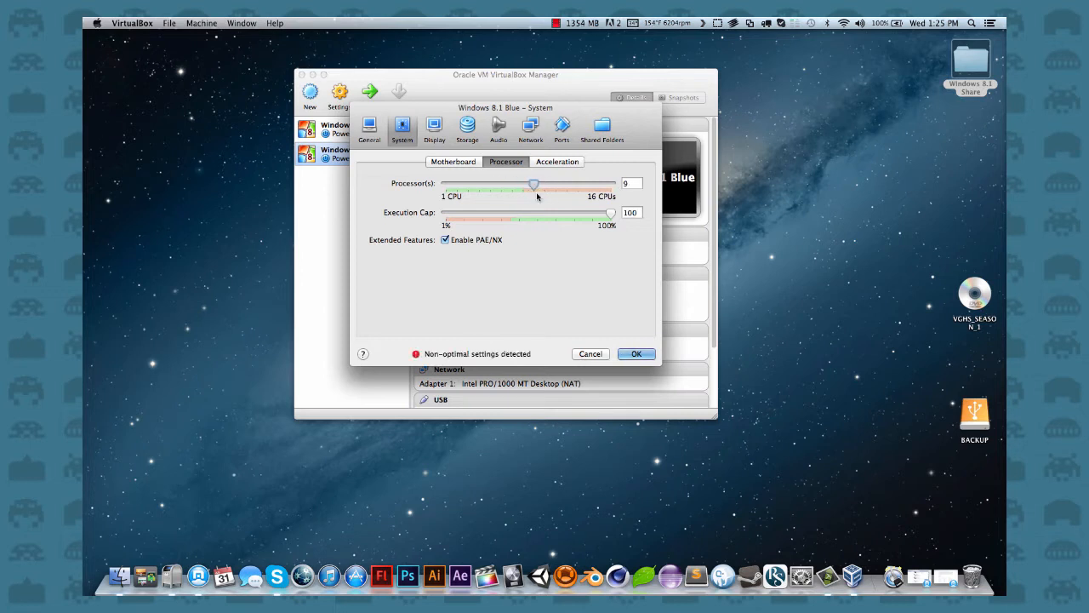
left_click_drag(534, 185, 522, 184)
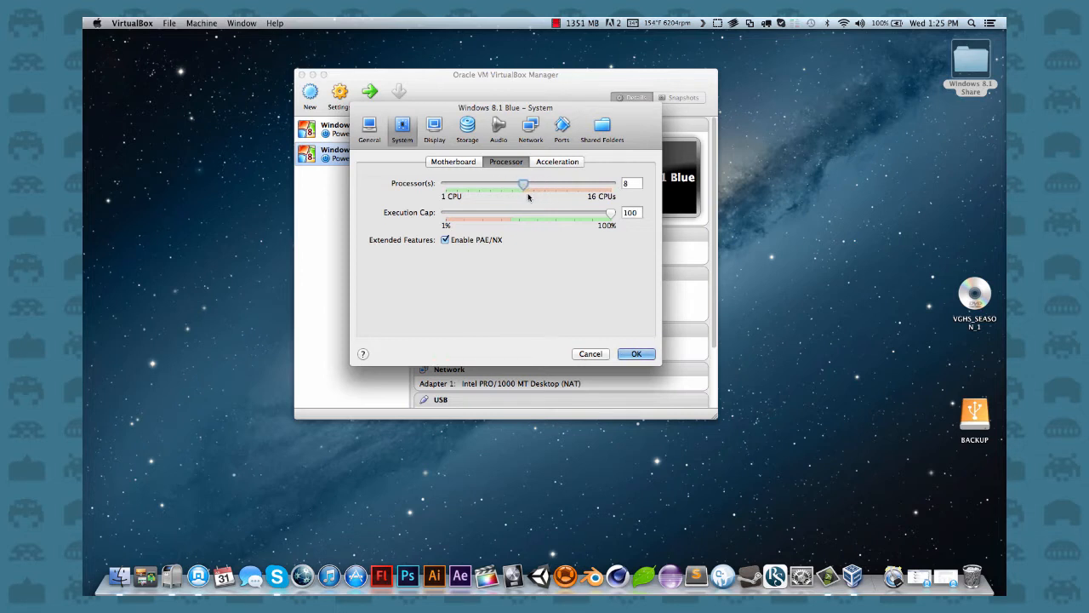
left_click_drag(522, 184, 478, 185)
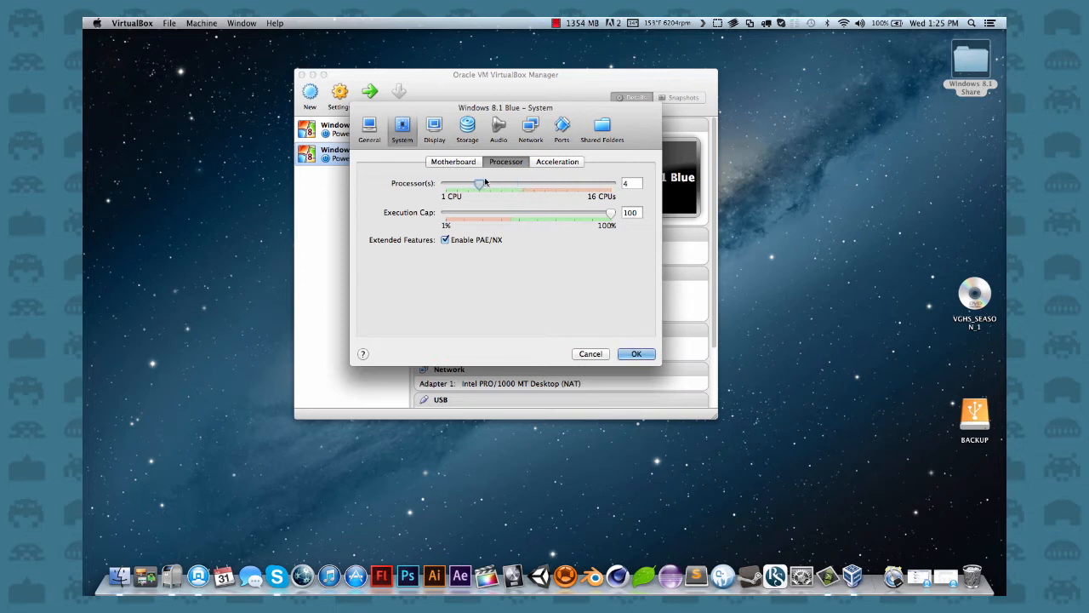
left_click_drag(480, 184, 445, 184)
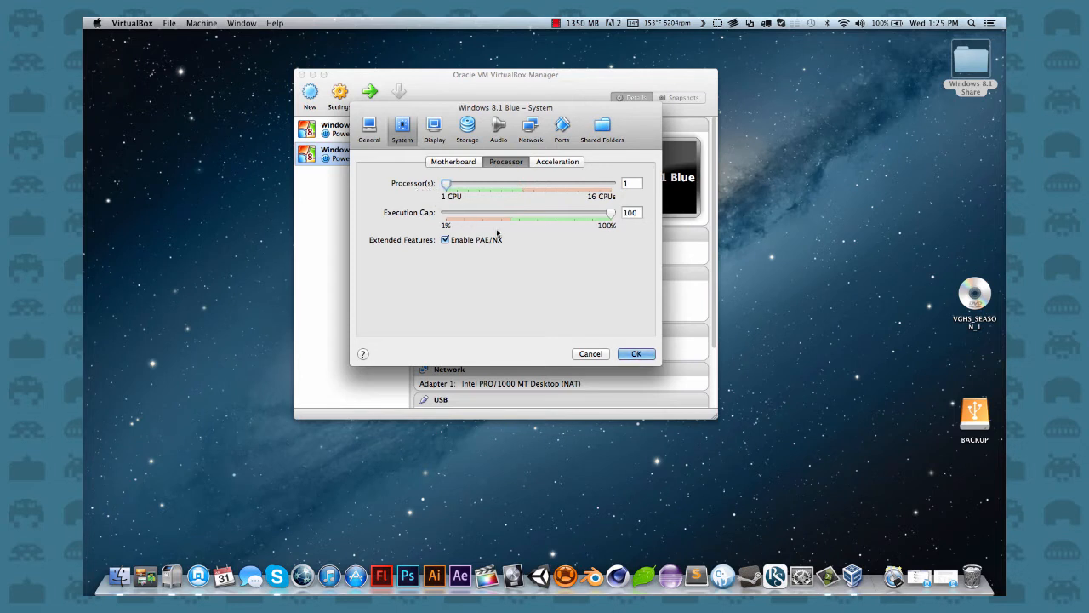
mouse_move(514, 249)
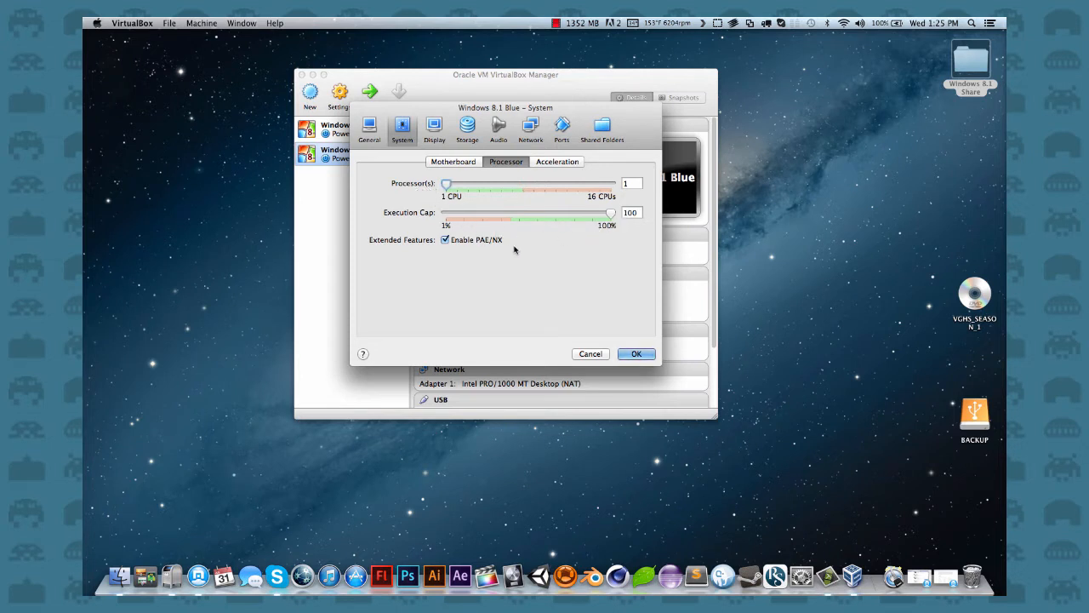
left_click(557, 162)
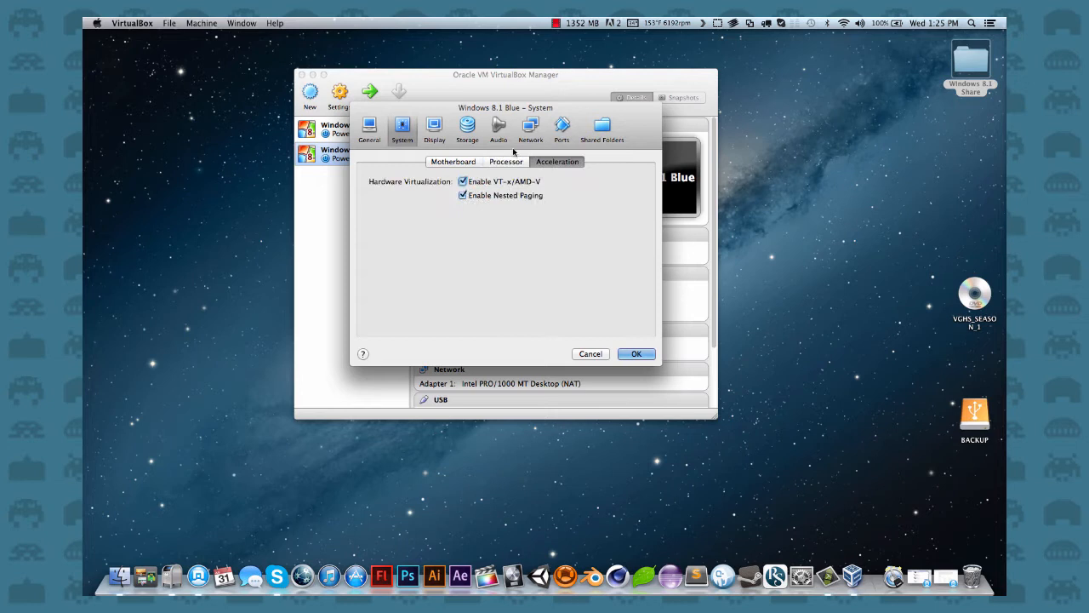
- Open the Display settings, which show 128 MB video memory and one monitor
left_click(434, 128)
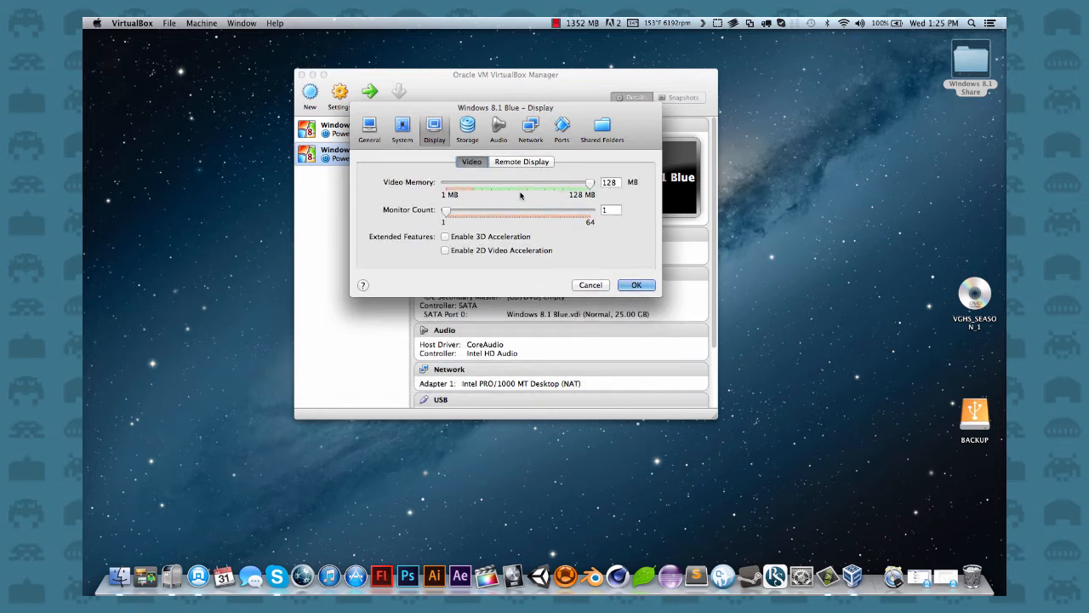
mouse_move(567, 222)
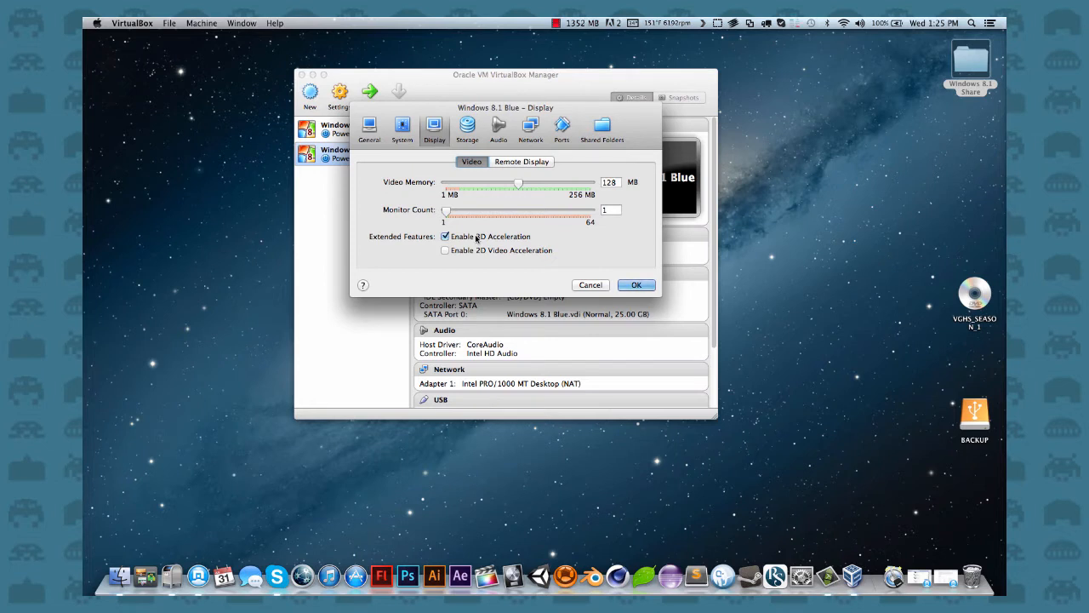
mouse_move(502, 182)
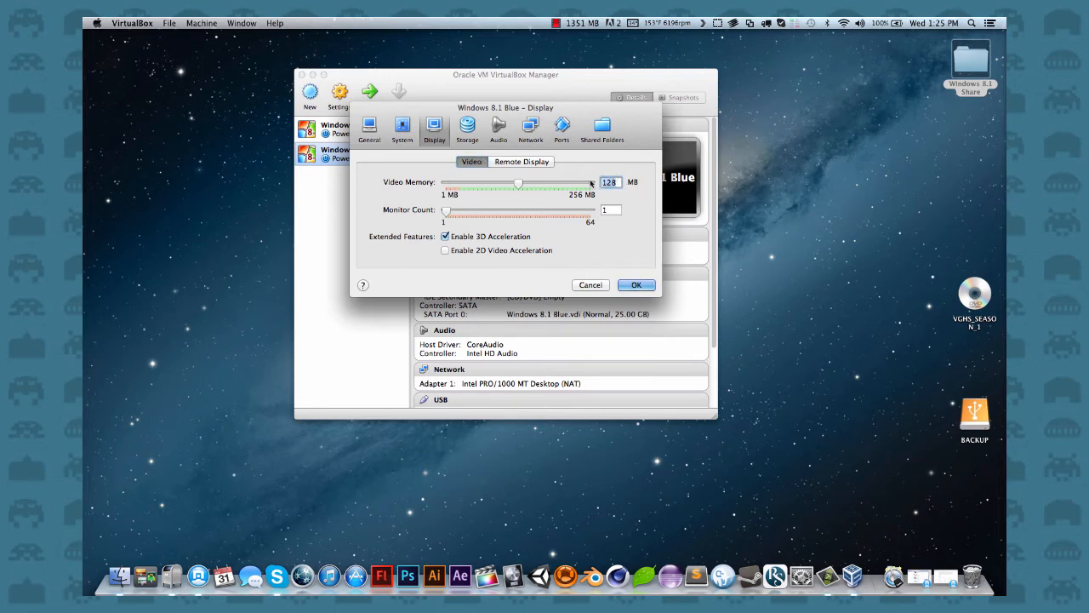
mouse_move(492, 186)
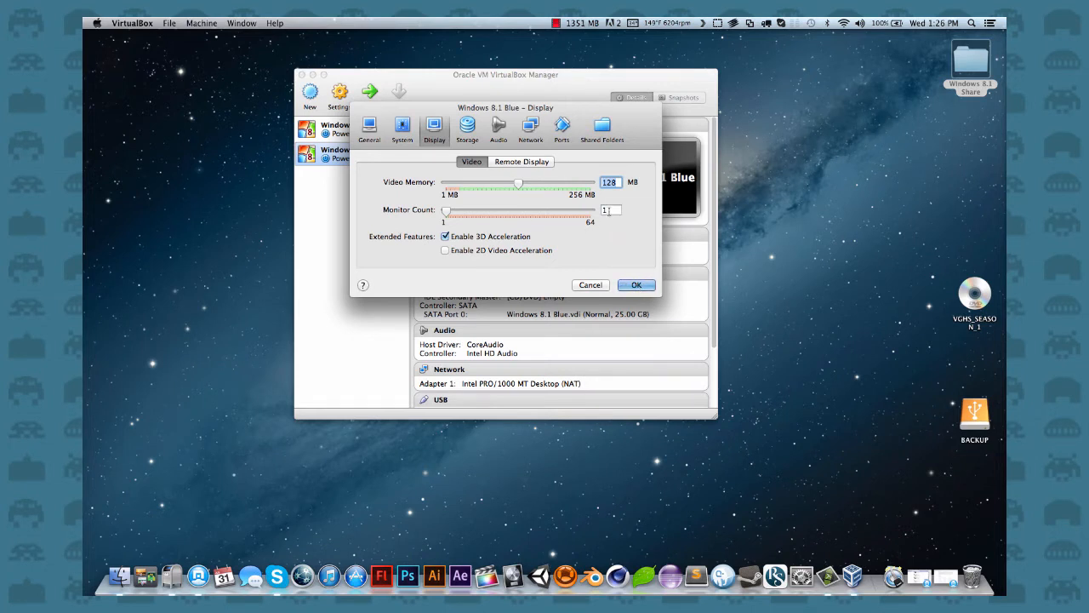
- Inspect the storage controllers and the Windows 8.1 Blue.vdi disk details
left_click(467, 128)
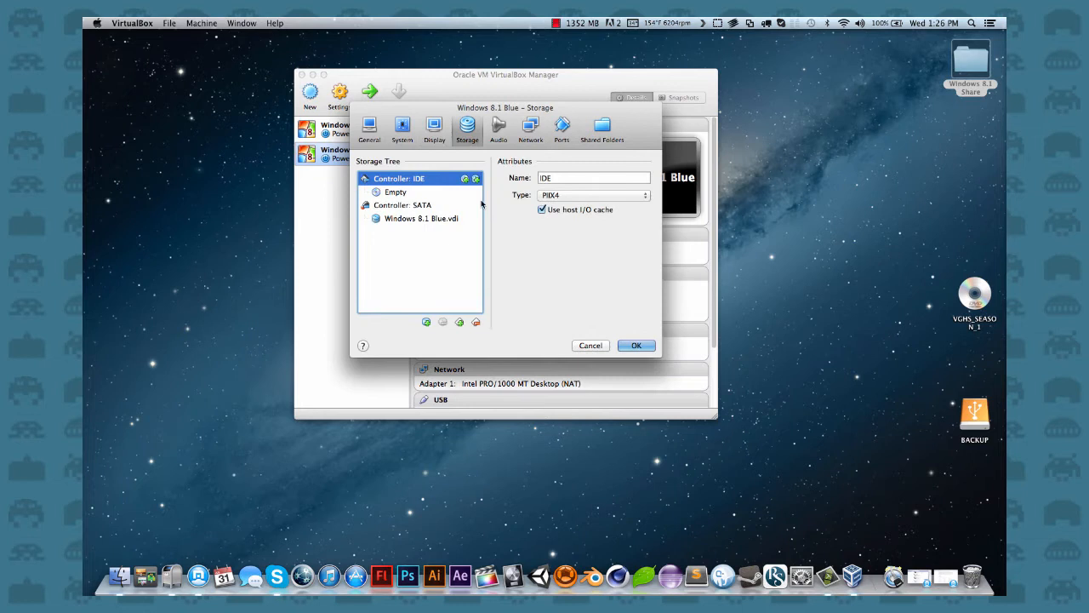
mouse_move(593, 177)
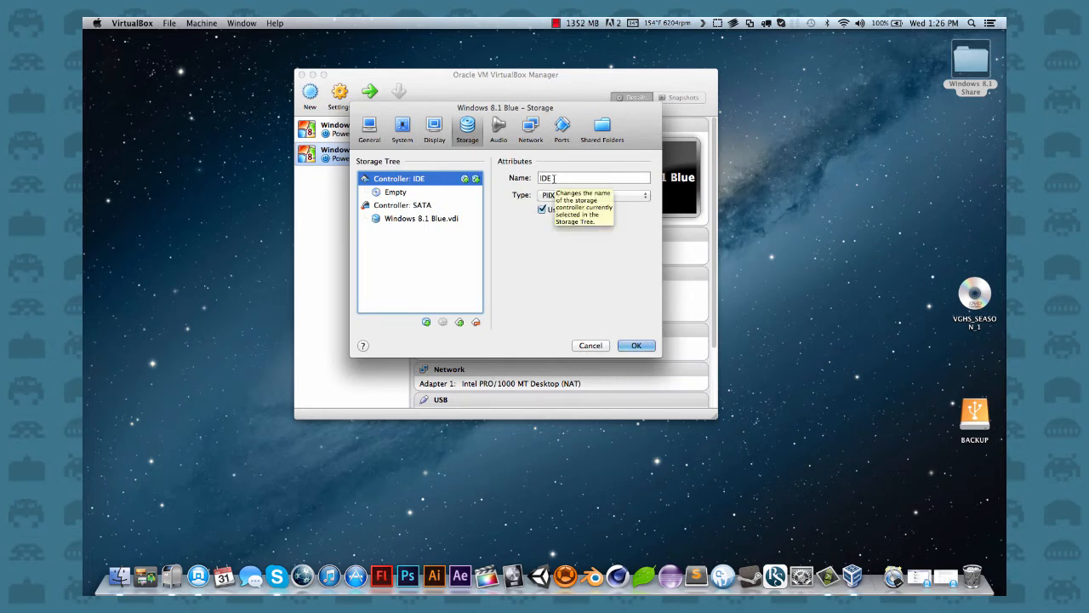
mouse_move(550, 195)
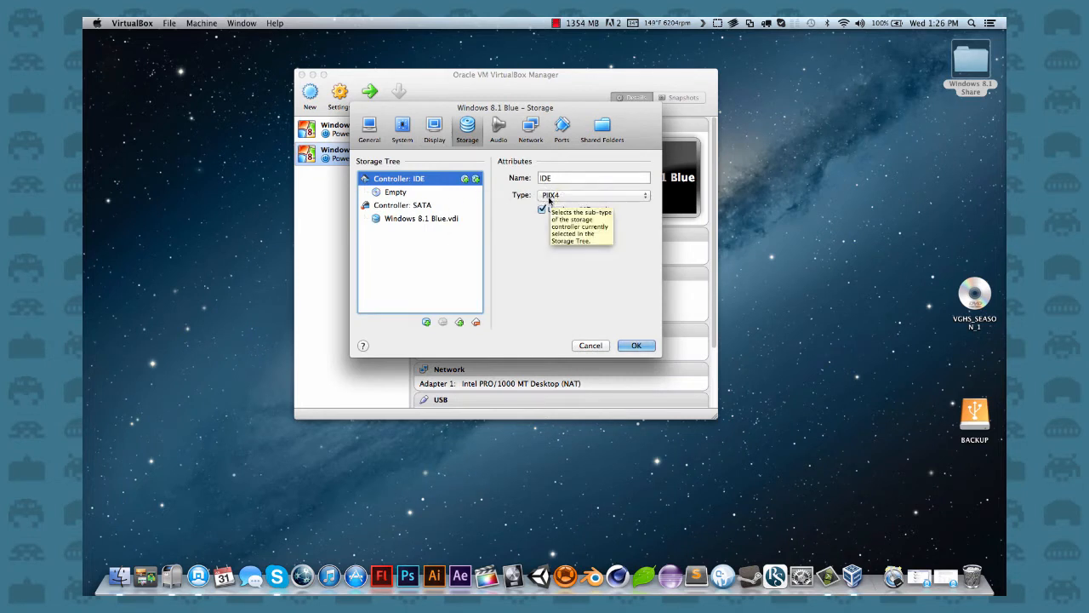
left_click(420, 218)
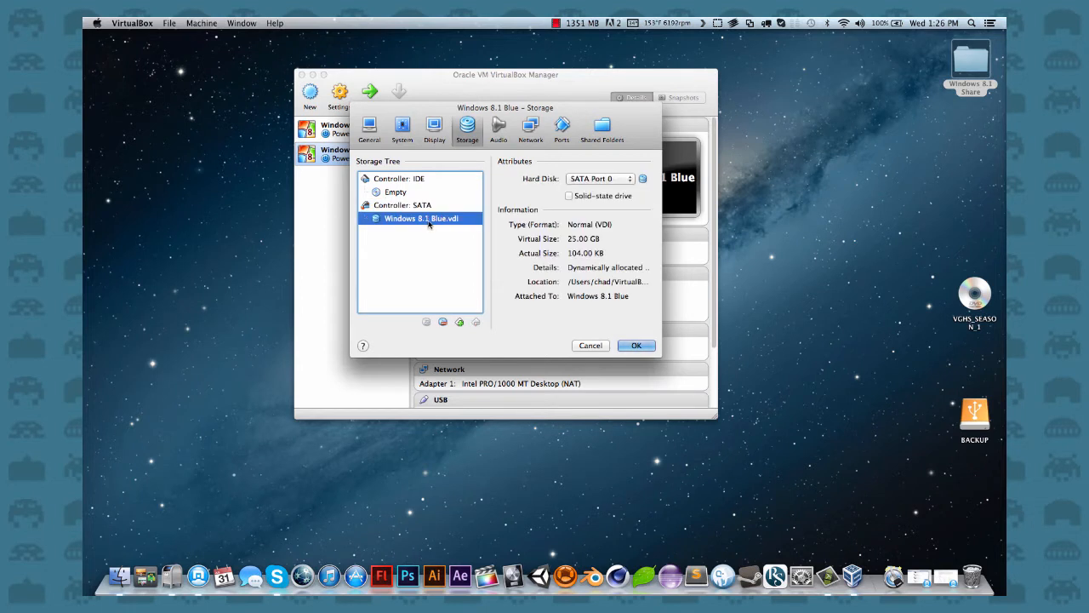
left_click(402, 204)
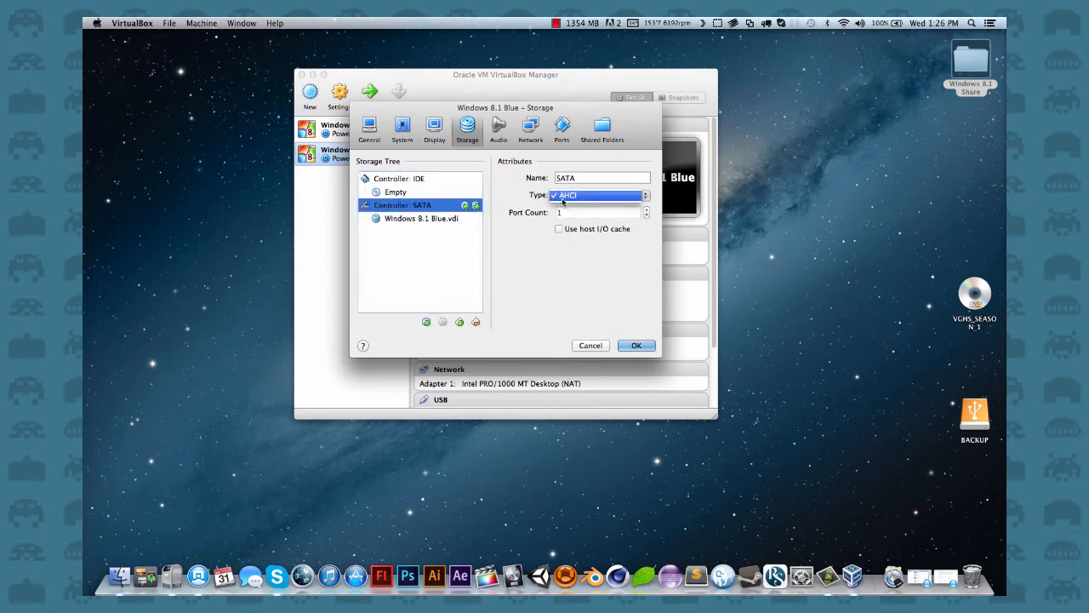
- Set the motherboard chipset to ICH9
left_click(401, 127)
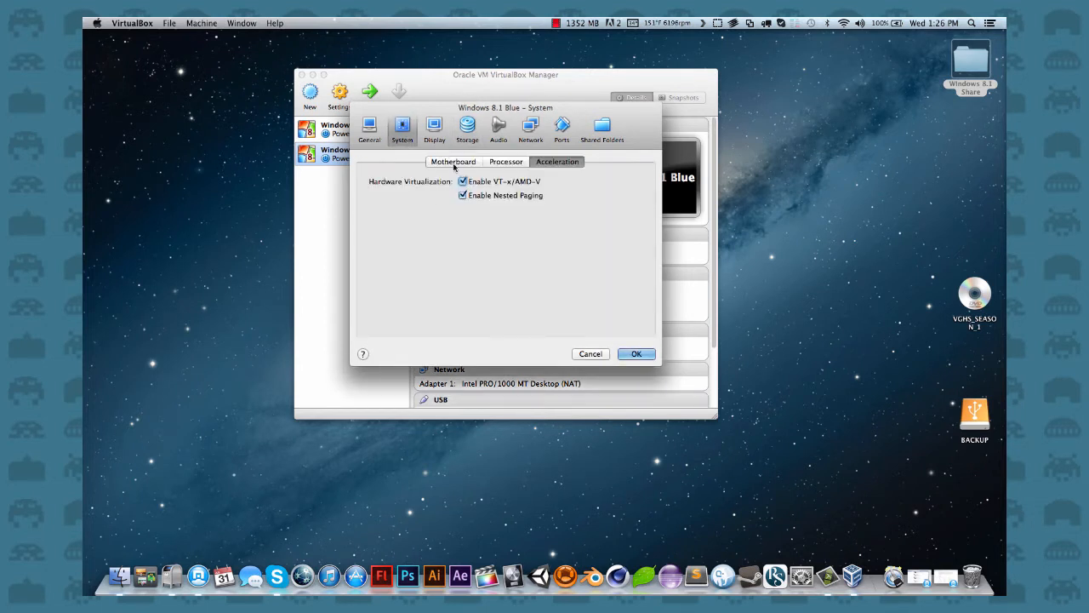
left_click(453, 162)
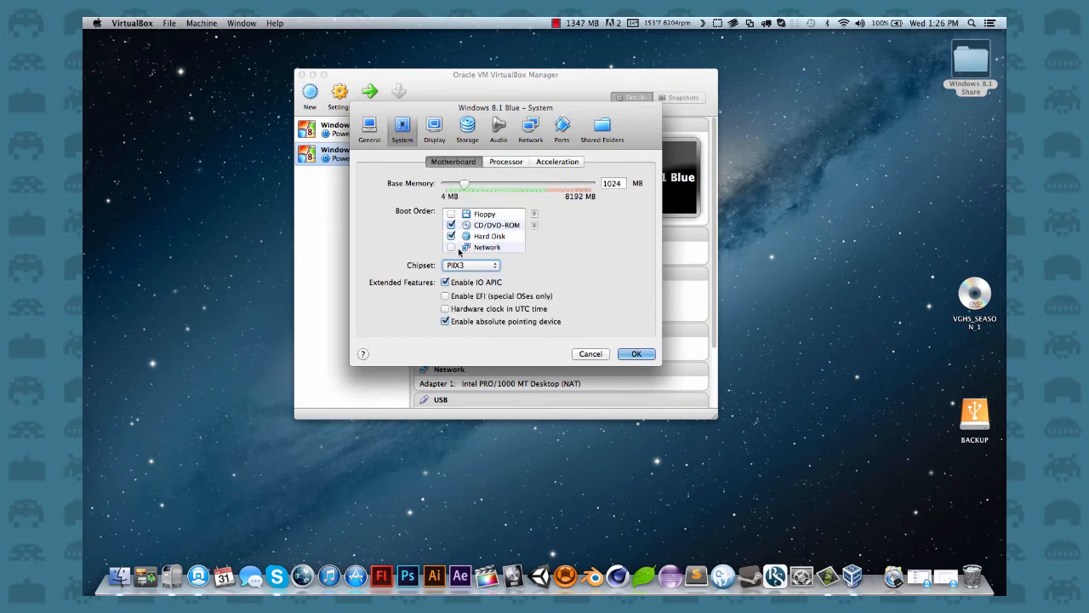
left_click(471, 265)
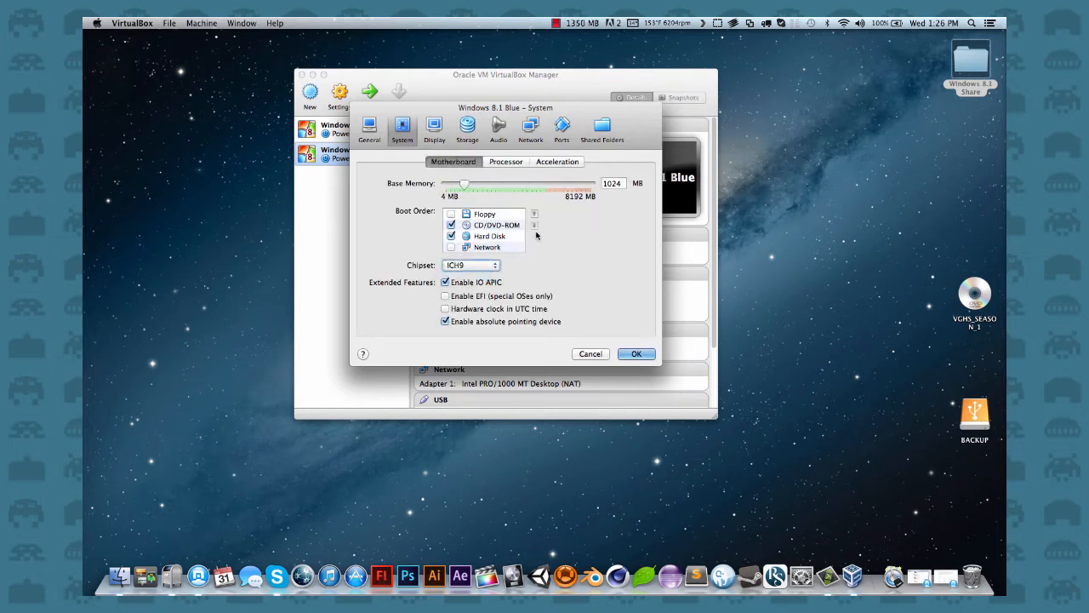
- Recheck storage and the 25.00 GB Windows 8.1 Blue.vdi disk size
left_click(601, 128)
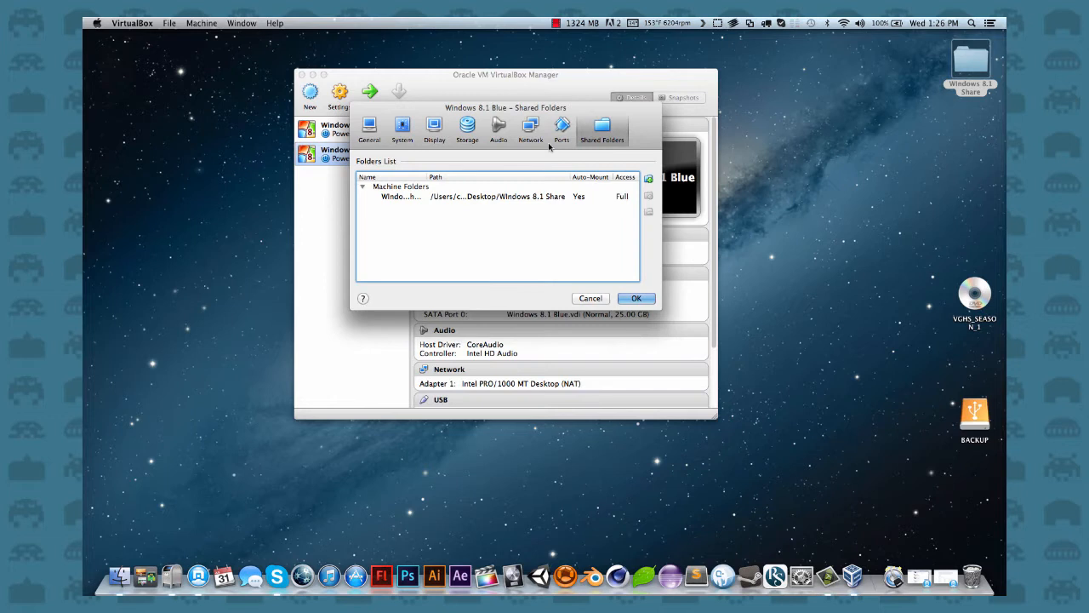
left_click(467, 130)
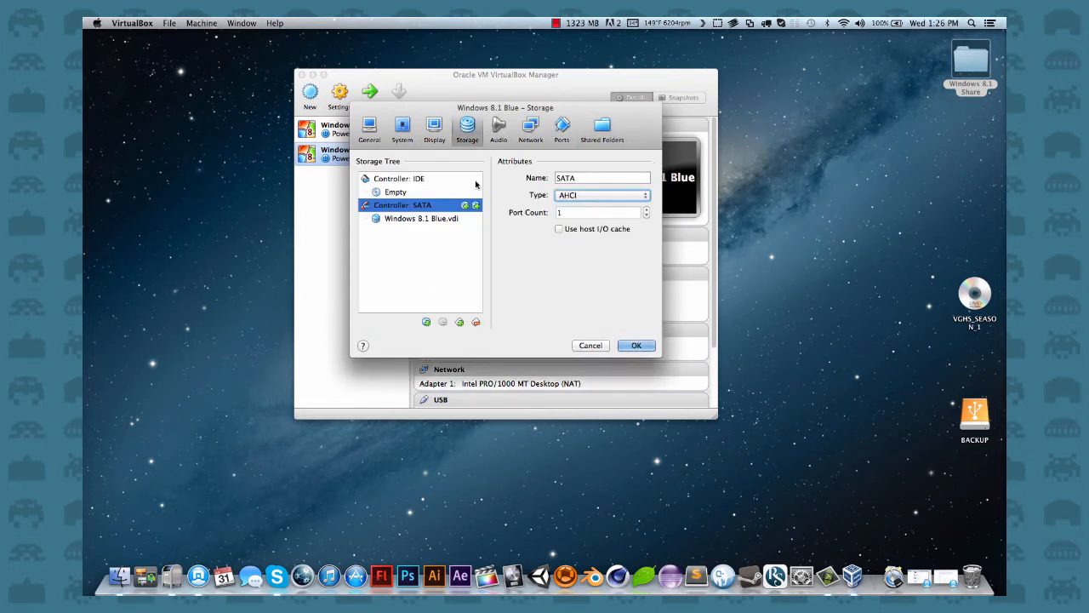
left_click(422, 218)
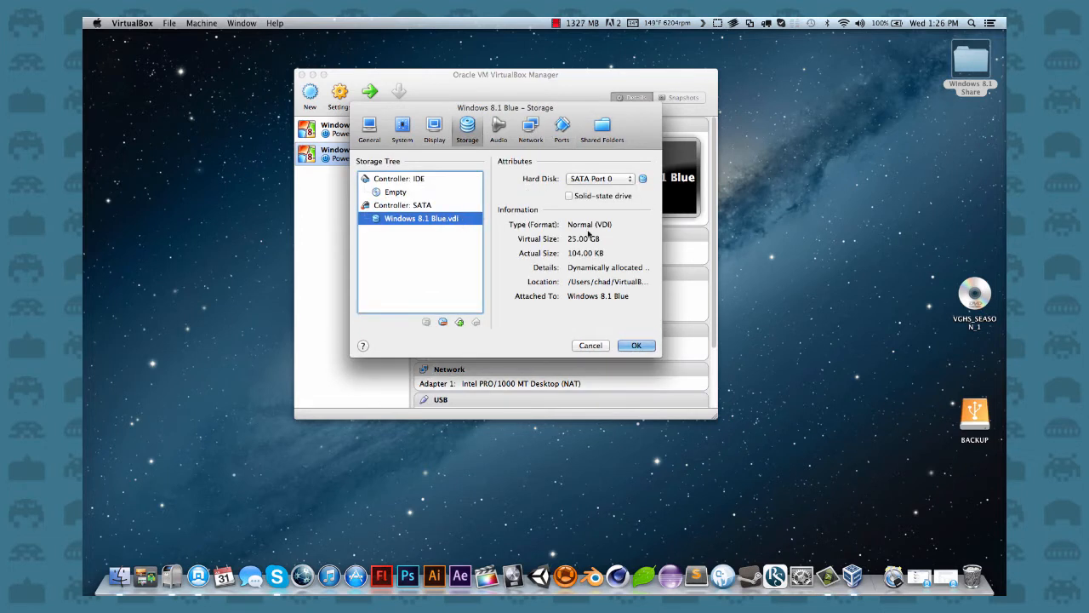
double_click(583, 238)
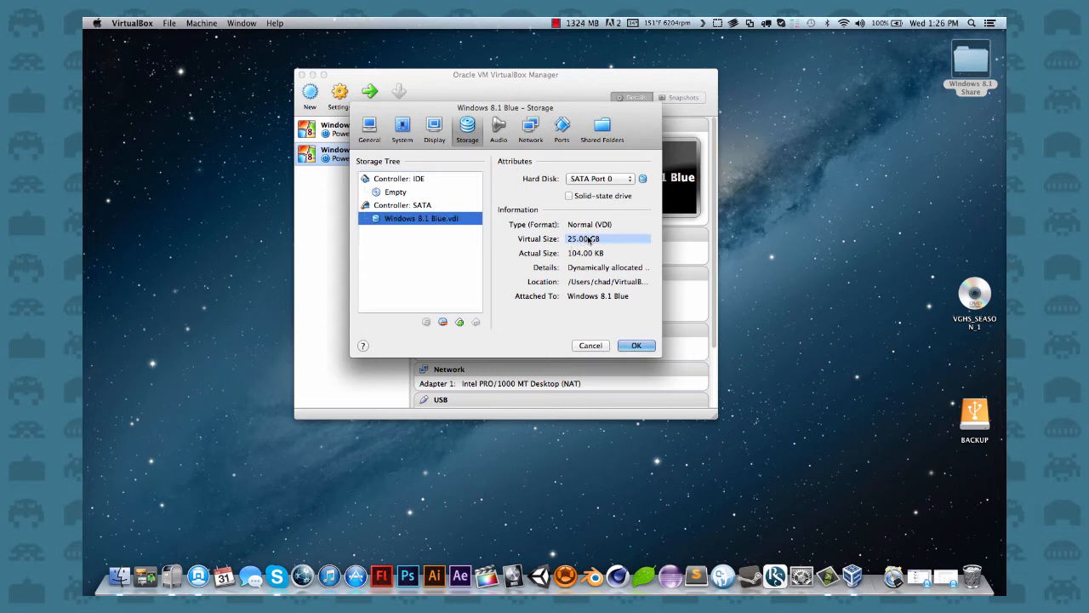
- Review audio (Intel HD Audio), network, serial port, shared folders and advanced general settings
left_click(498, 127)
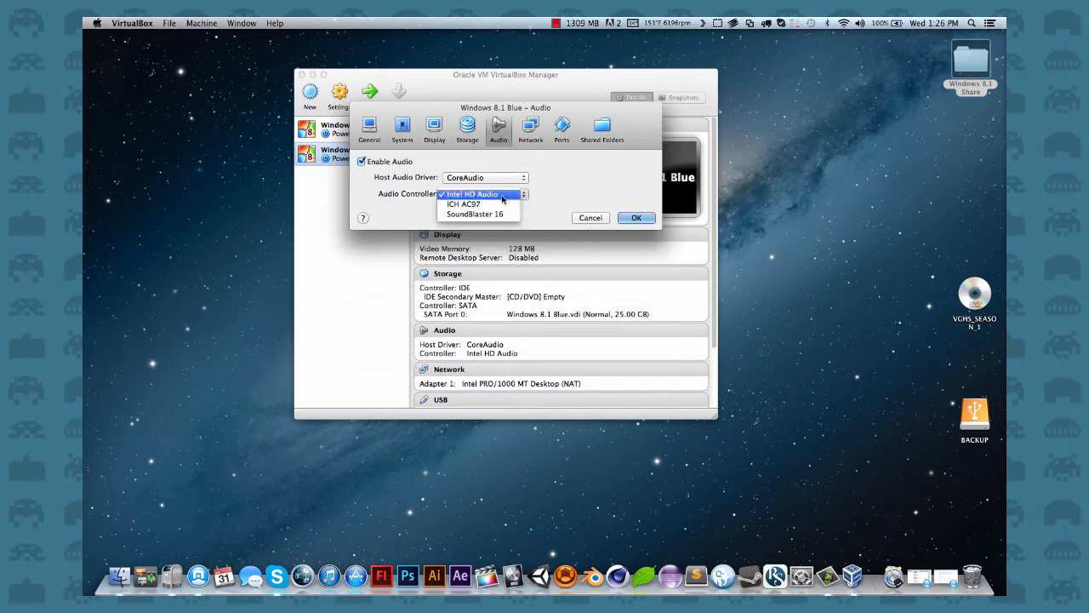
left_click(475, 194)
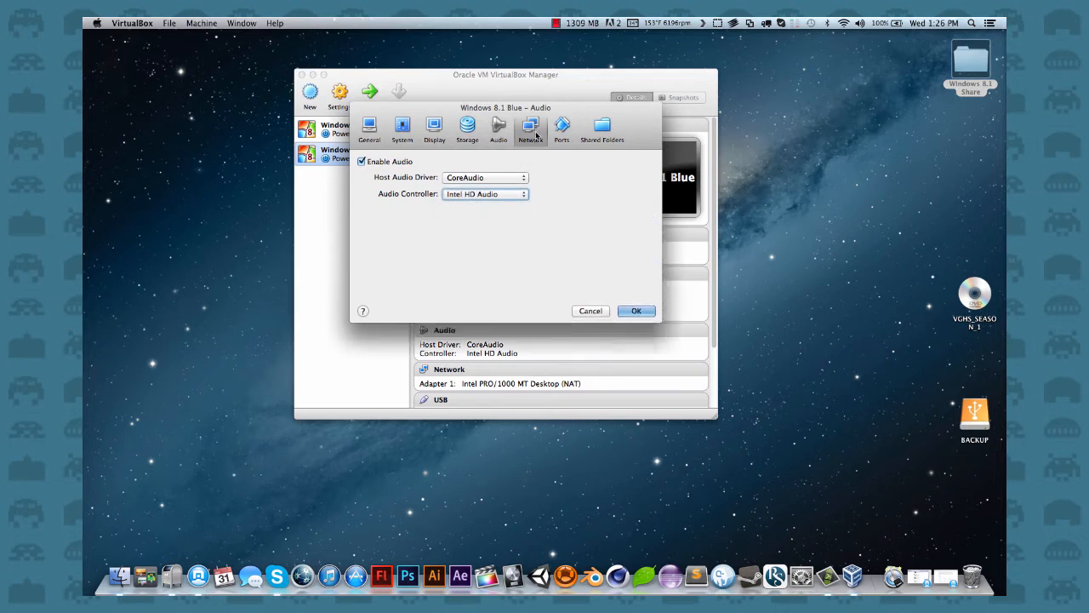
left_click(531, 128)
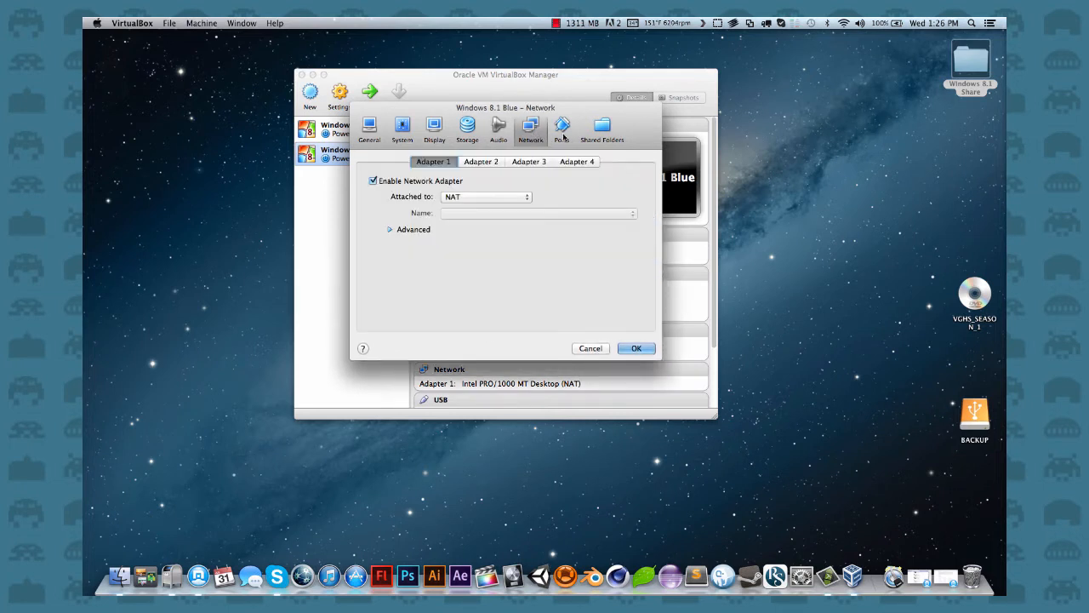
left_click(562, 128)
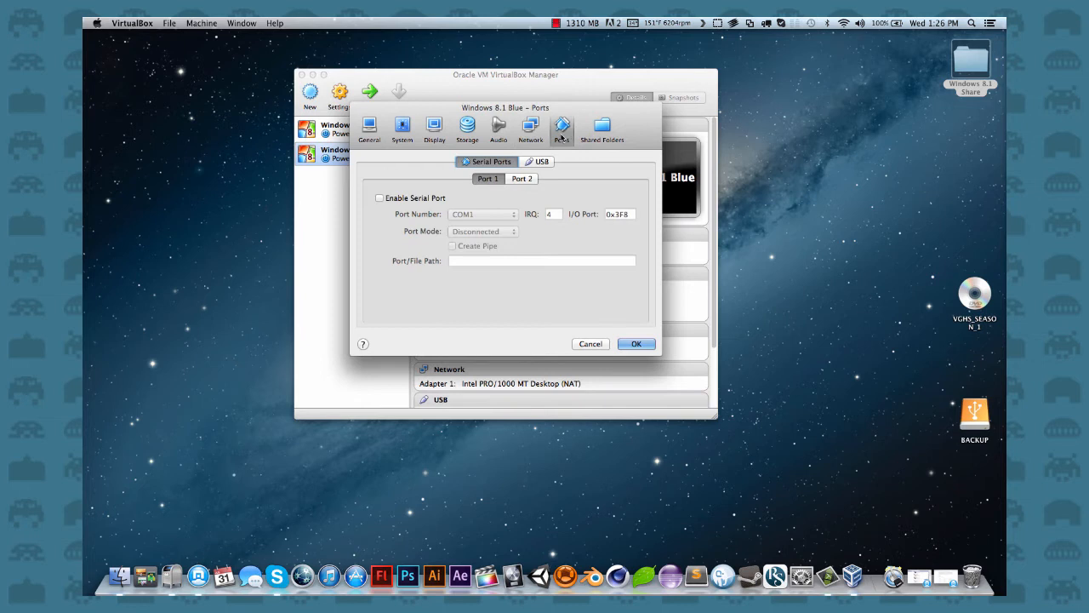
mouse_move(497, 158)
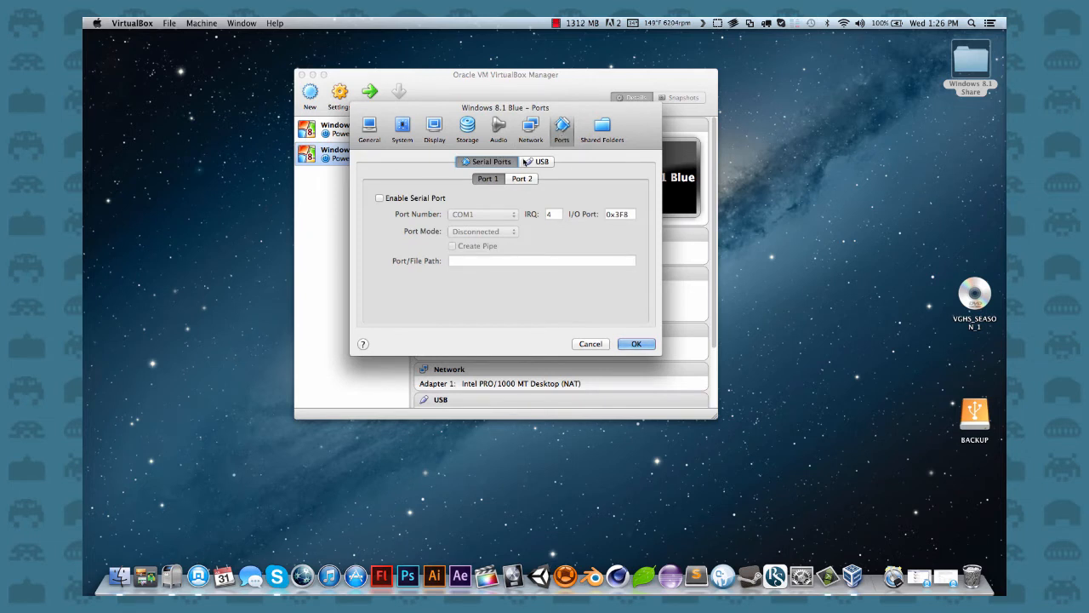
left_click(601, 127)
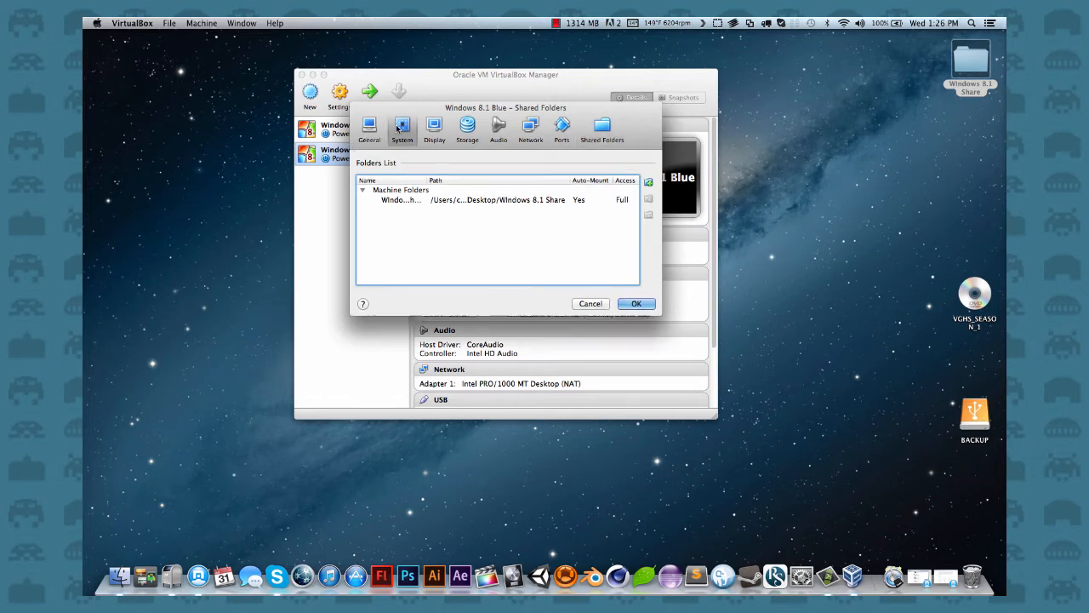
left_click(369, 128)
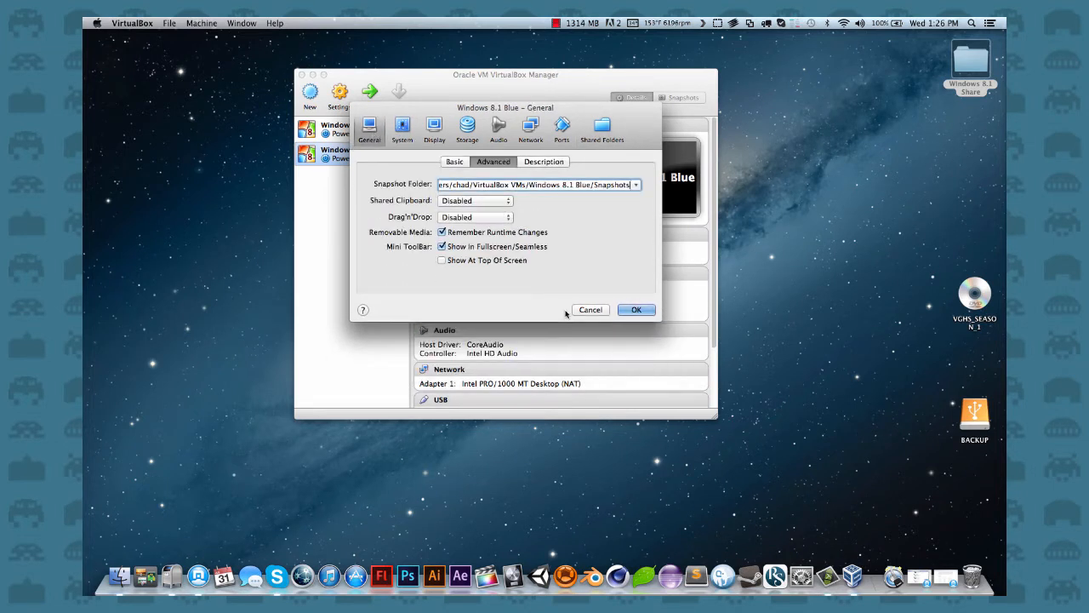
- Switch from Windows 8.1 Blue's settings to Windows Blue 8.1's general and system settings
left_click(636, 308)
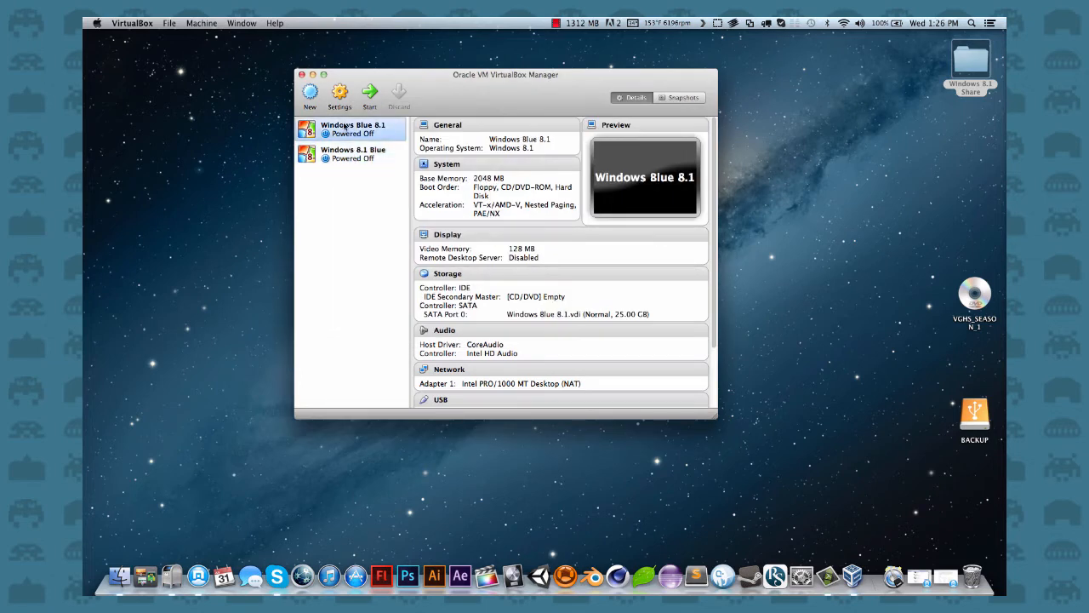
left_click(339, 93)
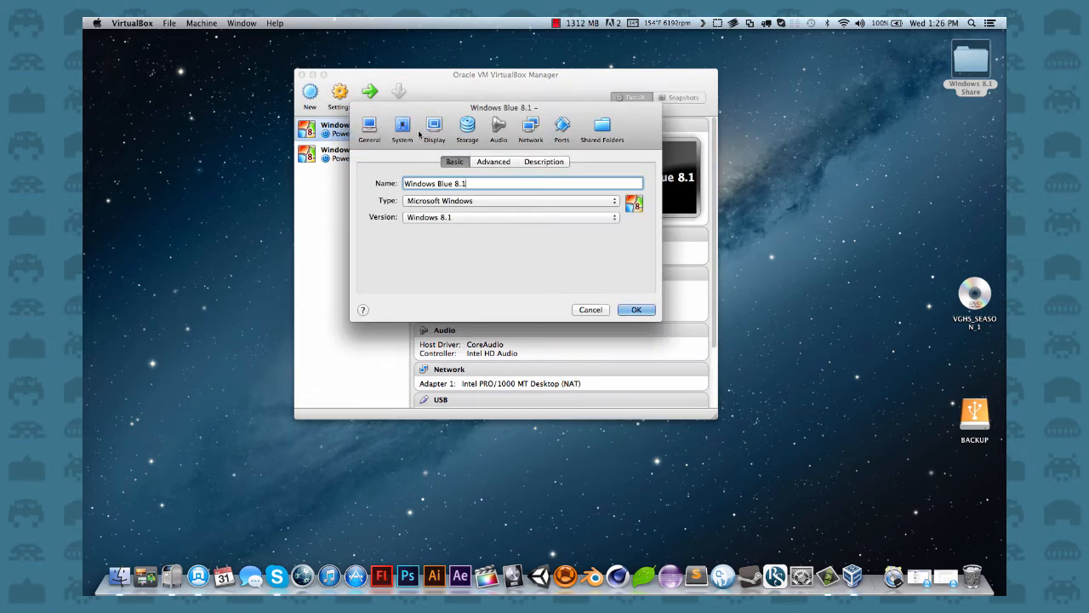
left_click(402, 127)
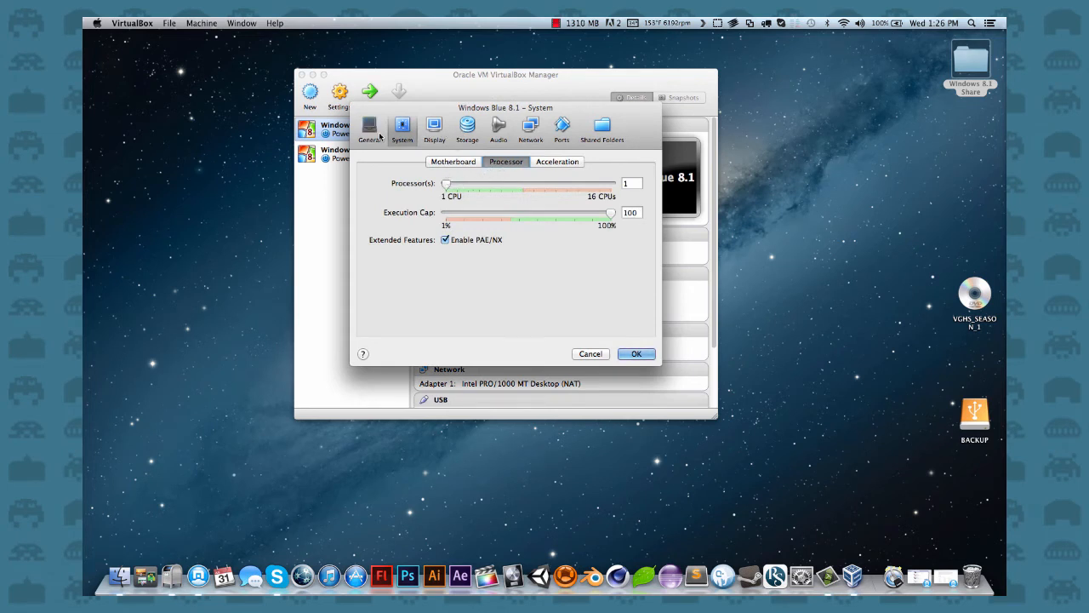
left_click(370, 127)
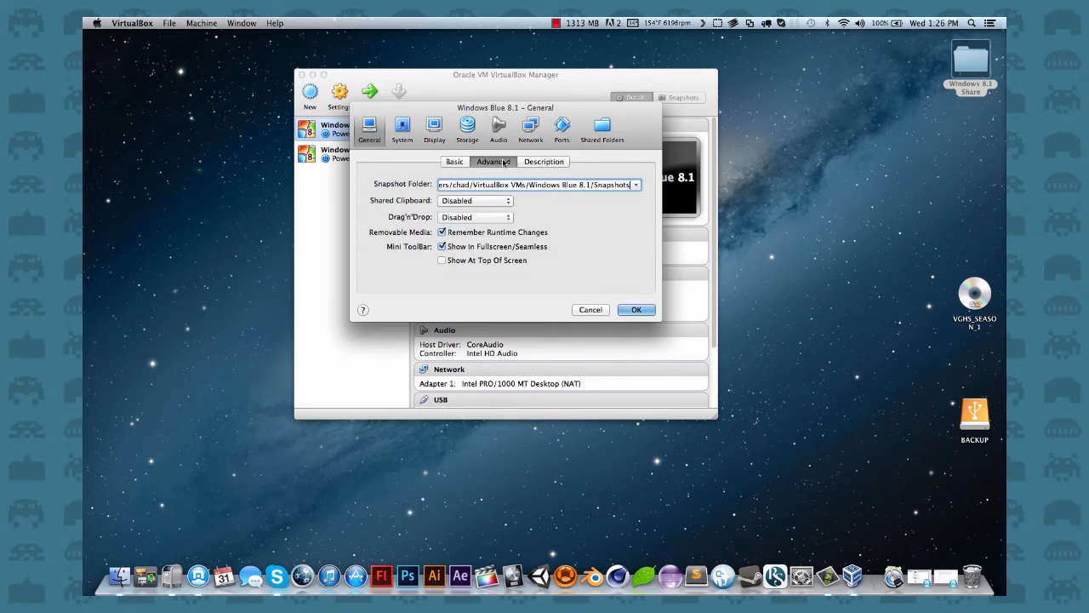
left_click(402, 127)
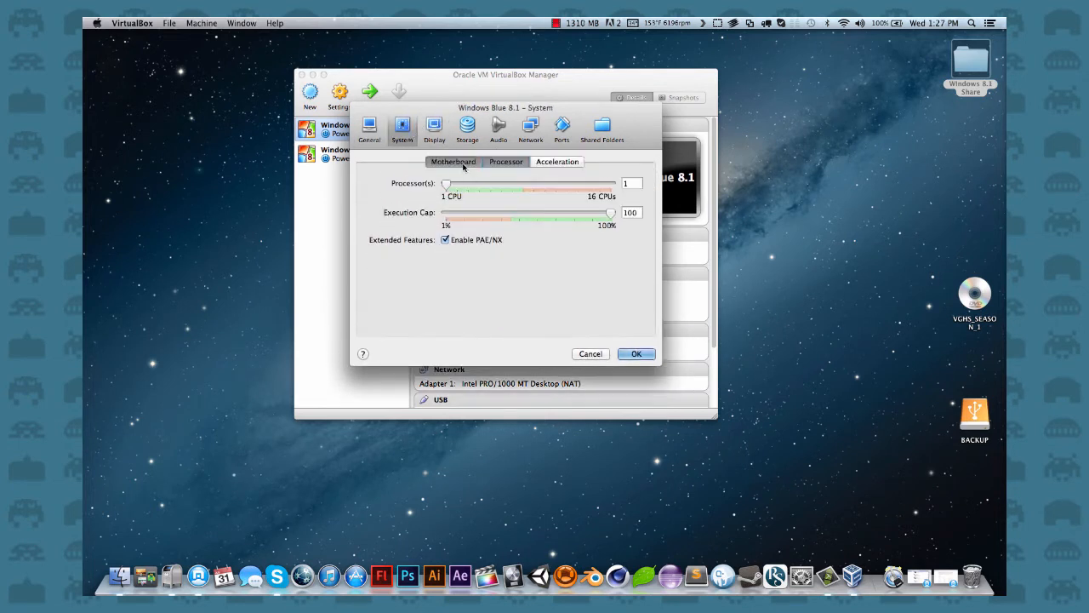
- View Windows Blue 8.1's motherboard, processor and display settings
left_click(452, 162)
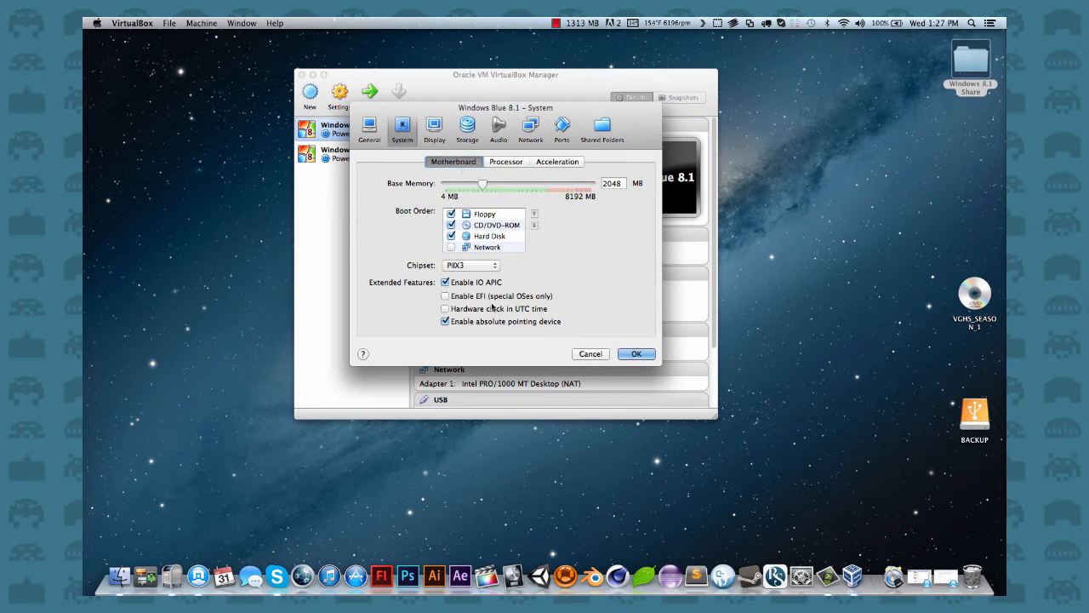
mouse_move(486, 264)
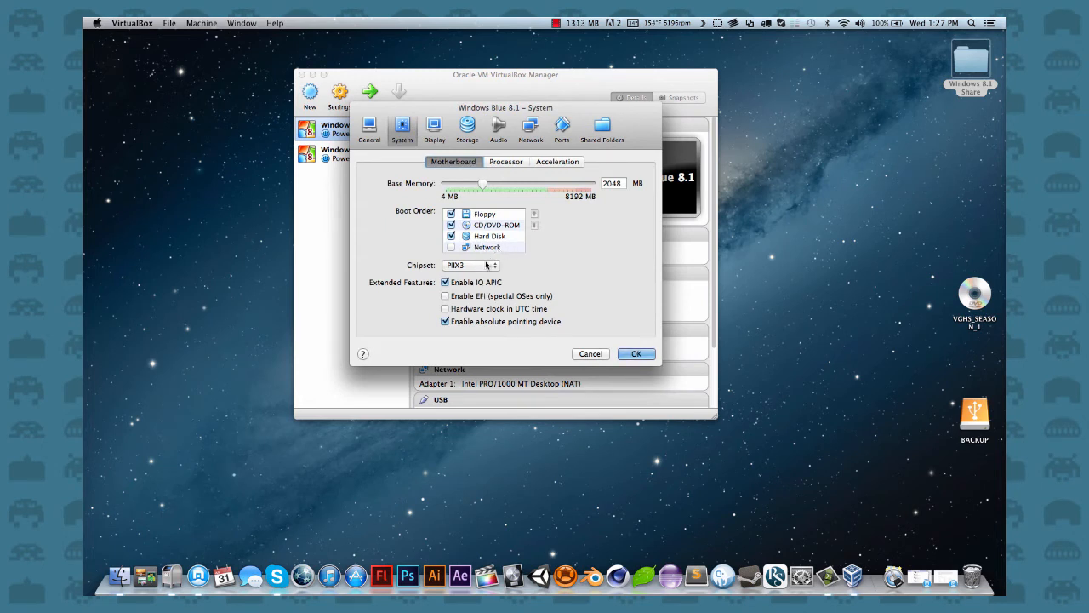
mouse_move(471, 265)
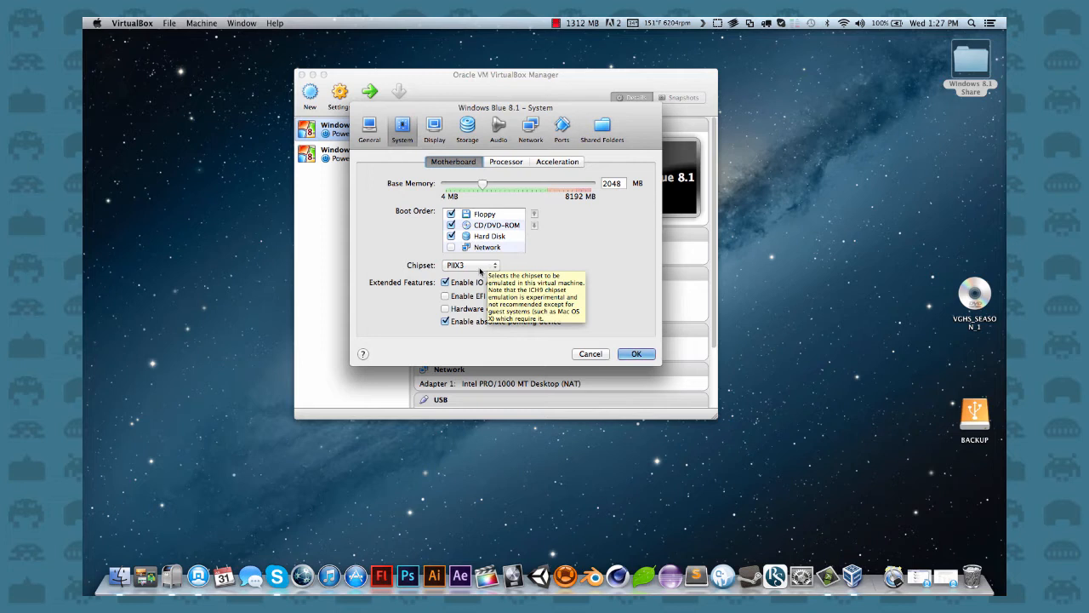
left_click(506, 161)
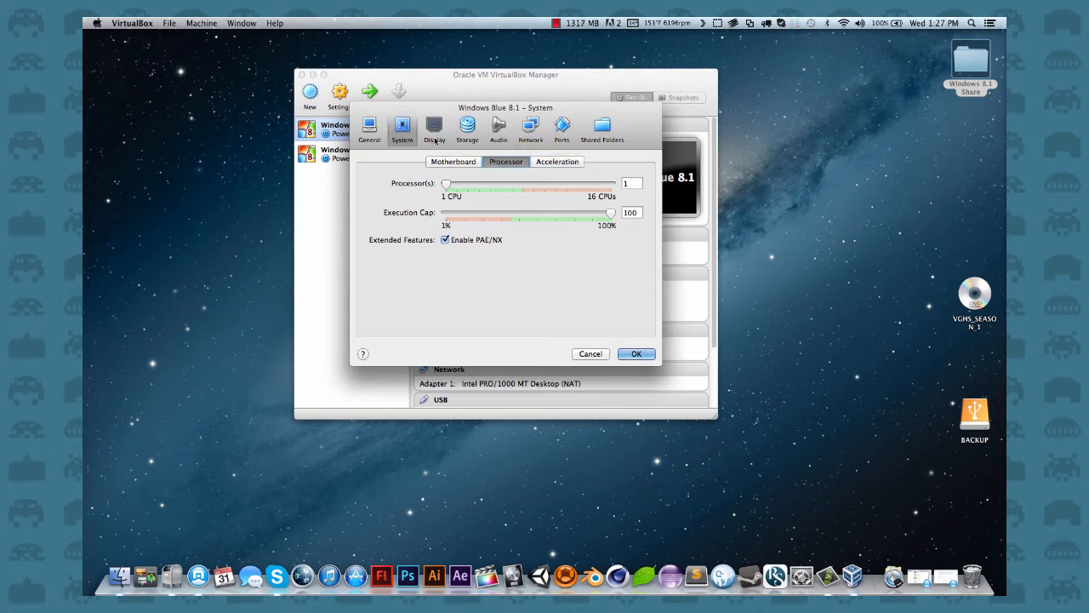
left_click(434, 127)
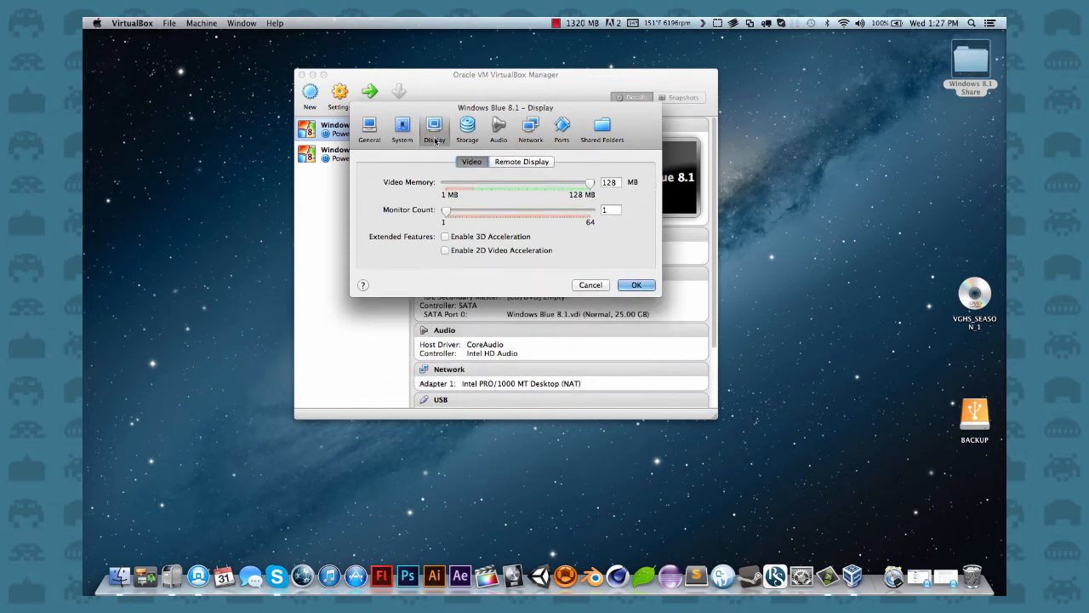
mouse_move(554, 193)
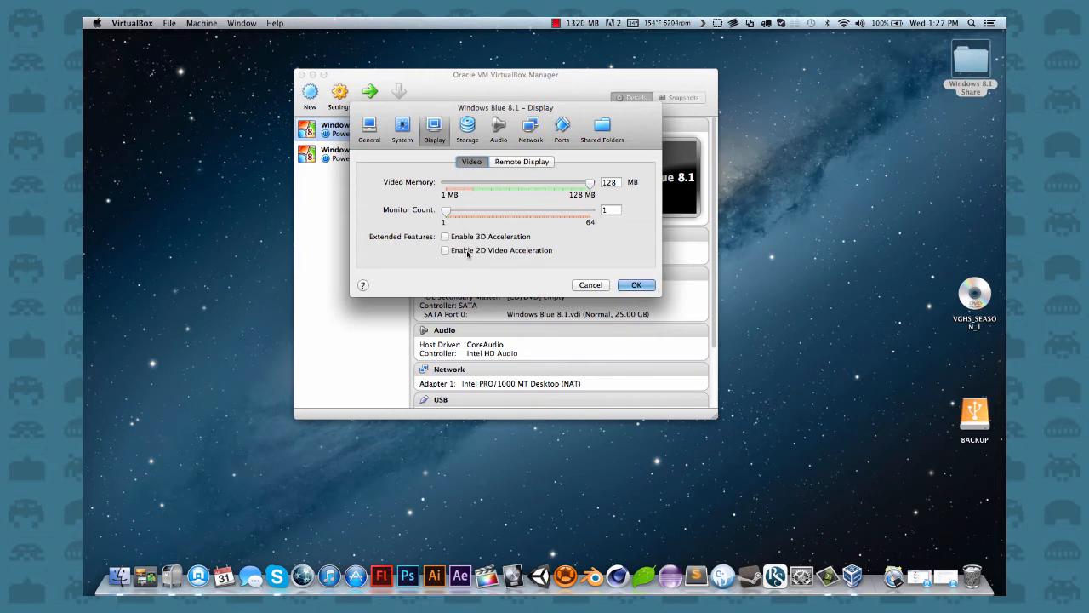
mouse_move(466, 243)
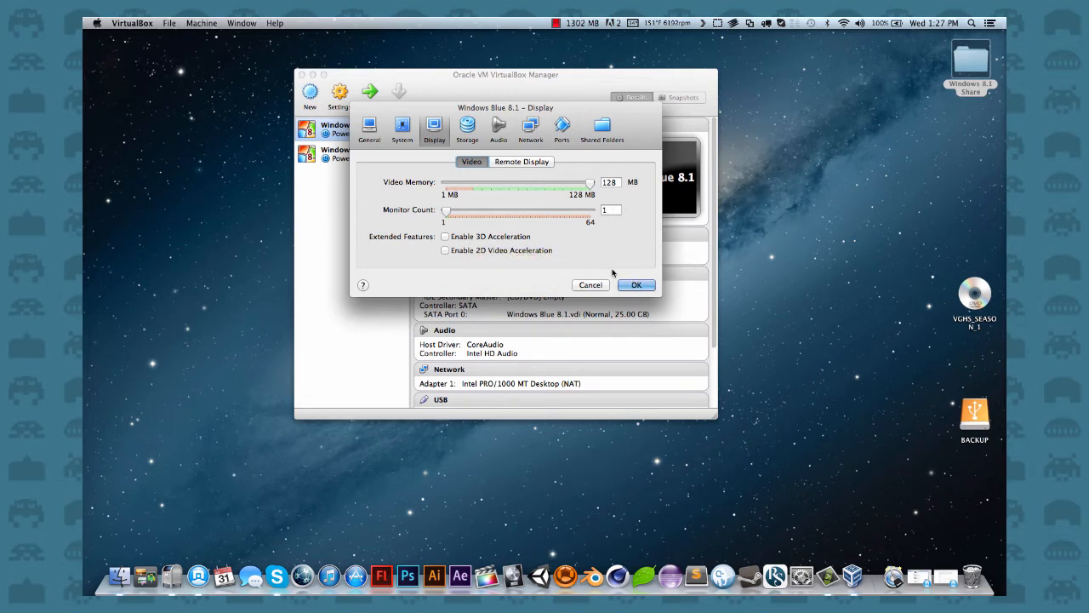
- Close settings, remove and confirm deleting Windows 8.1 Blue, then start Windows Blue 8.1
left_click(635, 284)
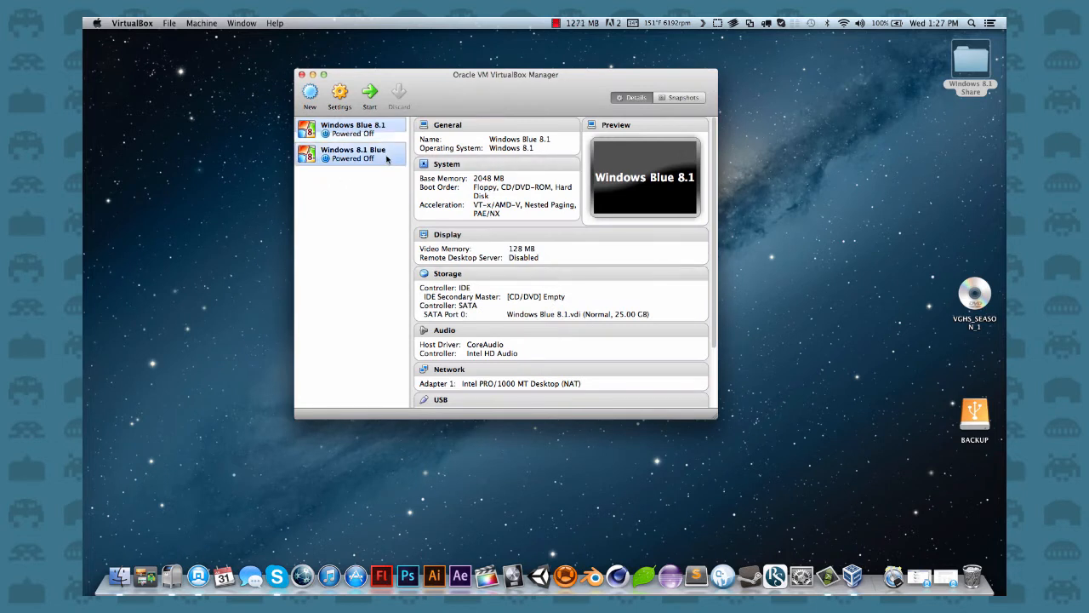
right_click(353, 153)
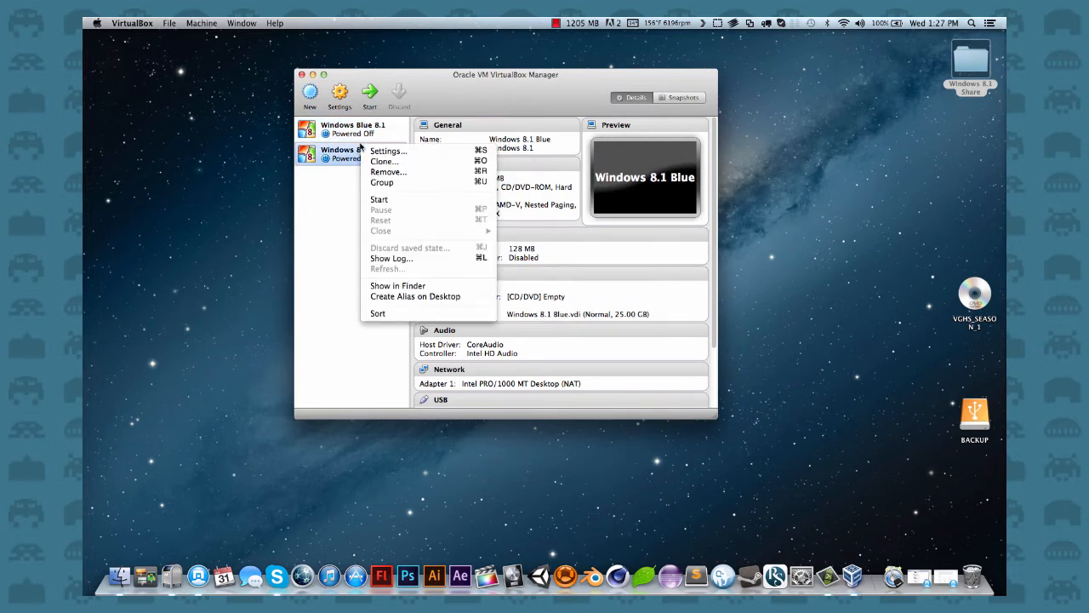
left_click(389, 171)
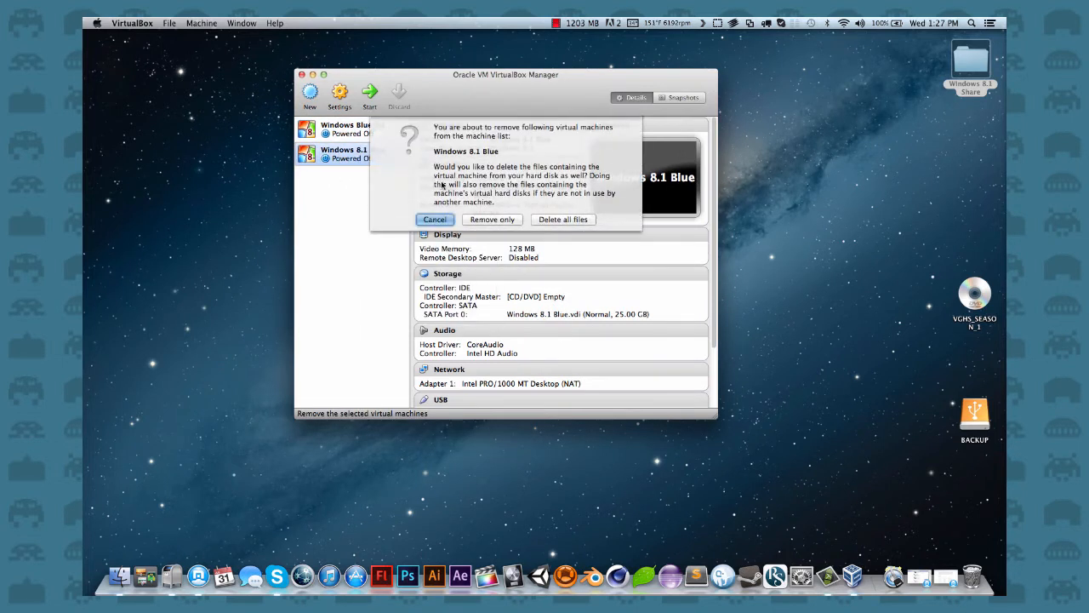
left_click(492, 220)
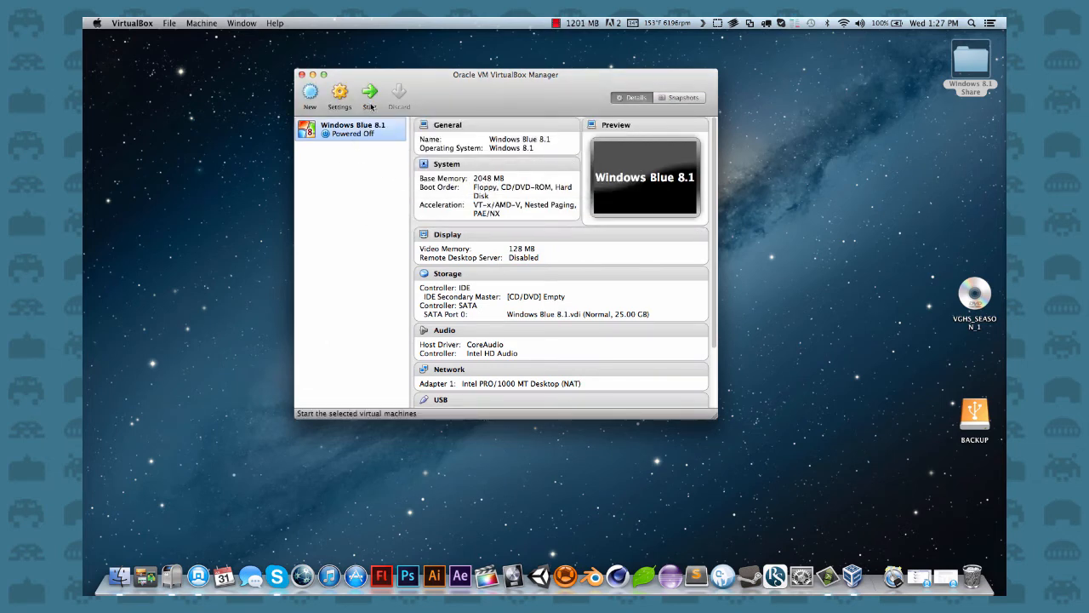
left_click(369, 93)
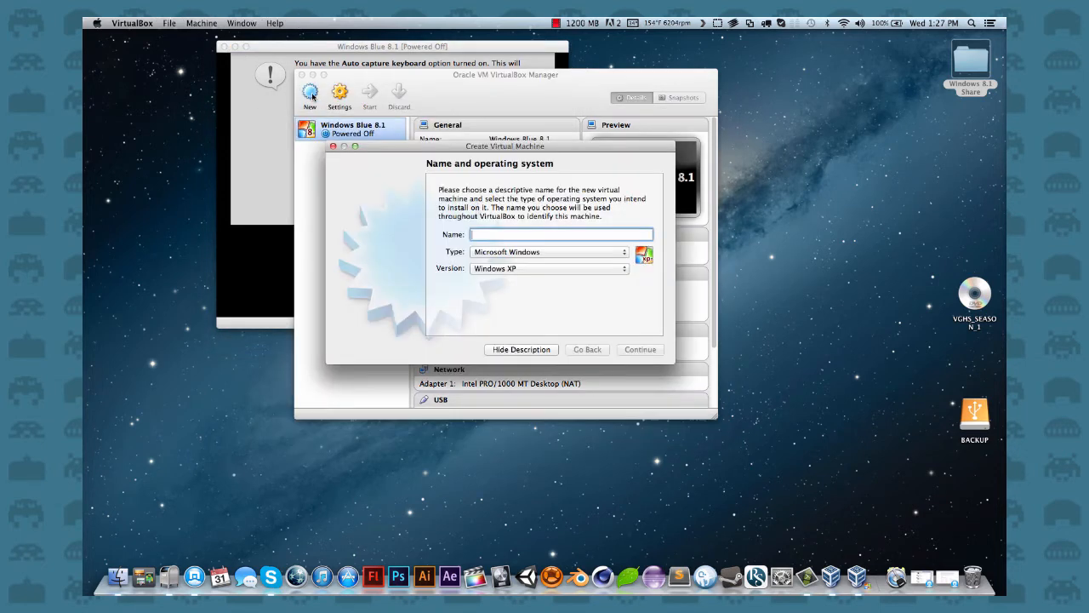
mouse_move(441, 262)
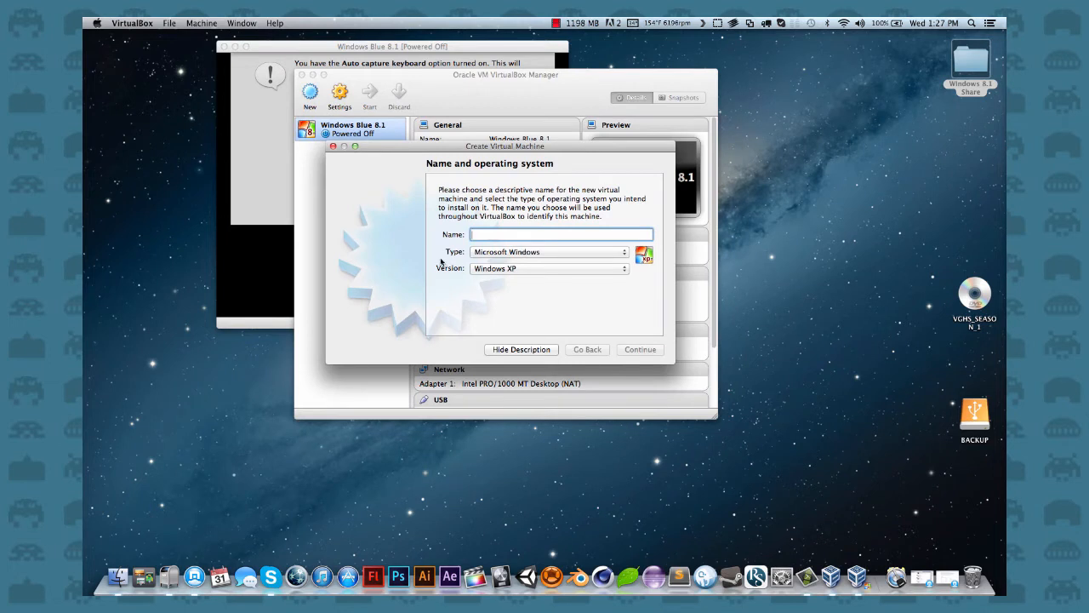
- Create a 'Windows 8.1' VM with 1024 MB memory and 25 GB VDI disk, then start it
type("Windows 8")
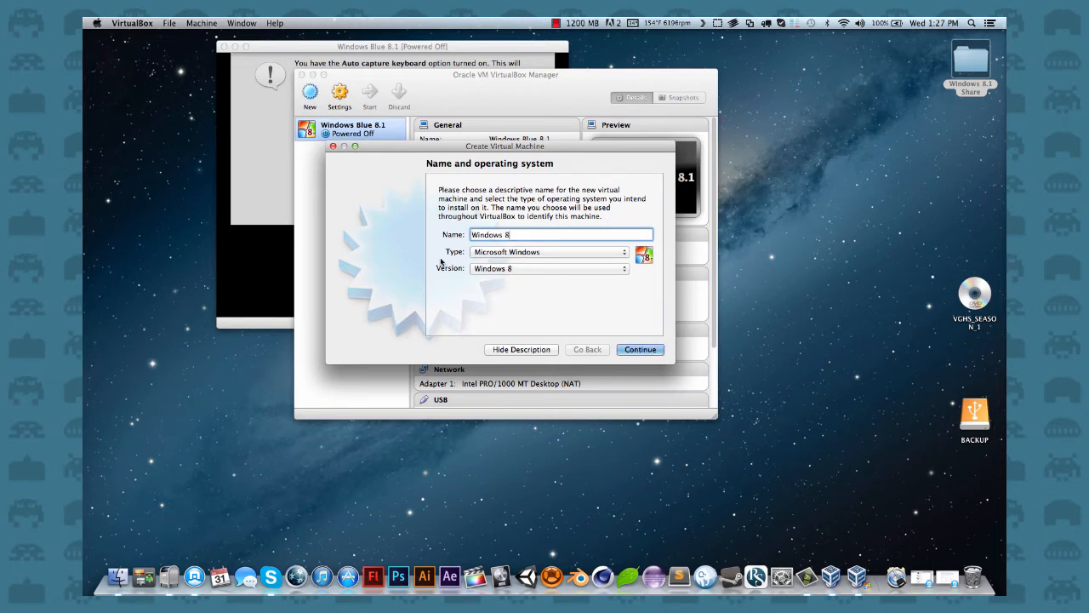
type(".1")
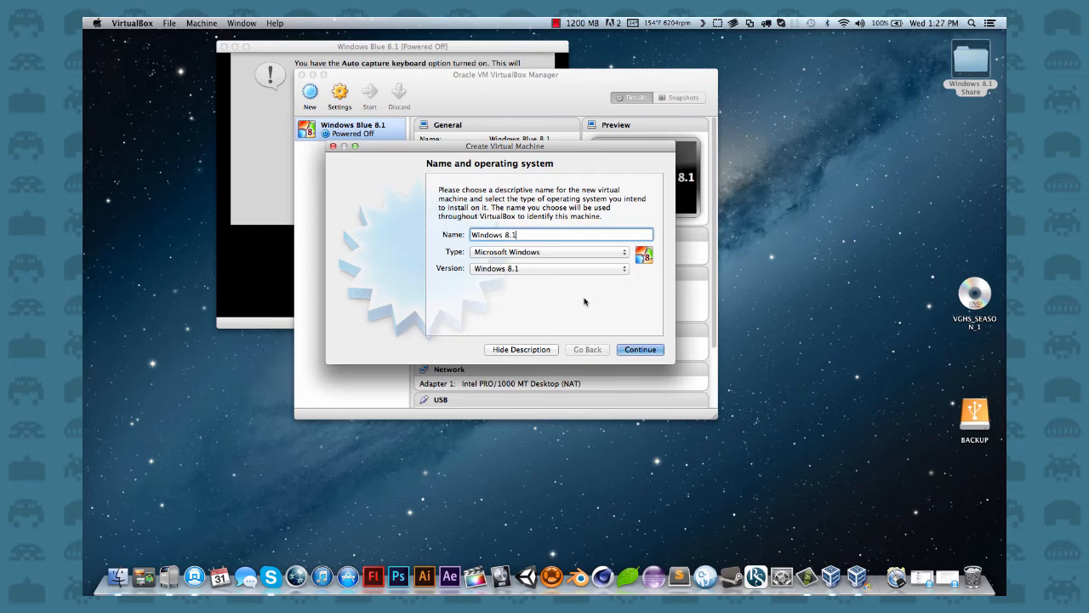
left_click(639, 349)
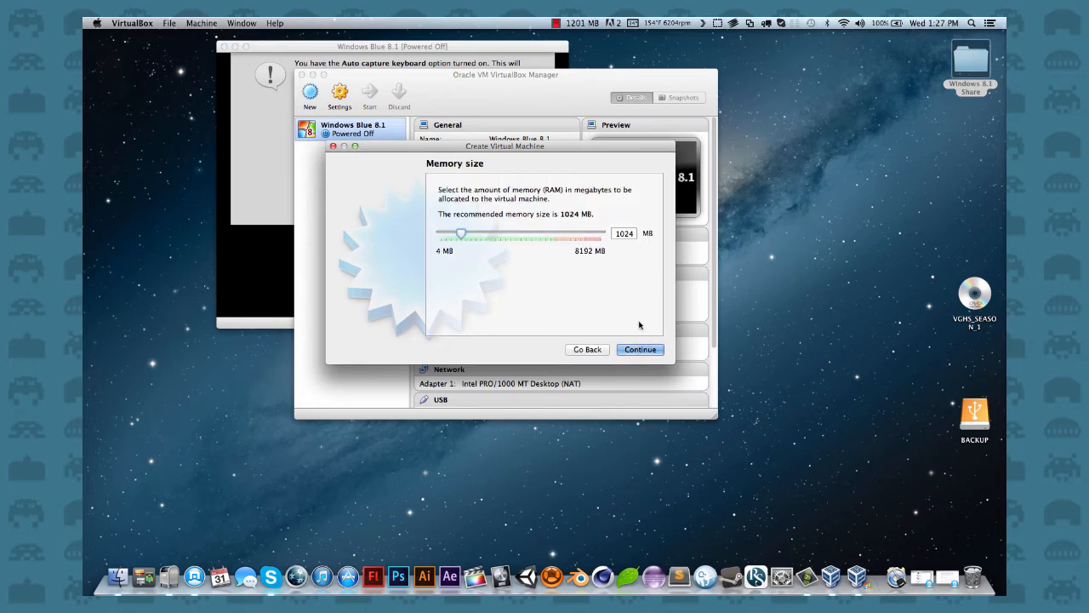
left_click(640, 349)
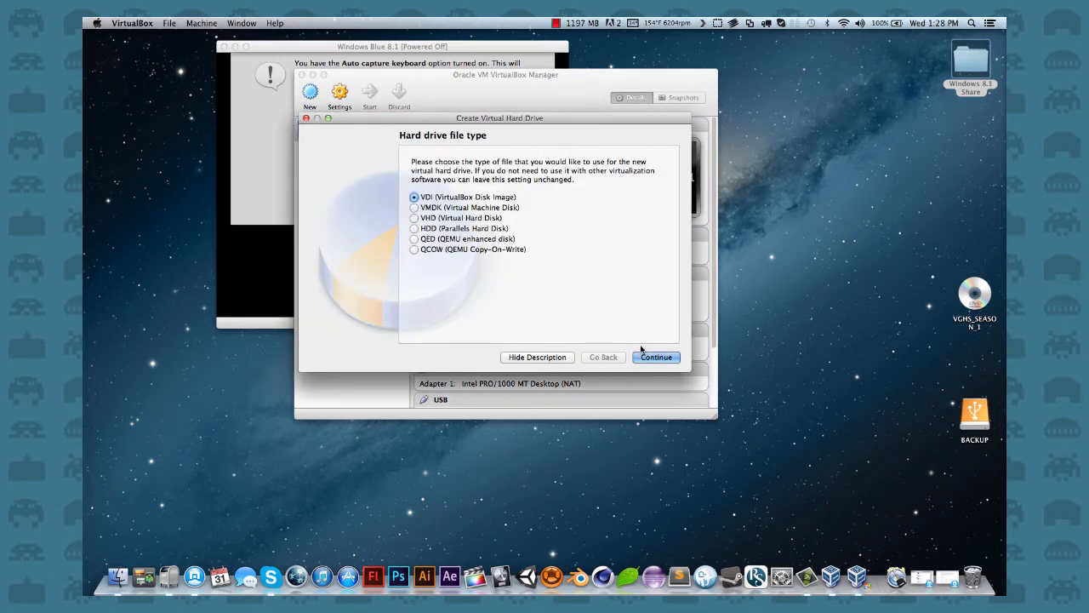
left_click(656, 357)
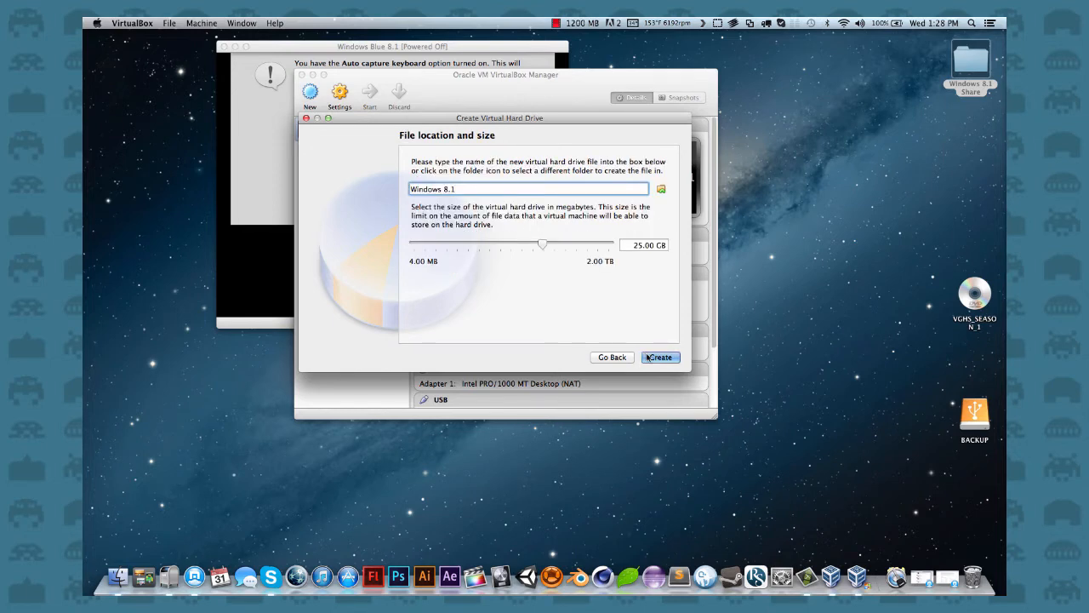
left_click(659, 356)
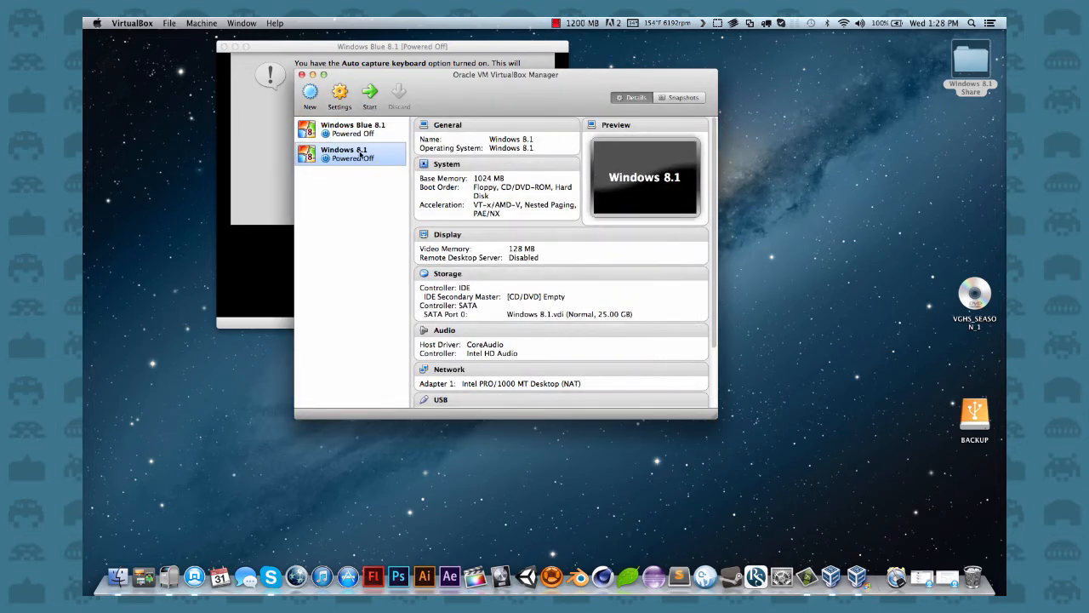
left_click(369, 93)
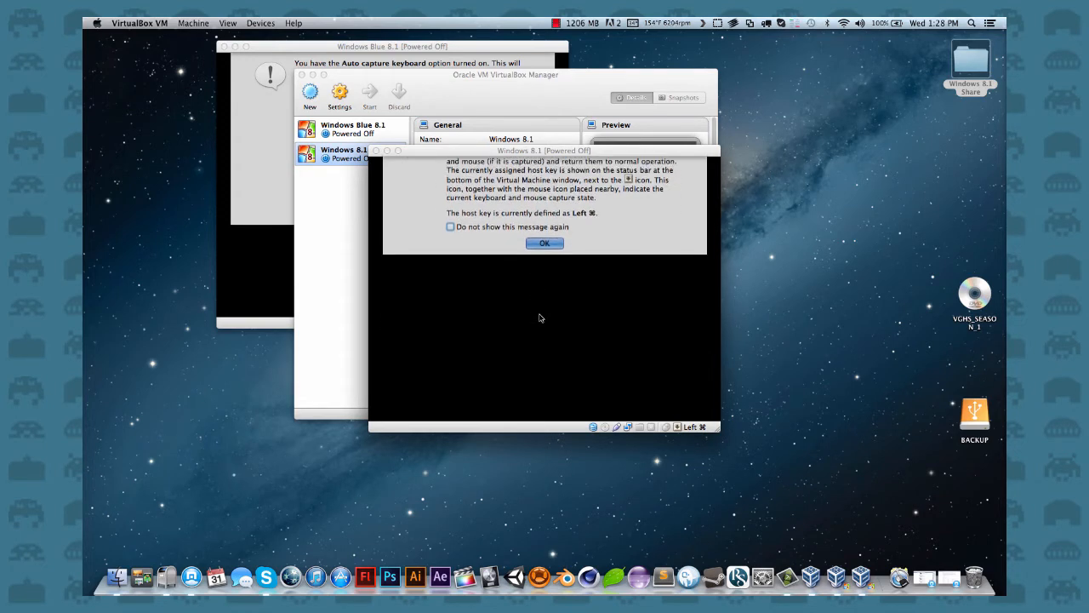
- Dismiss the keyboard notice and close the start-up disk prompt, leaving Host Drive selected
left_click(544, 243)
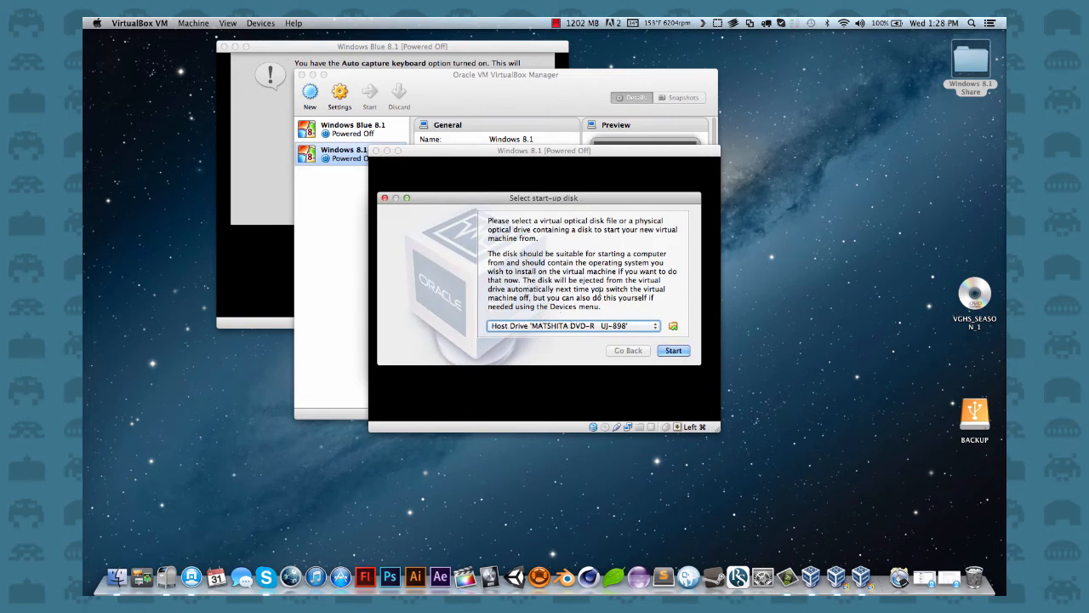
left_click(671, 326)
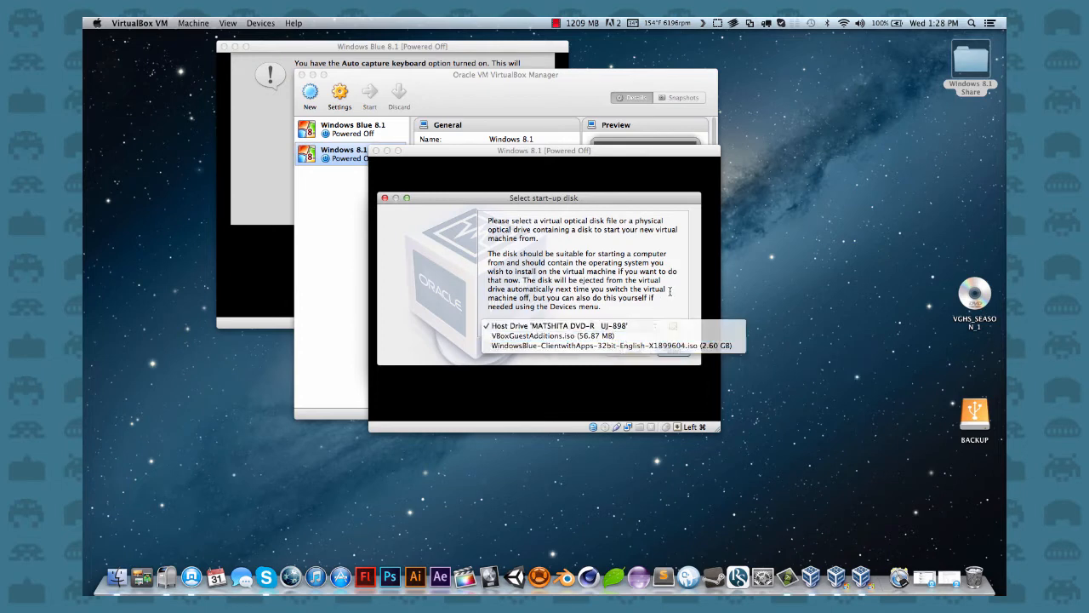
left_click(672, 326)
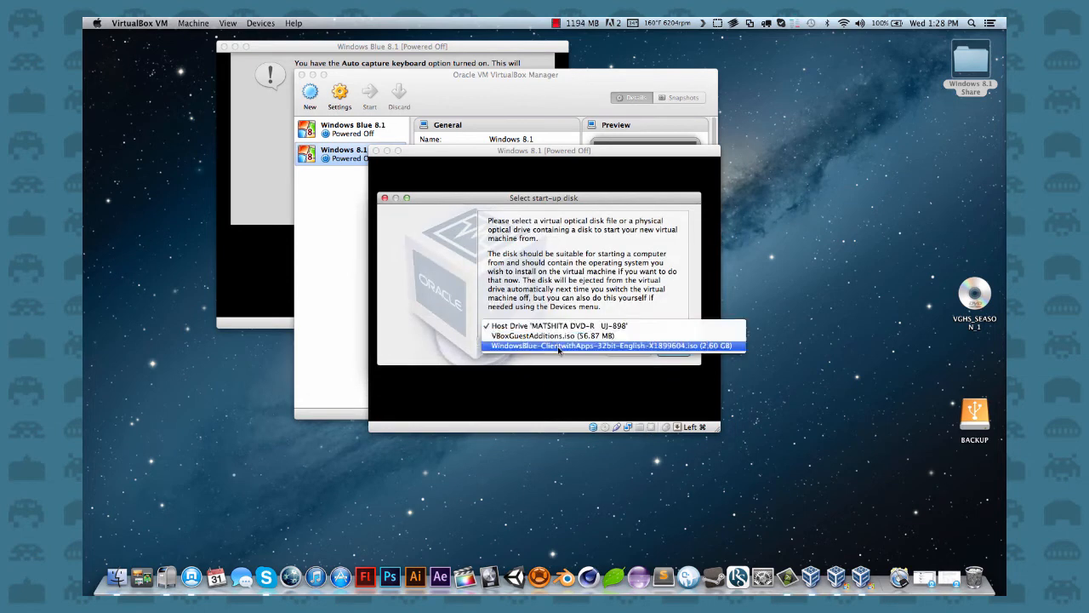
mouse_move(558, 346)
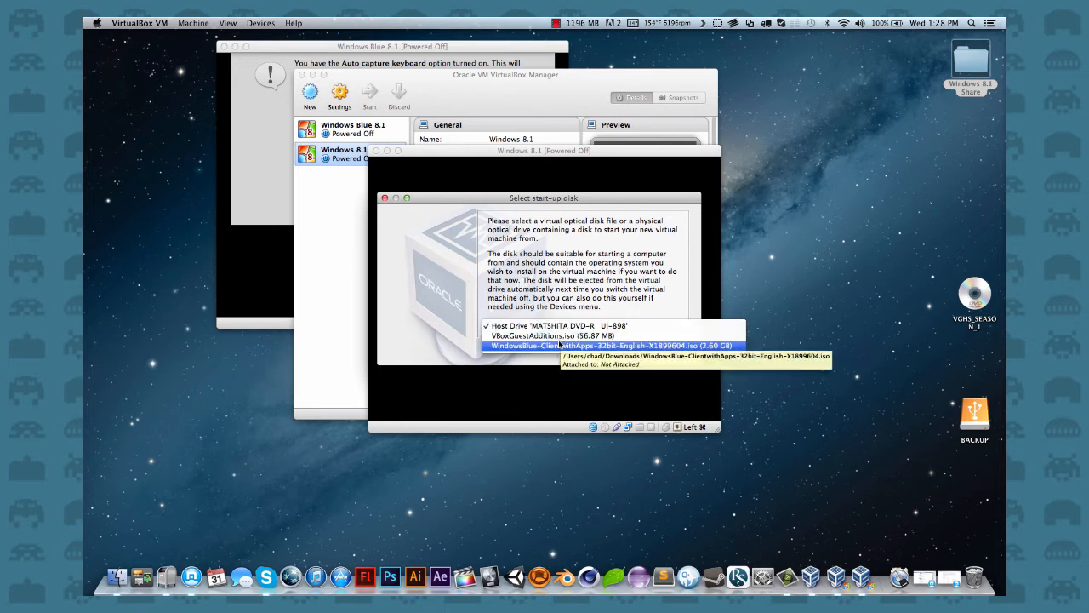
left_click(557, 326)
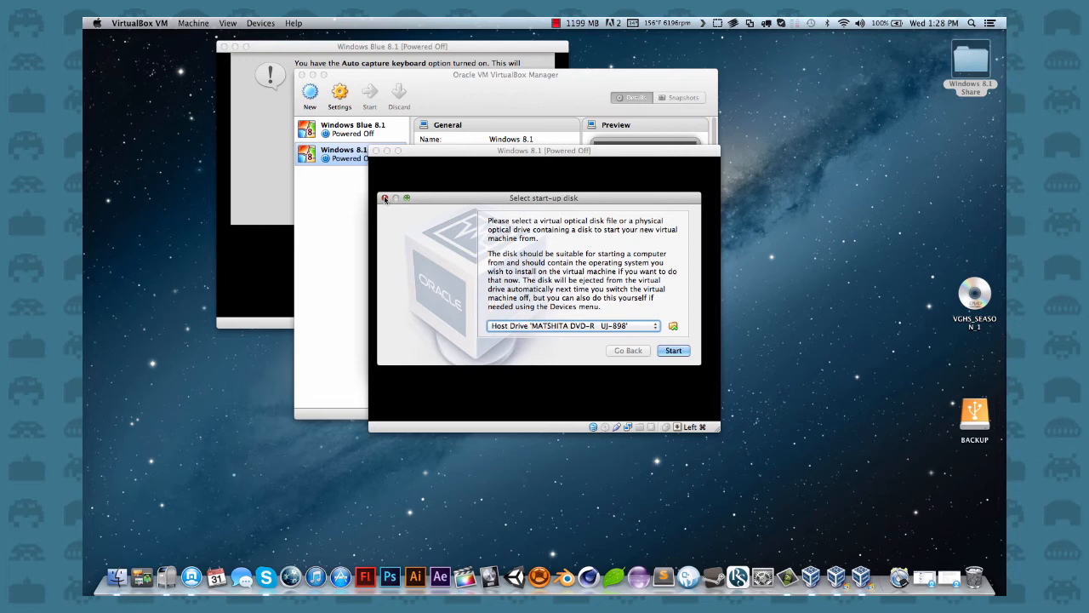
left_click(673, 350)
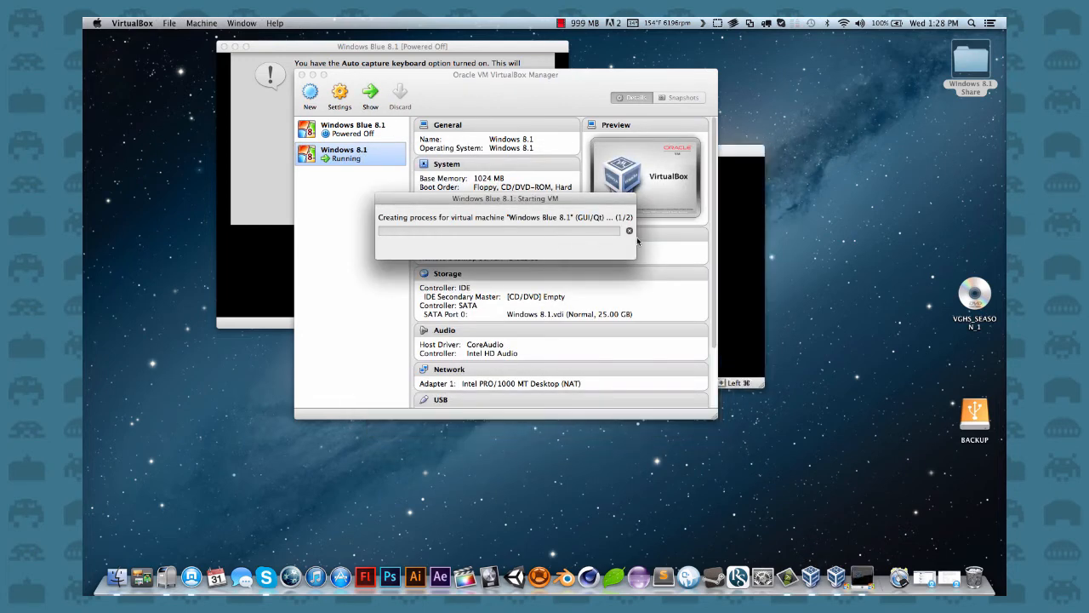
- Power off the halted Windows 8.1 machine through its close dialog
left_click(629, 231)
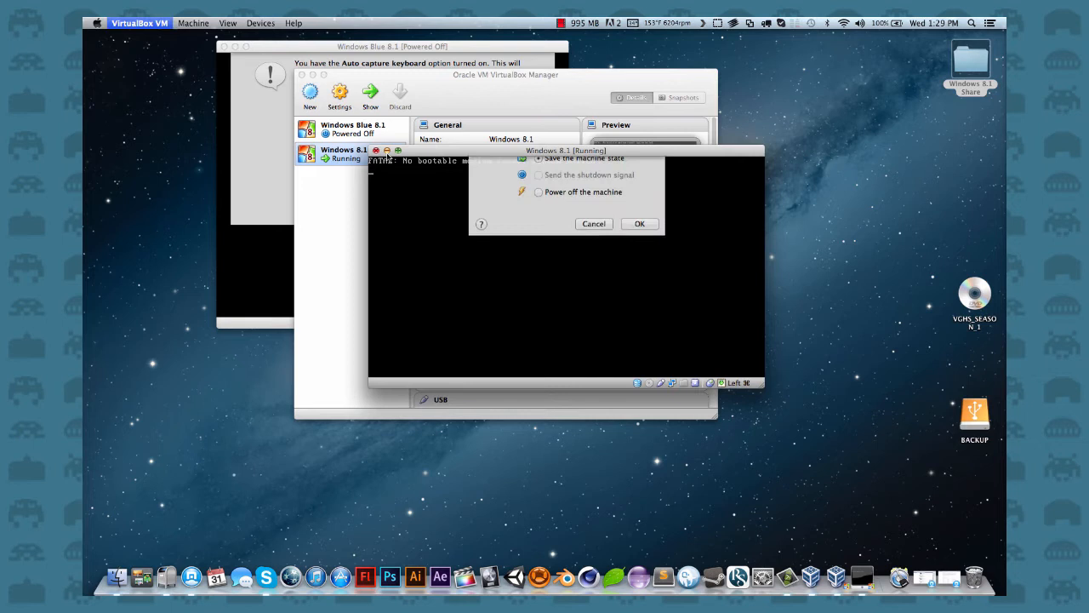
left_click(593, 223)
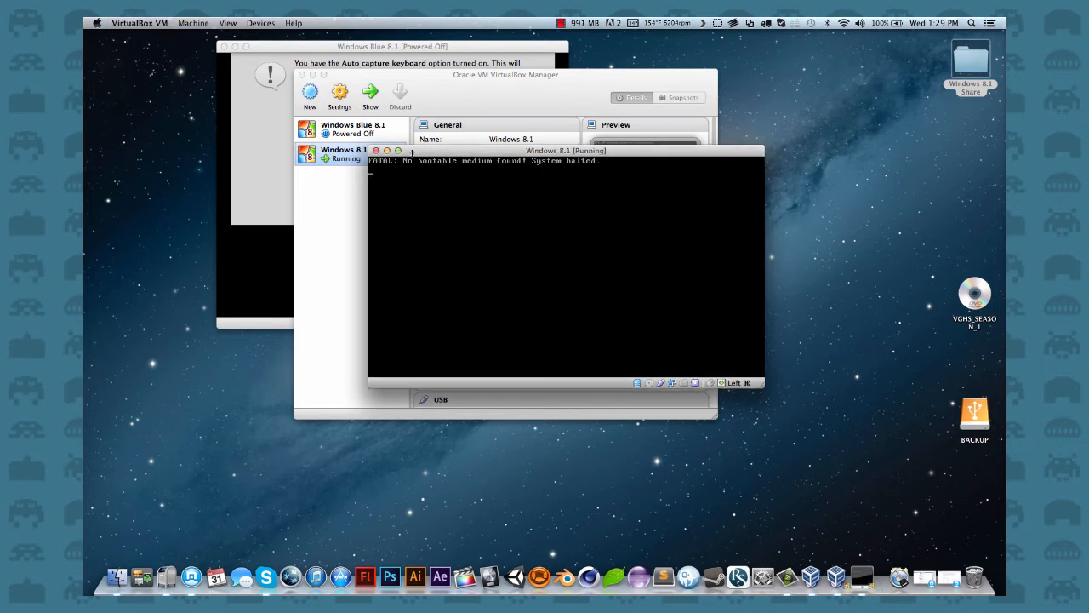
left_click(376, 151)
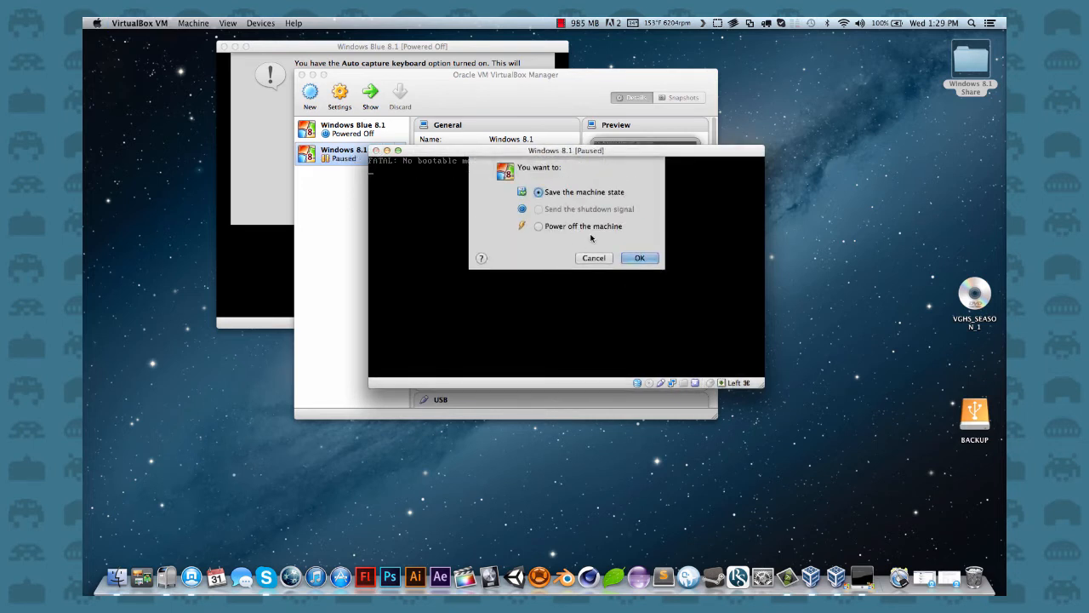
left_click(639, 258)
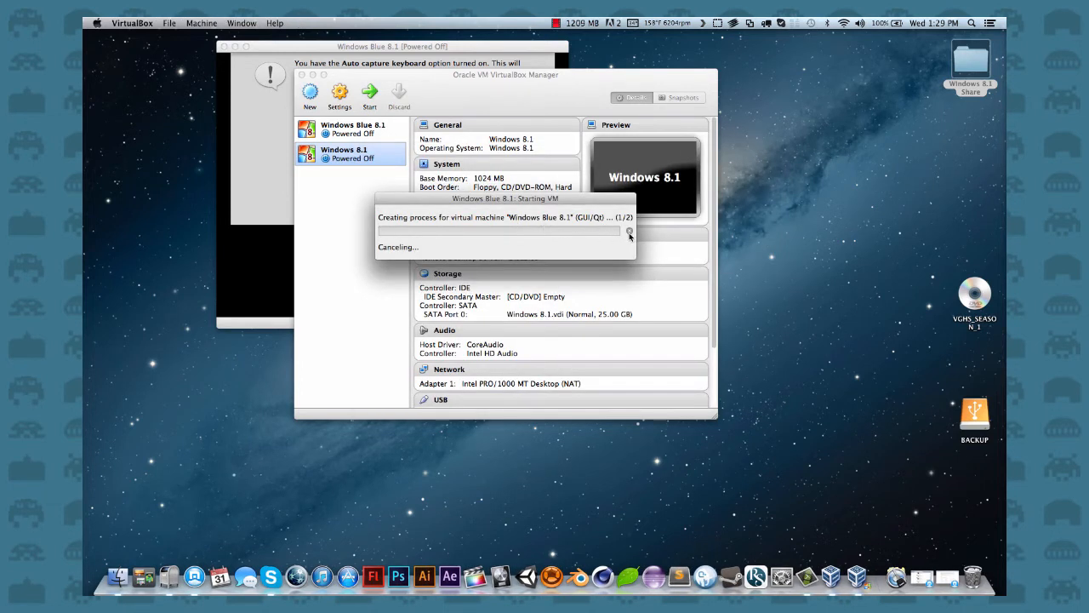
mouse_move(433, 209)
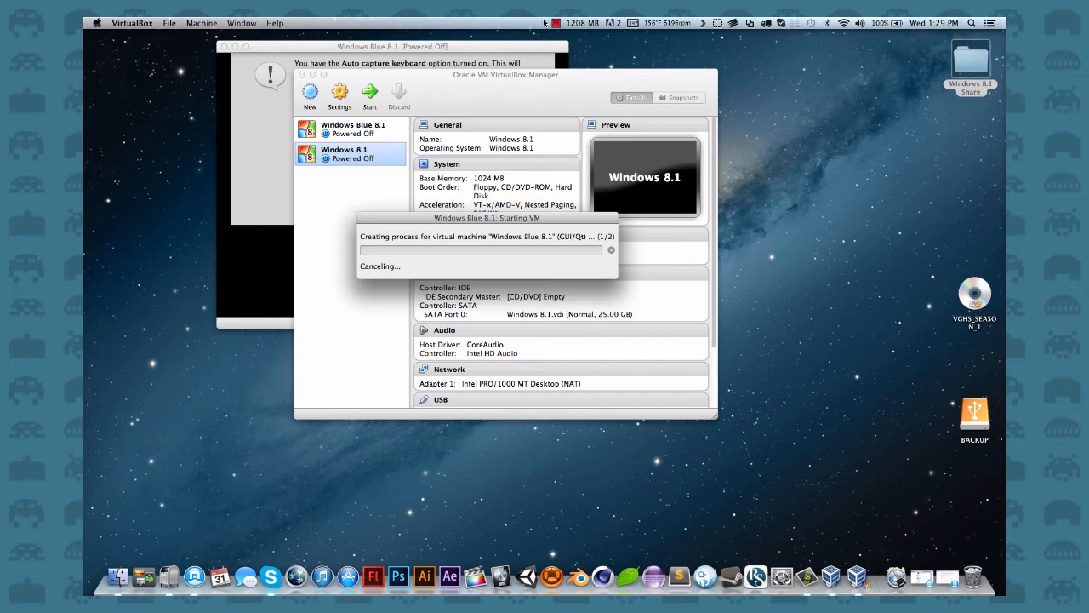
mouse_move(347, 53)
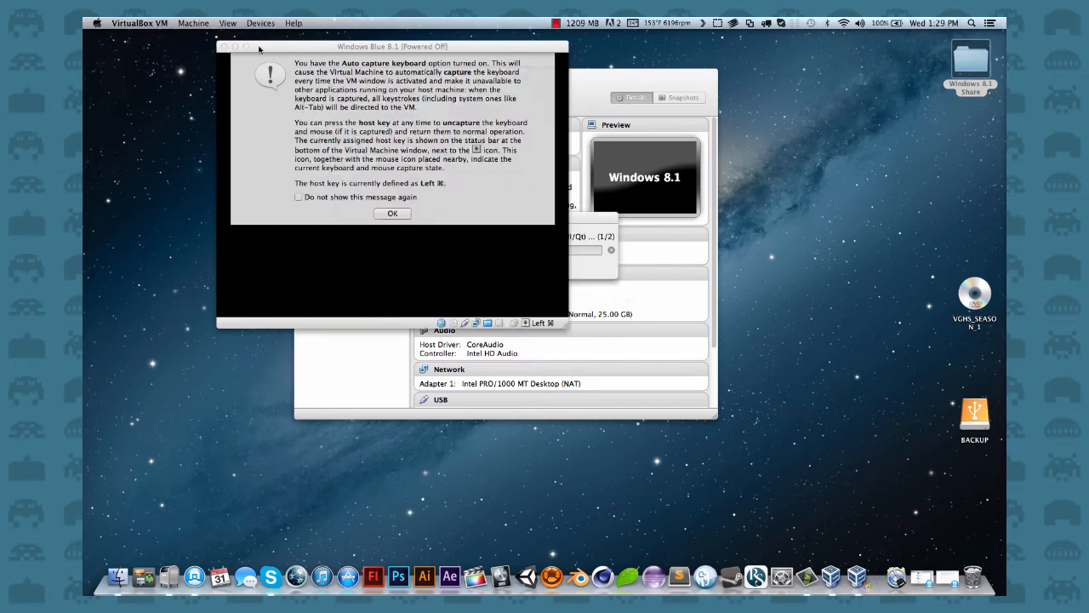
- Dismiss the keyboard-capture notice and failed-session error, then move the Windows Blue 8.1 window up
left_click(393, 213)
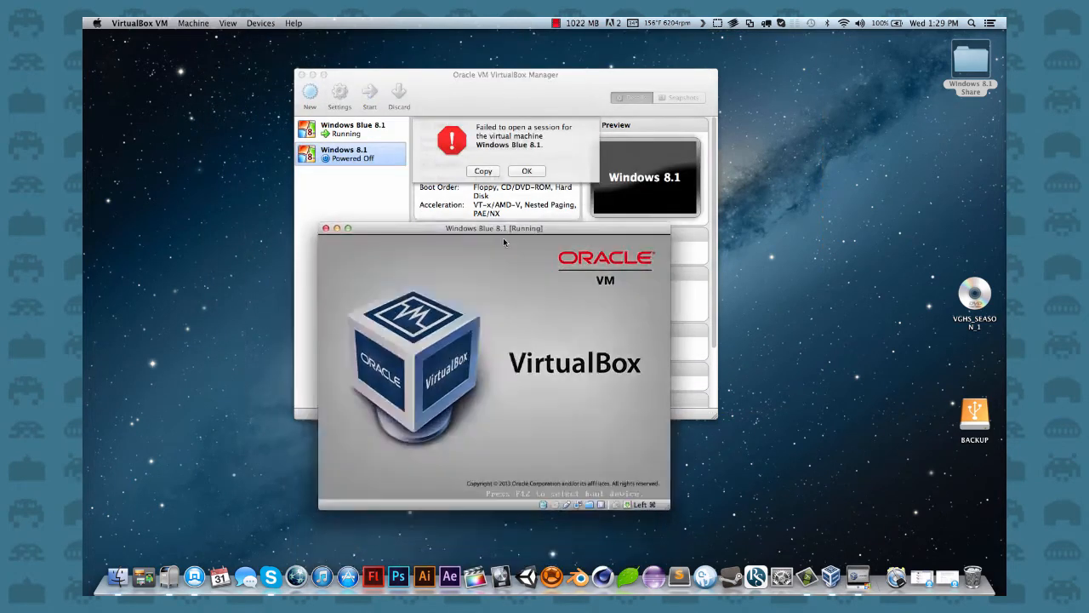
left_click(526, 171)
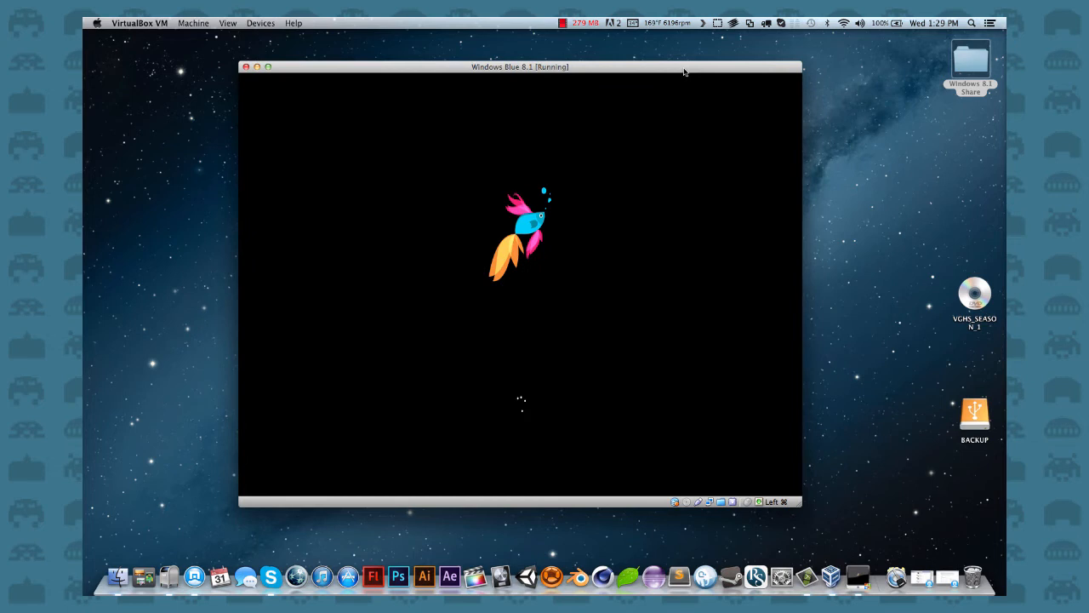
mouse_move(651, 102)
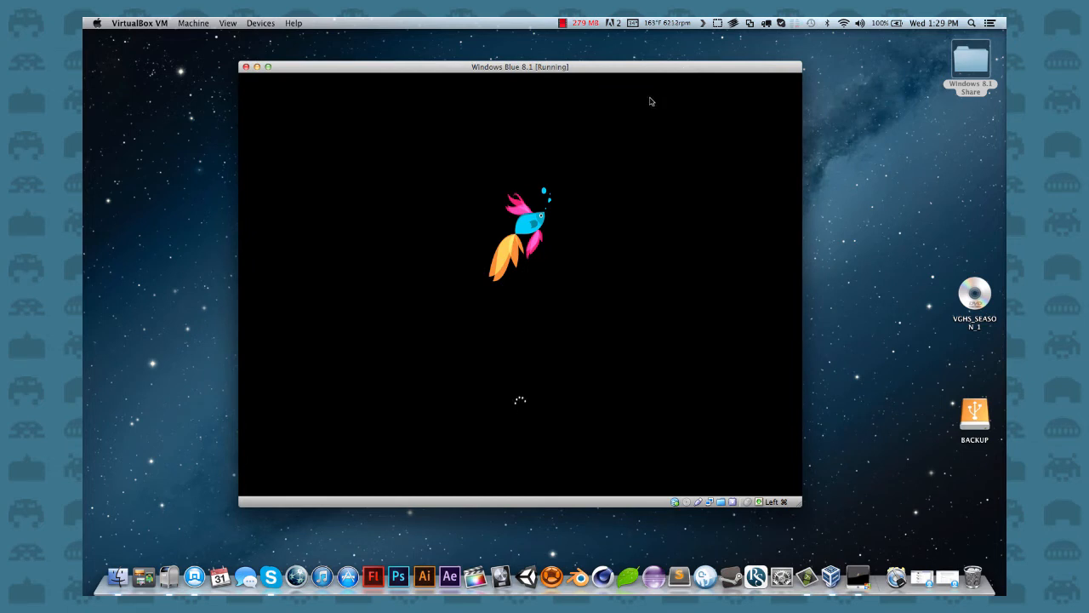
mouse_move(826, 281)
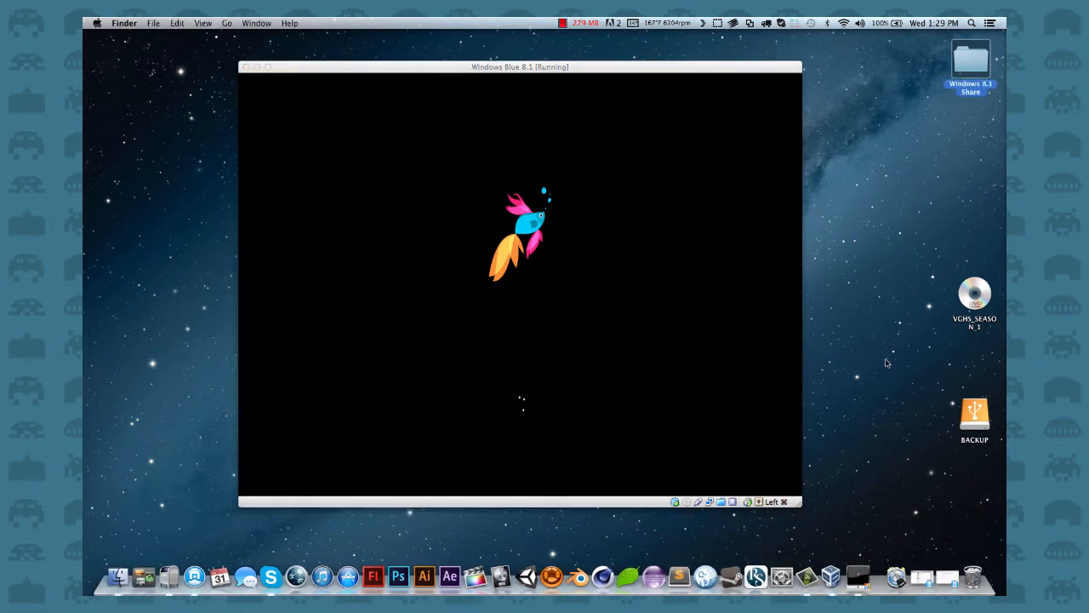
mouse_move(824, 342)
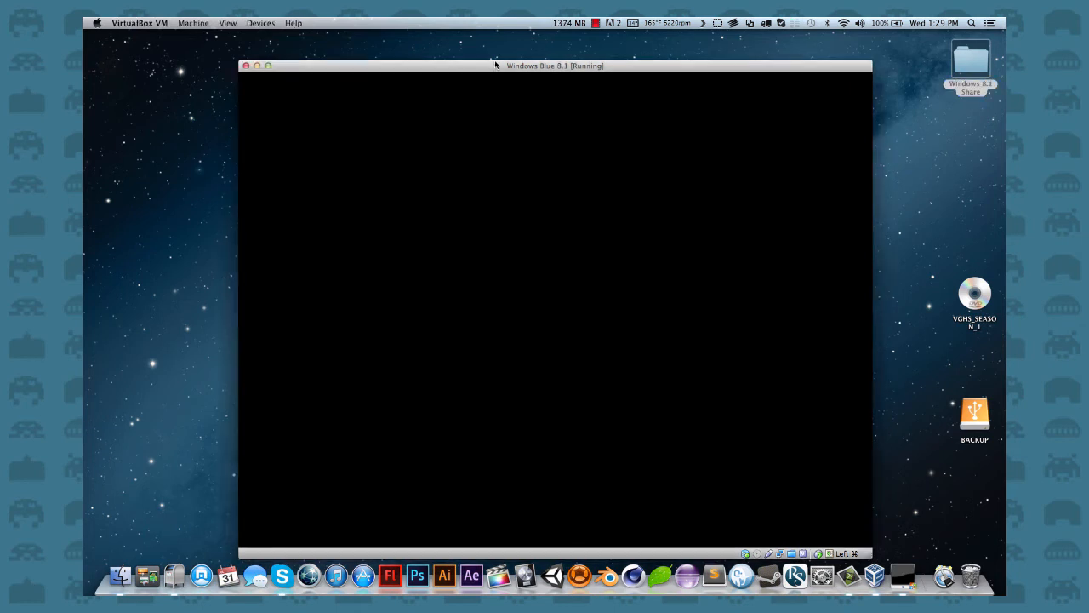
left_click_drag(555, 65, 529, 45)
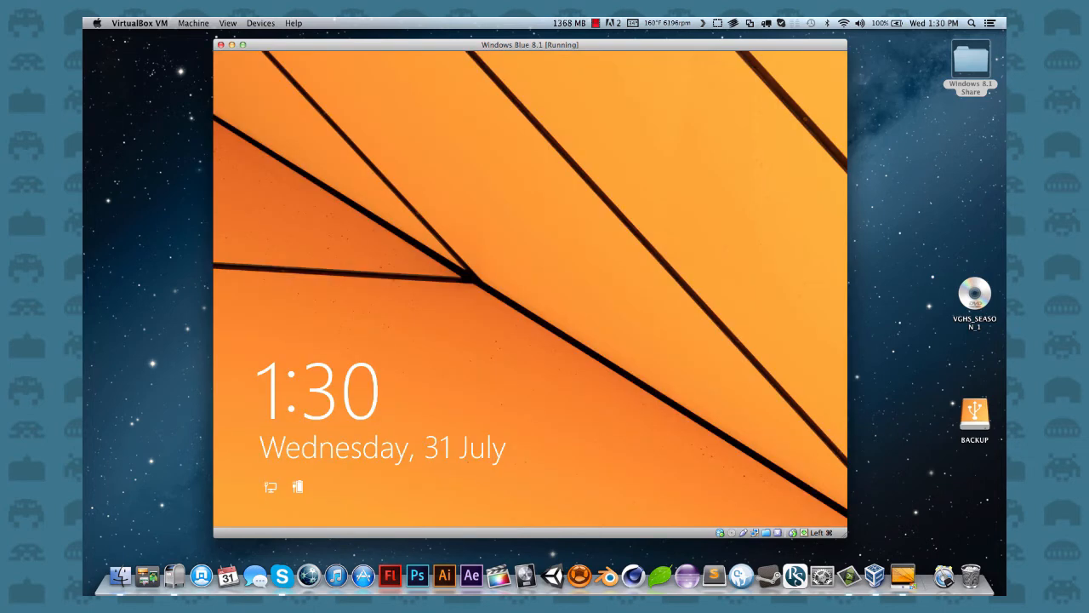
mouse_move(621, 308)
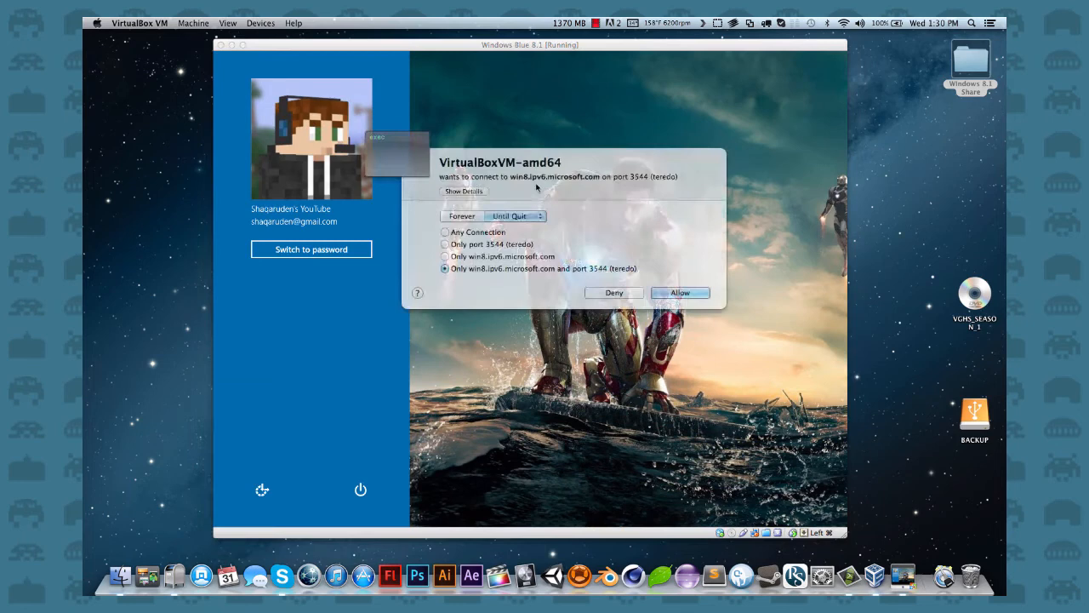
- Allow the guest's network connection to any host, permanently
left_click(463, 191)
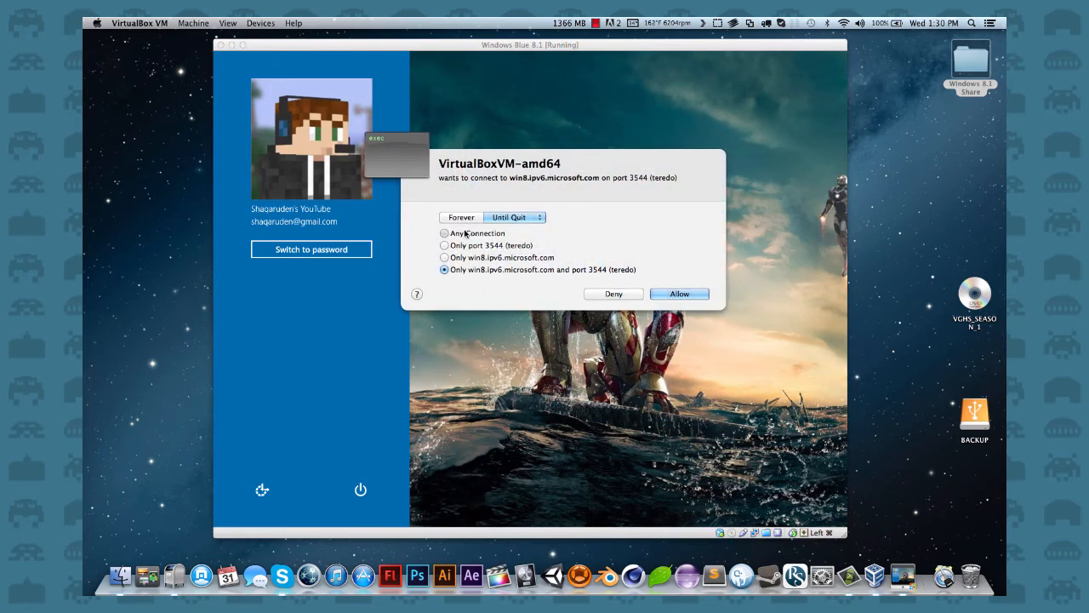
left_click(444, 233)
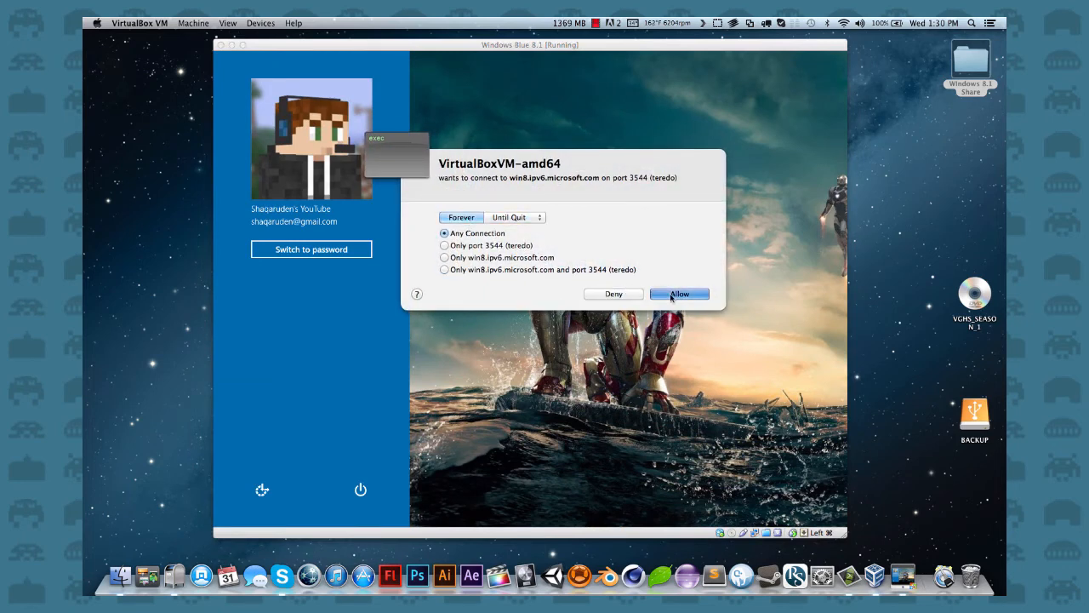
left_click(679, 294)
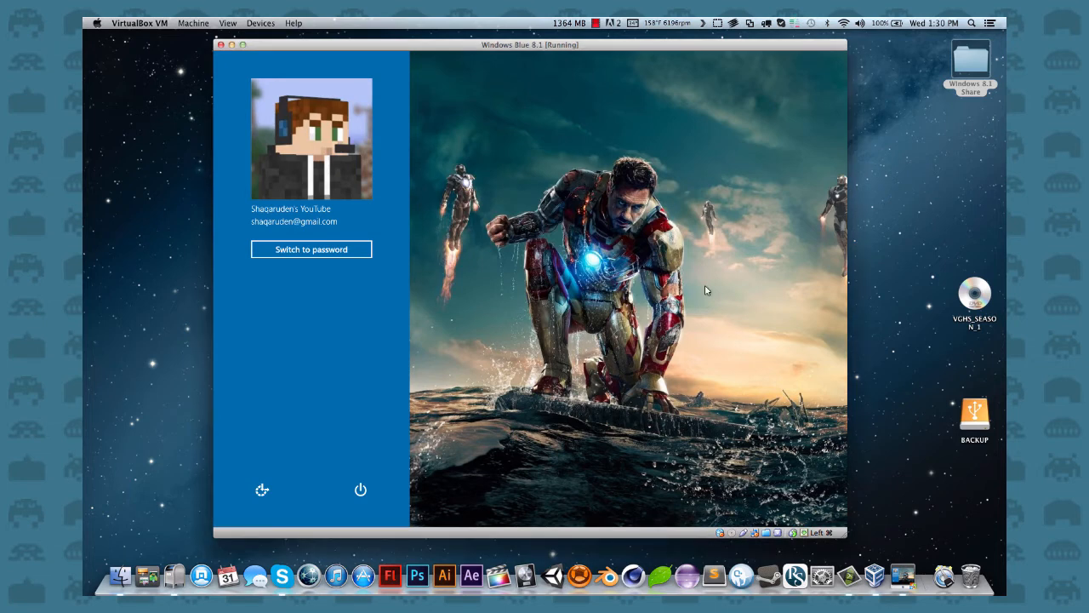
mouse_move(464, 347)
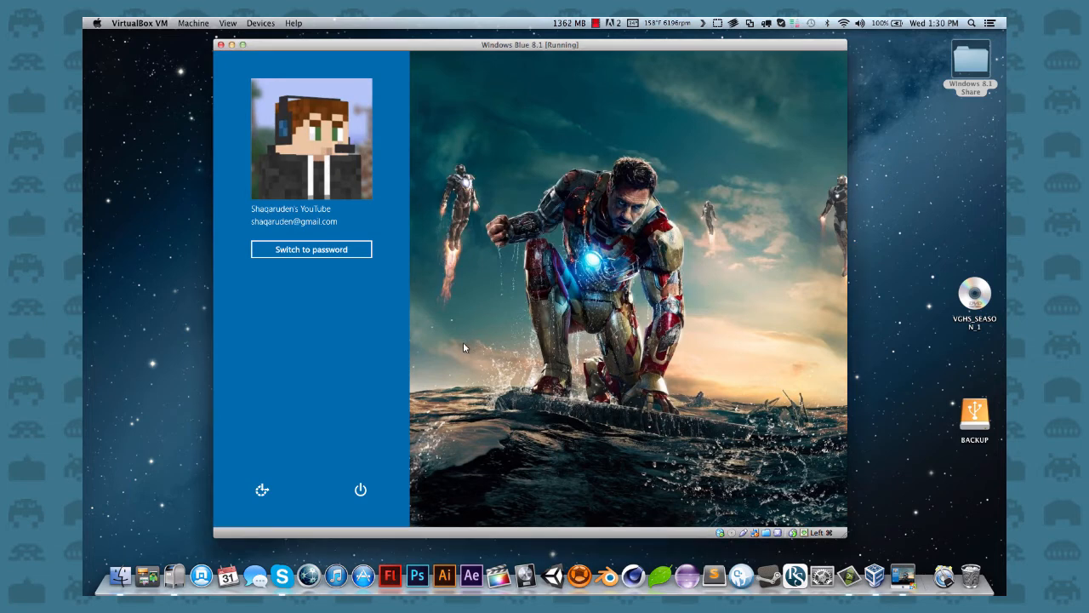
- Sign in to Windows Blue 8.1 with the account password
left_click(310, 248)
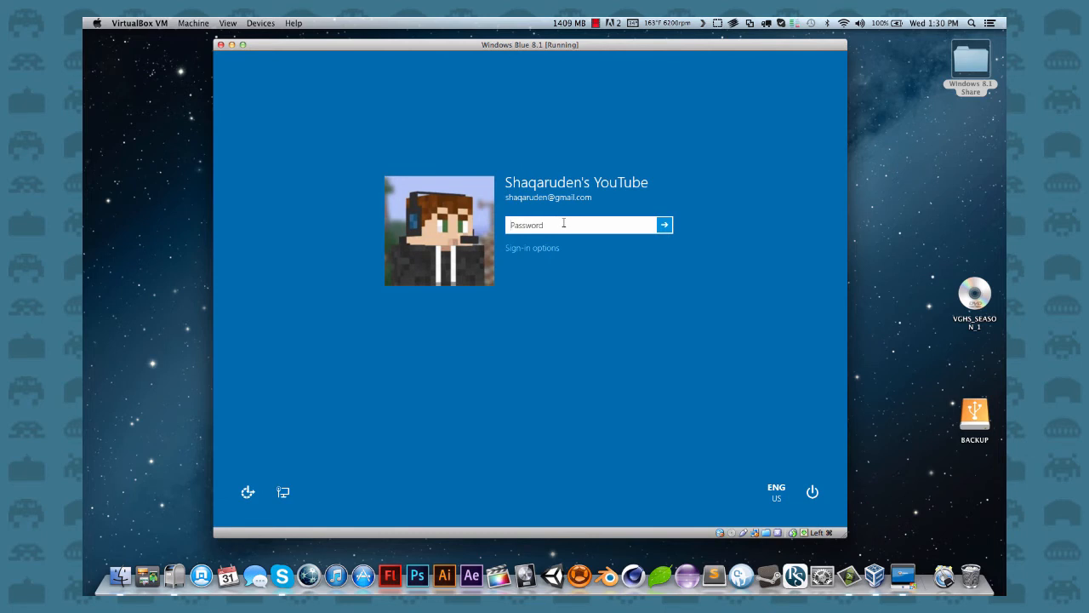
type("•")
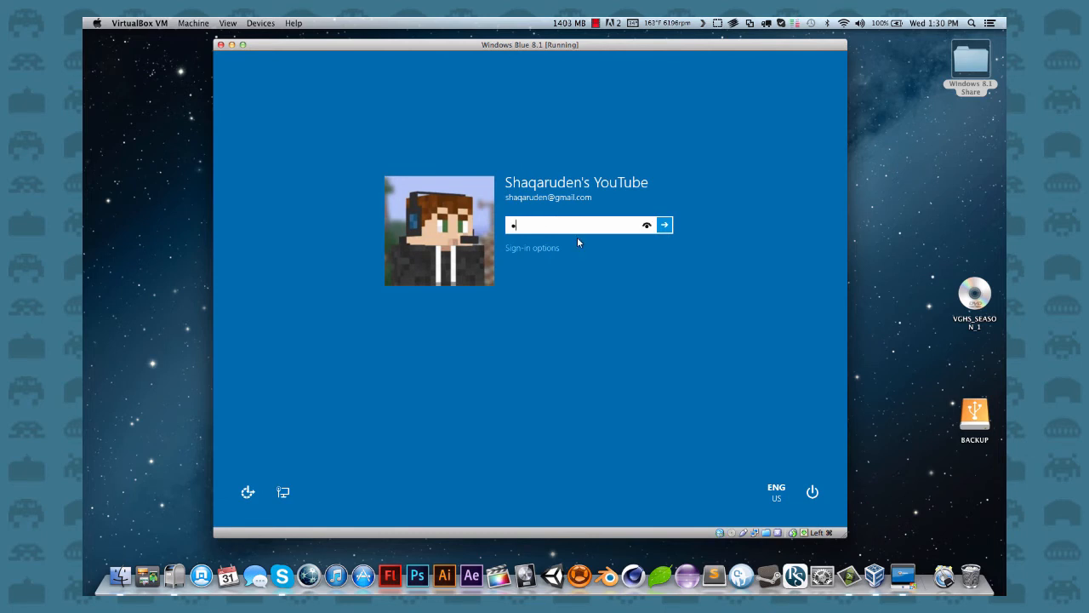
type("•")
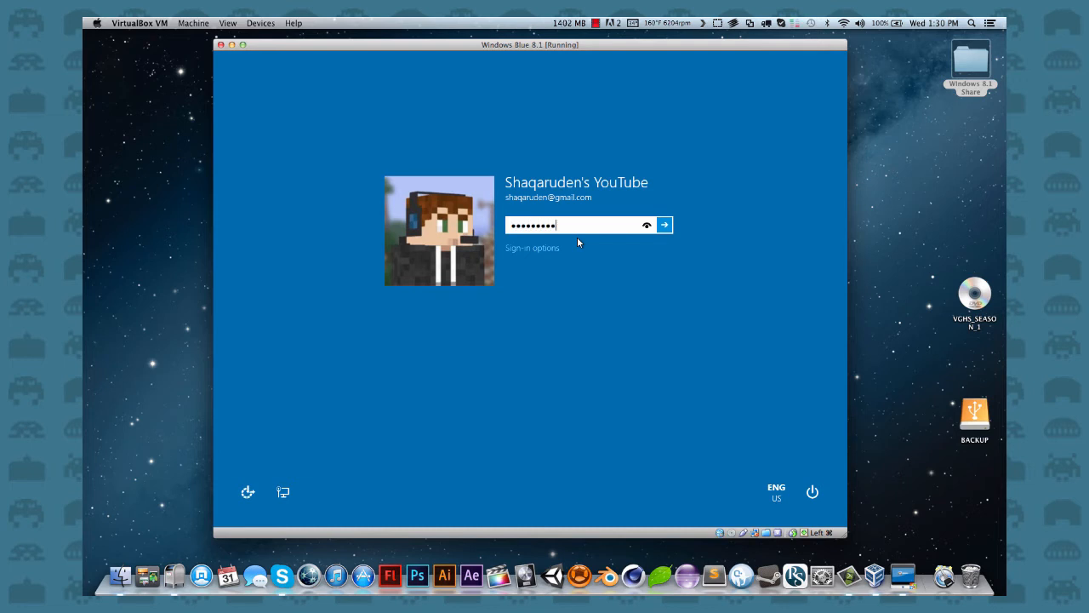
left_click(664, 225)
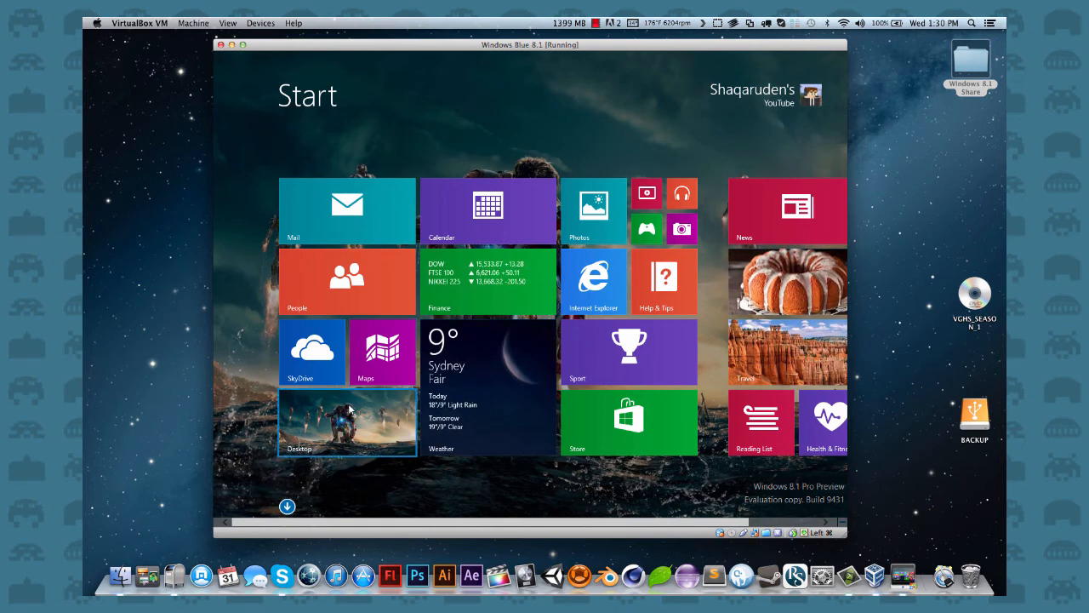
- Create a desktop shortcut to the Windows_8.1_Share network drive
left_click(346, 423)
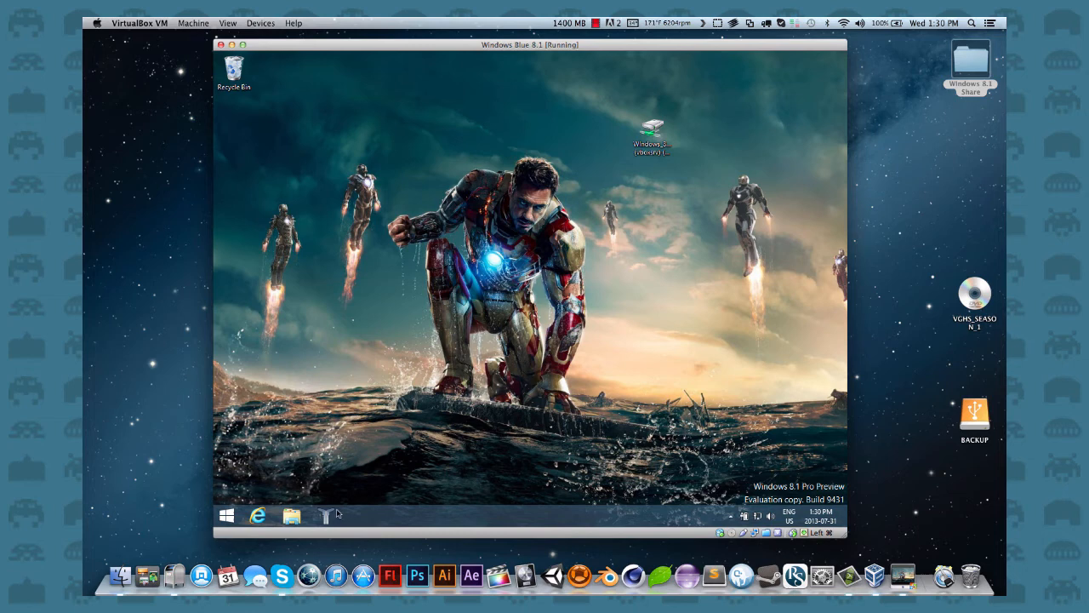
mouse_move(309, 433)
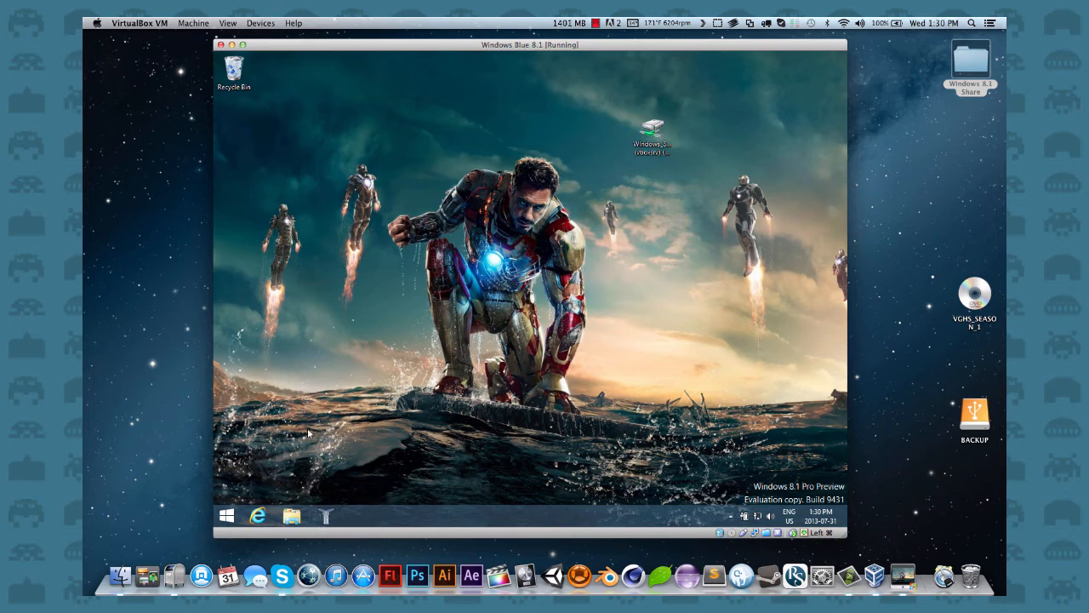
left_click(652, 136)
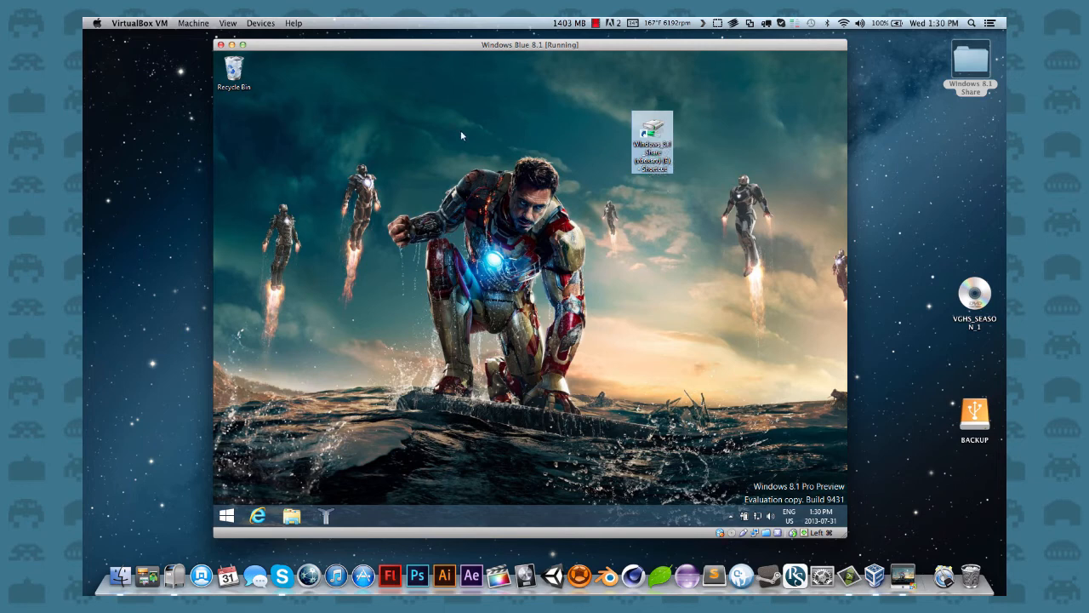
right_click(234, 68)
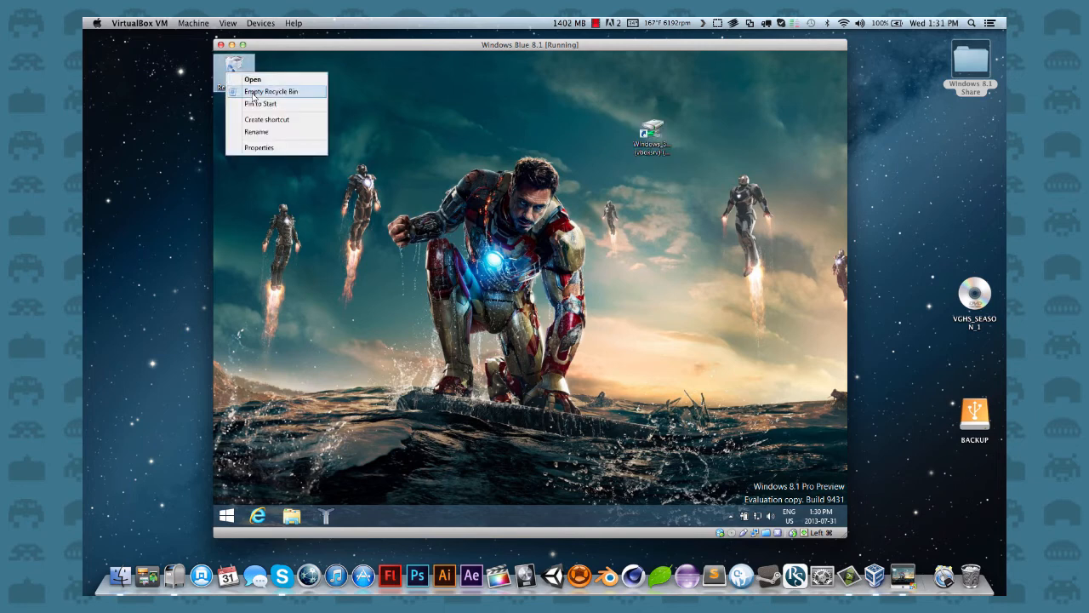
left_click(270, 91)
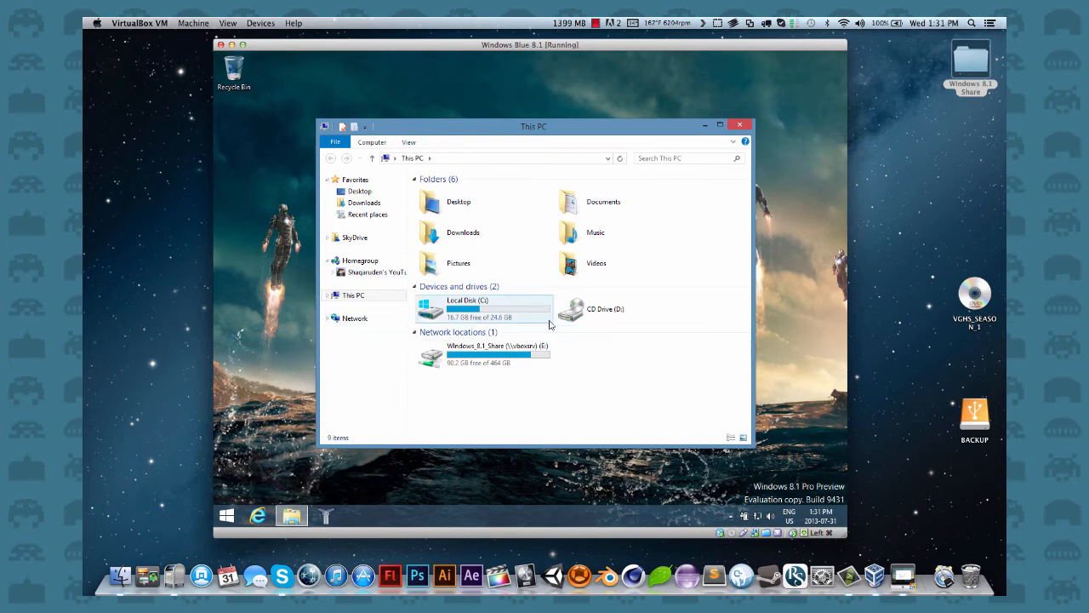
left_click(485, 354)
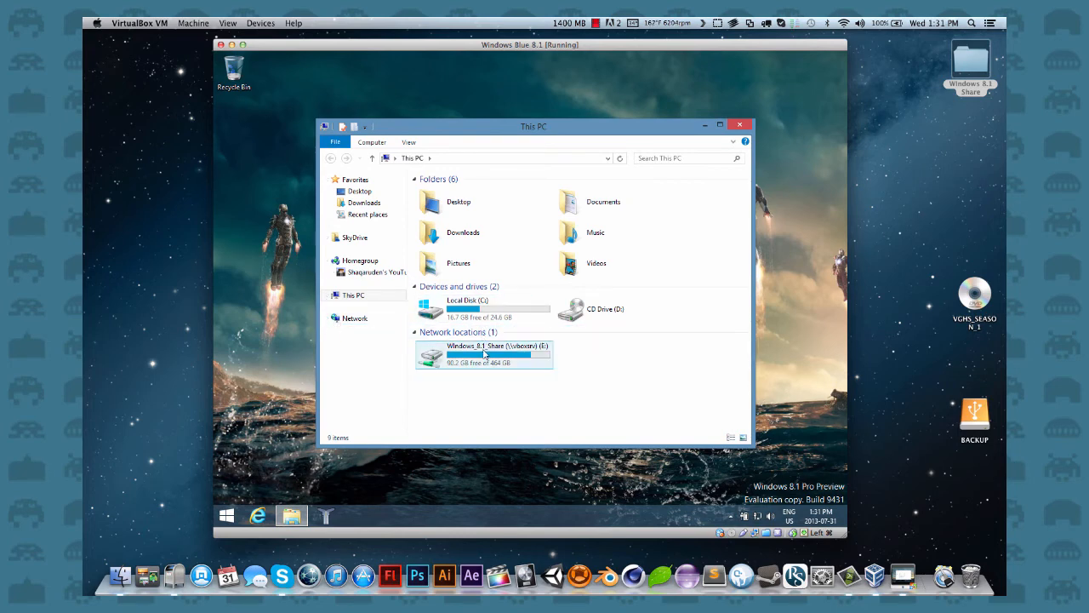
right_click(498, 358)
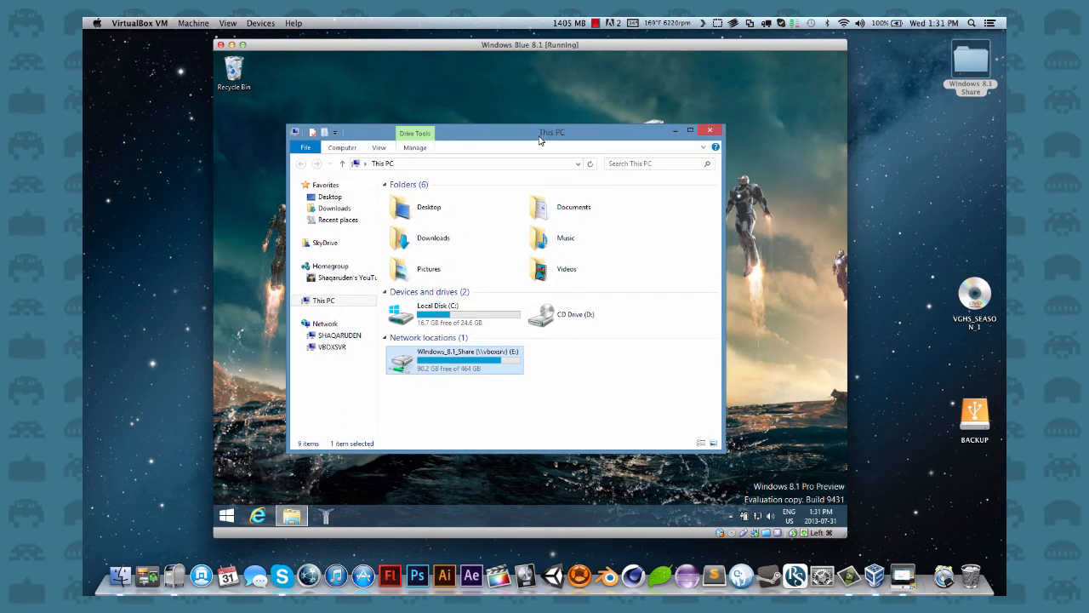
- Close the This PC window and launch Internet Explorer
left_click_drag(551, 132, 552, 123)
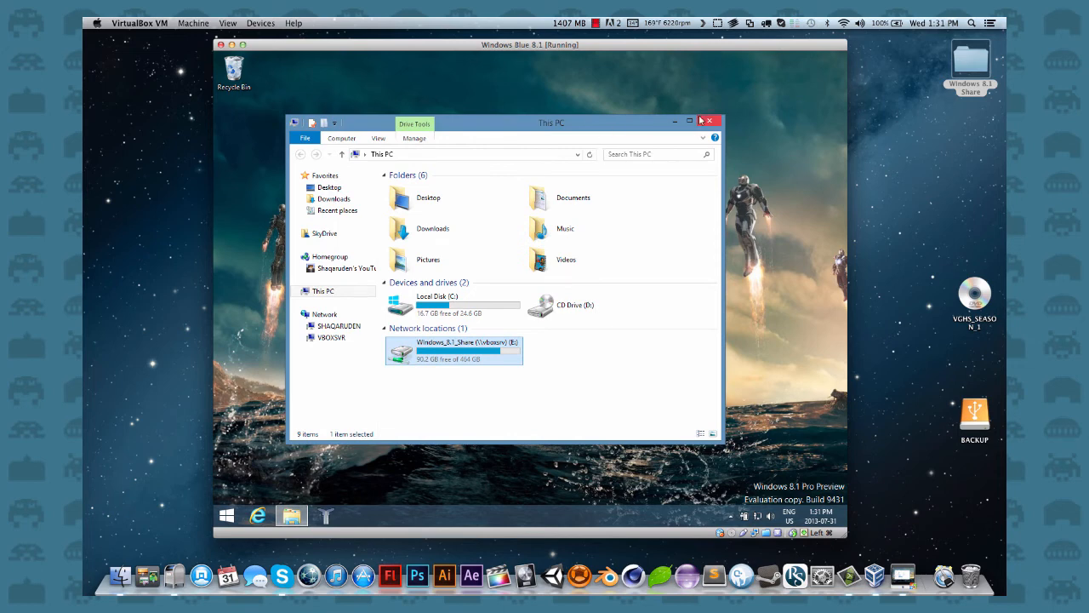
left_click(709, 121)
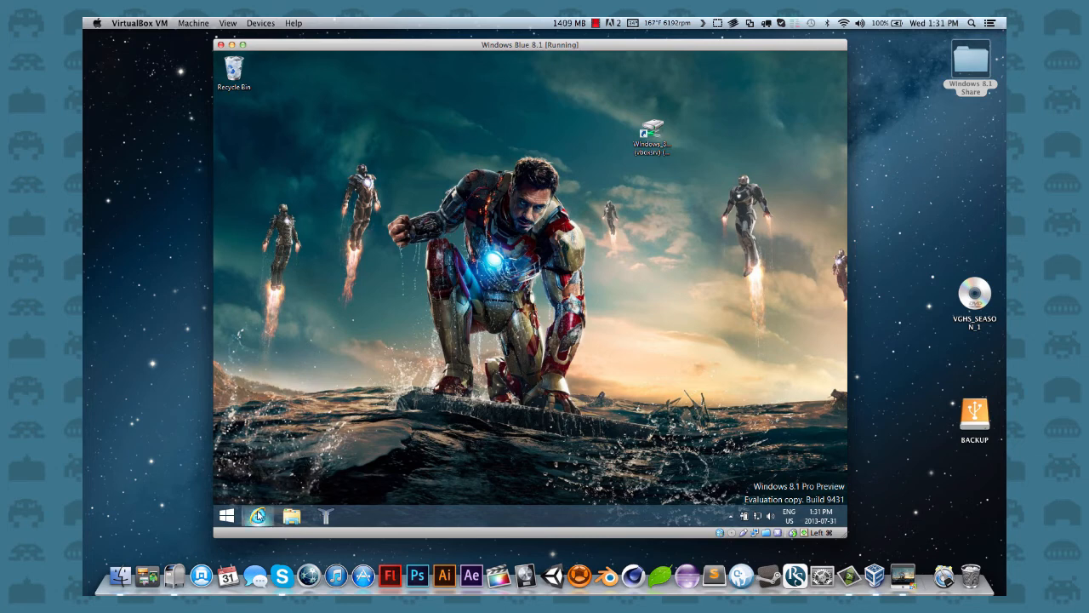
left_click(258, 516)
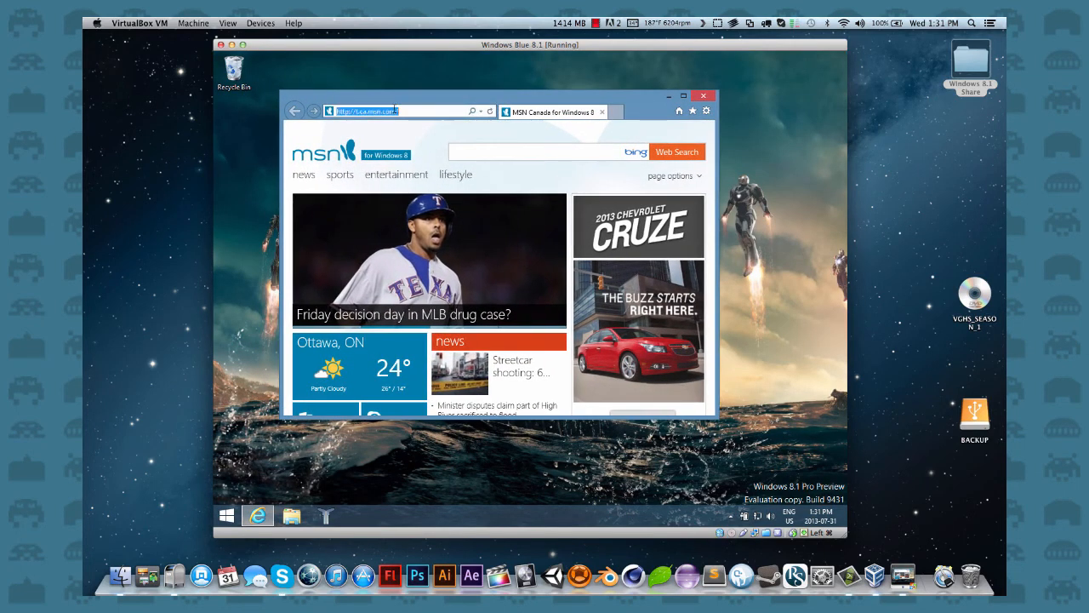
- Search Google for 'techne minecraft' and open the Techne Online alpha result
type("google.")
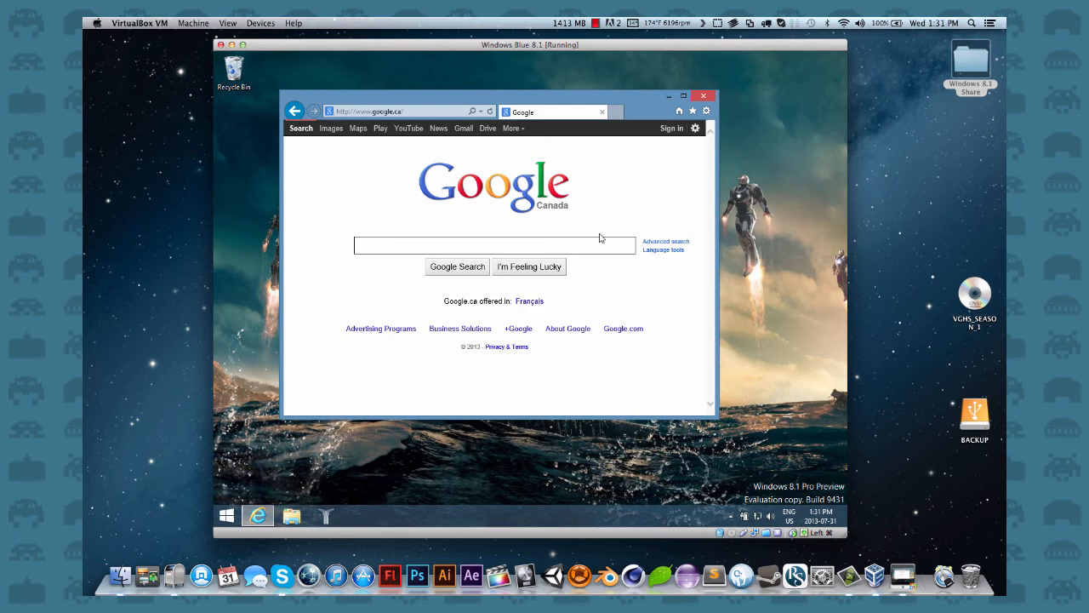
type("Techne m")
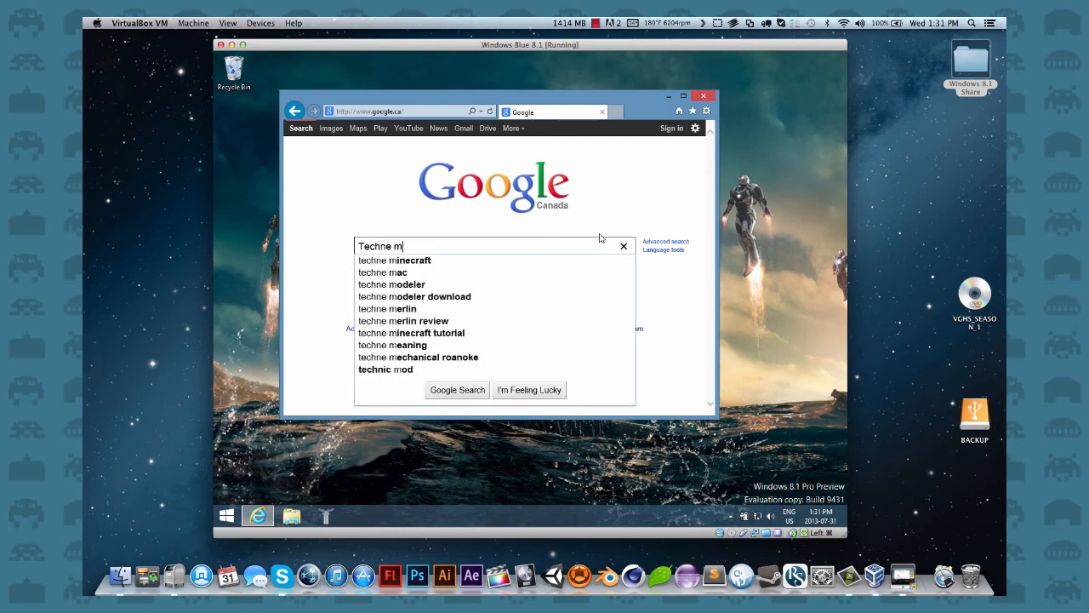
left_click(394, 260)
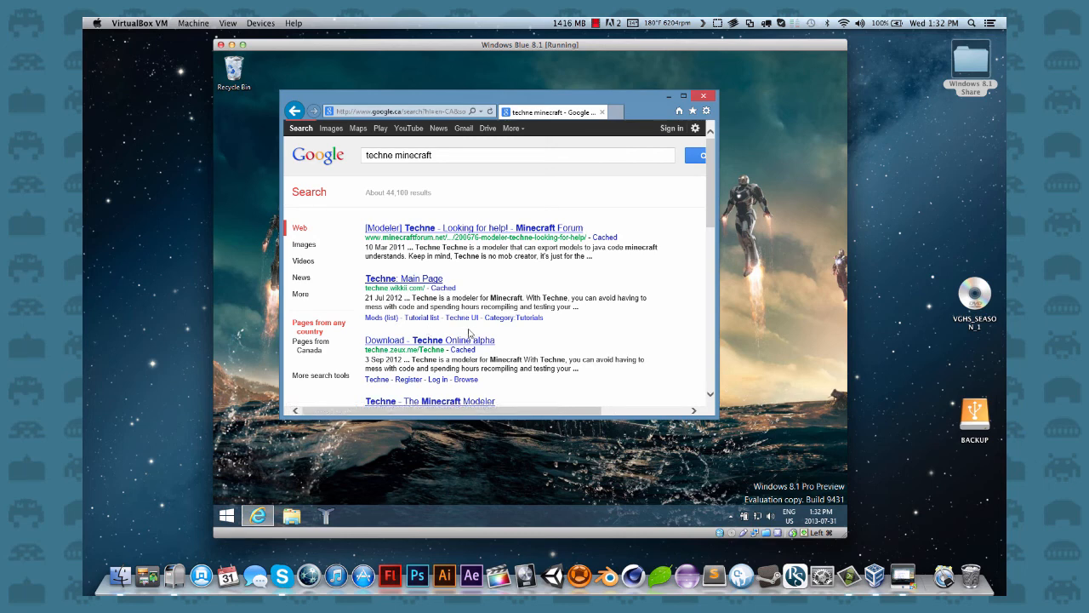
mouse_move(444, 333)
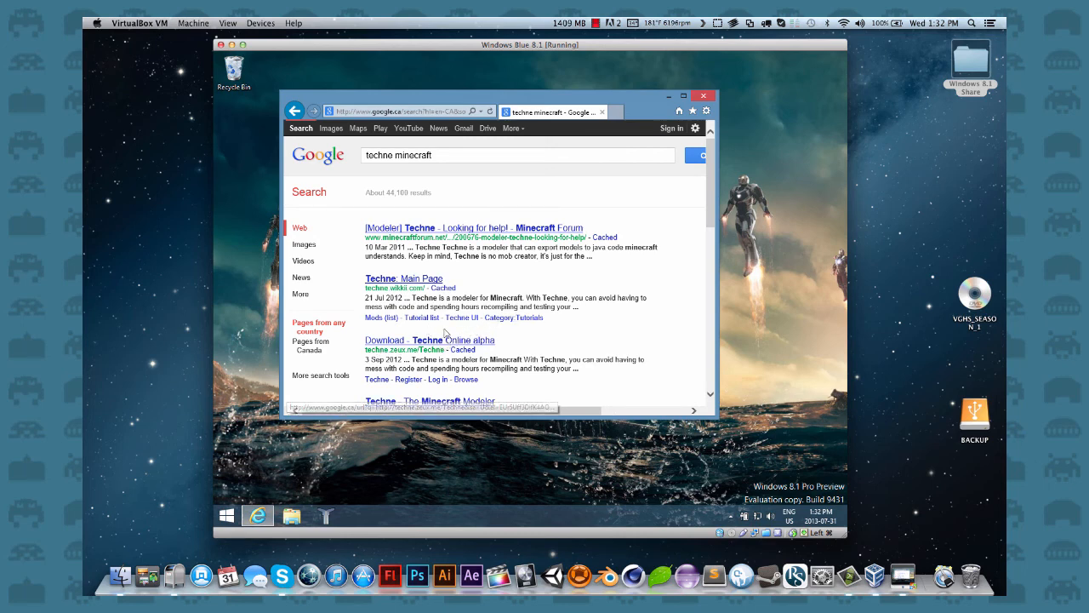
left_click(429, 339)
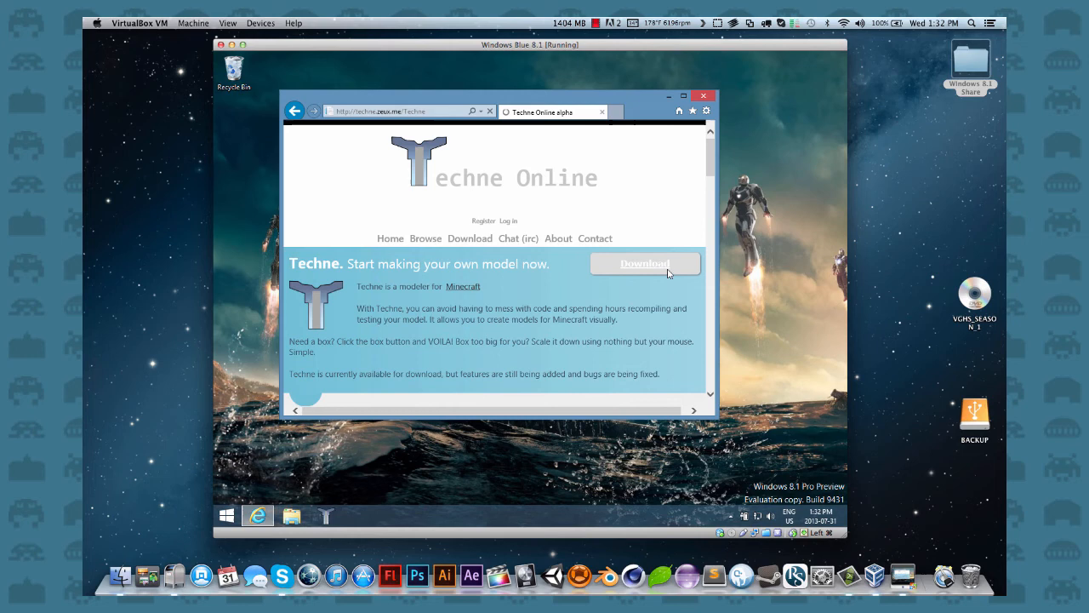
mouse_move(645, 263)
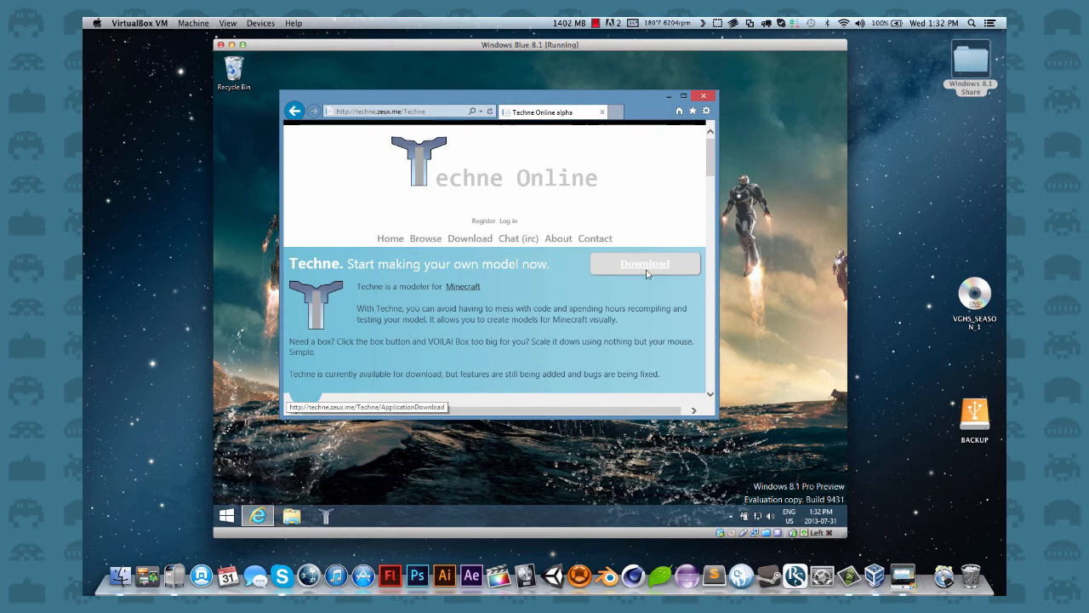
mouse_move(326, 515)
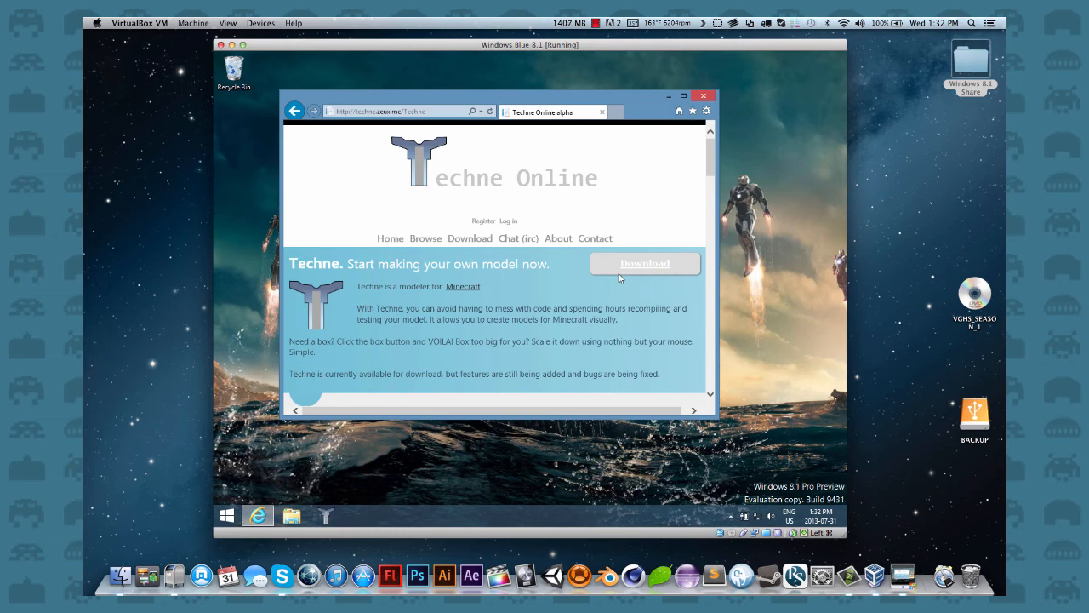
mouse_move(674, 219)
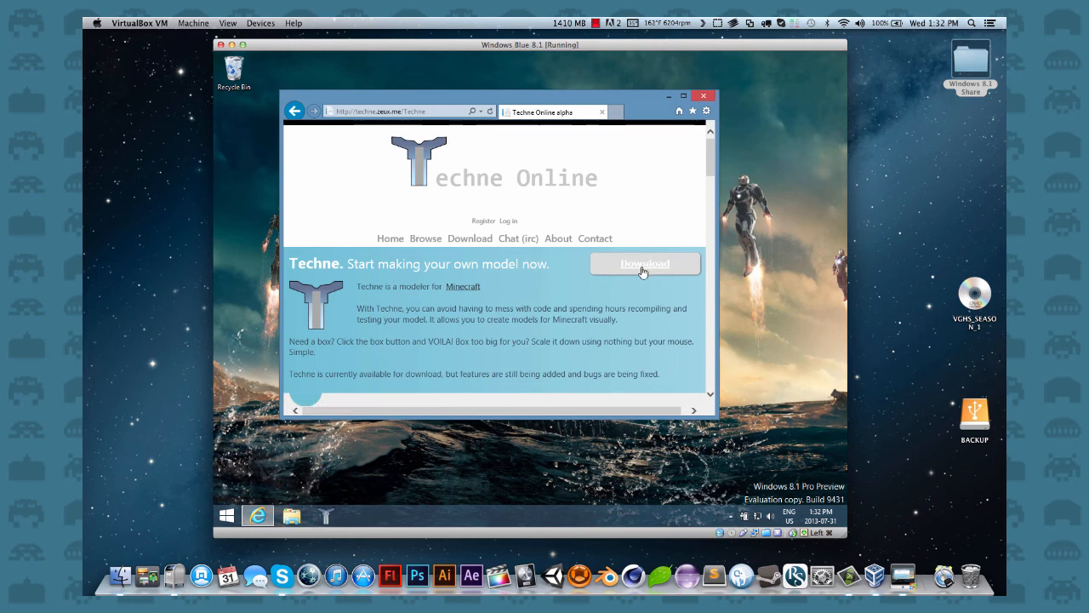
- Download the Techne application file and save it to the Windows desktop
left_click(644, 263)
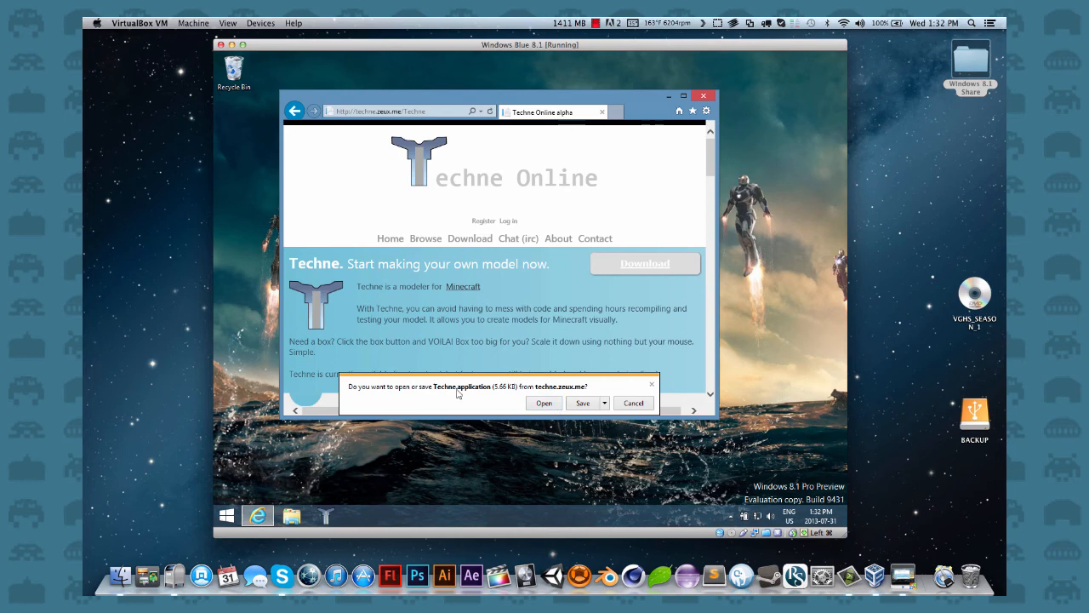
left_click(604, 402)
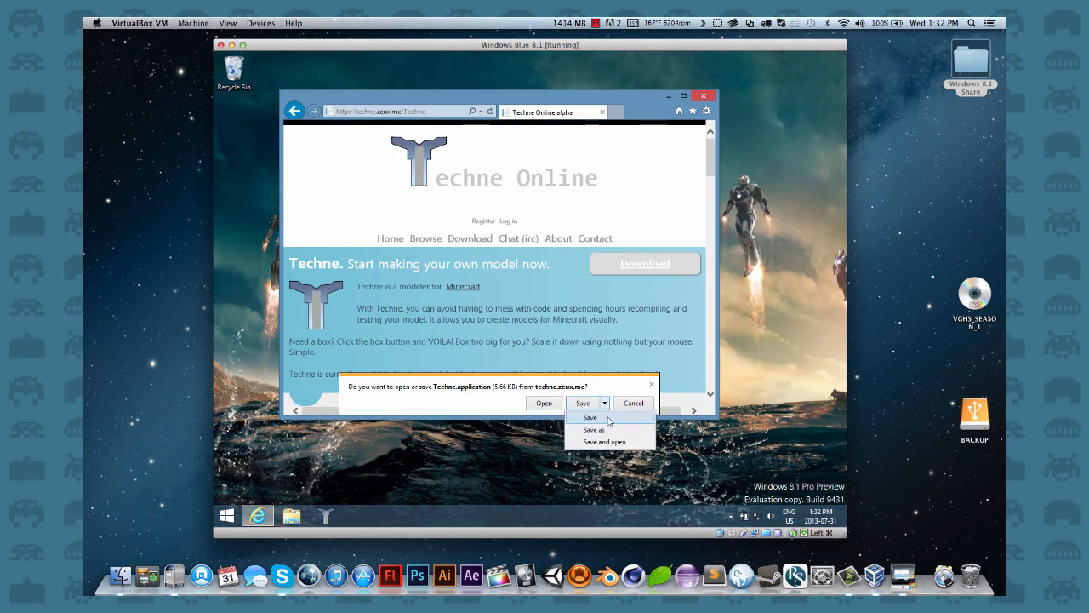
left_click(594, 428)
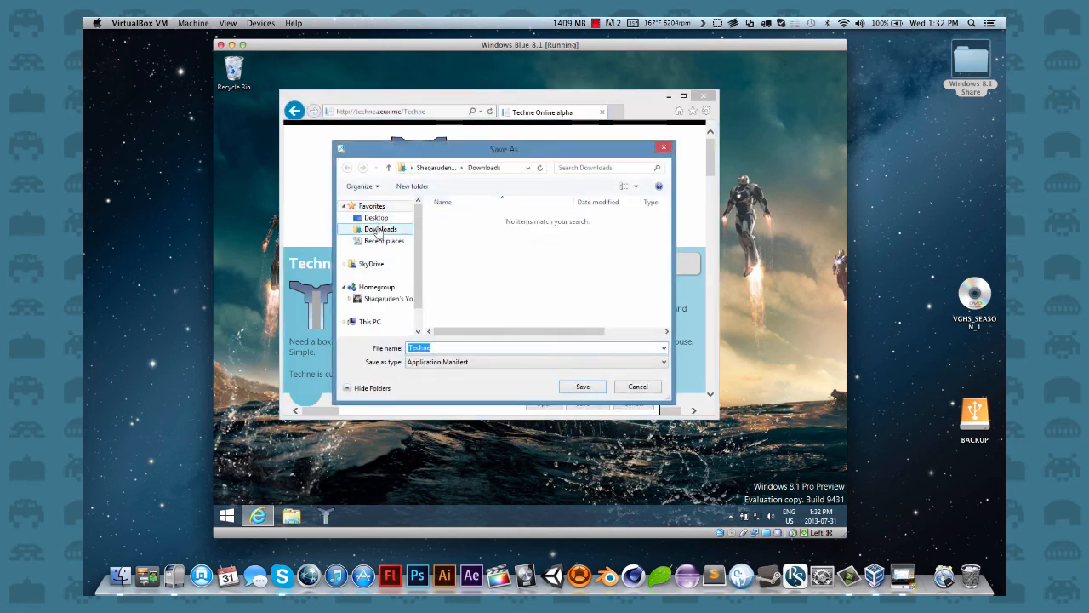
left_click(582, 386)
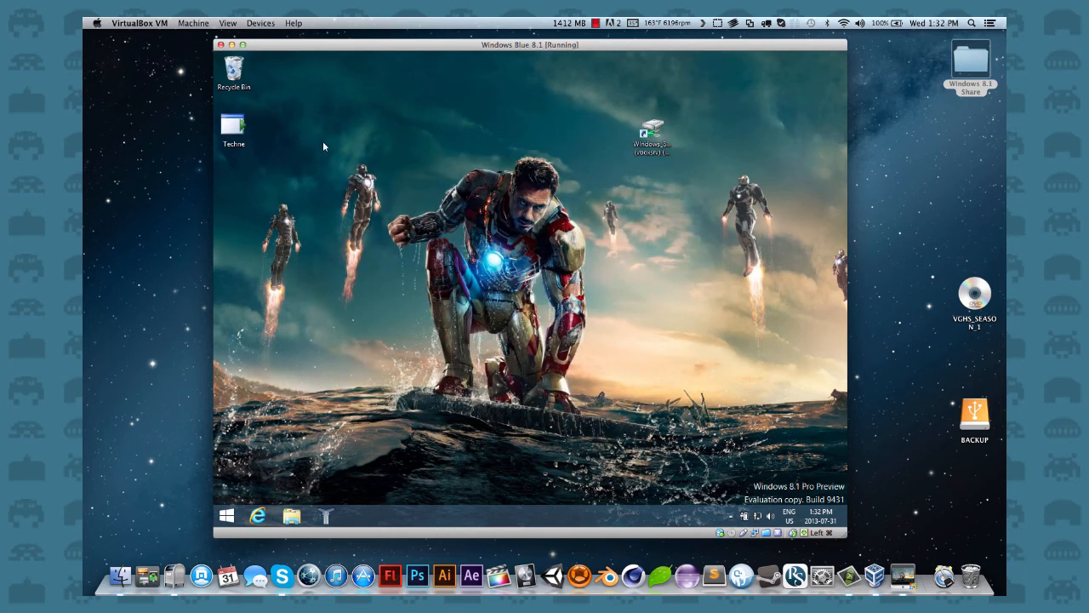
- Launch Techne from the desktop icon and settle its New Model dialog over the grid
left_click(233, 126)
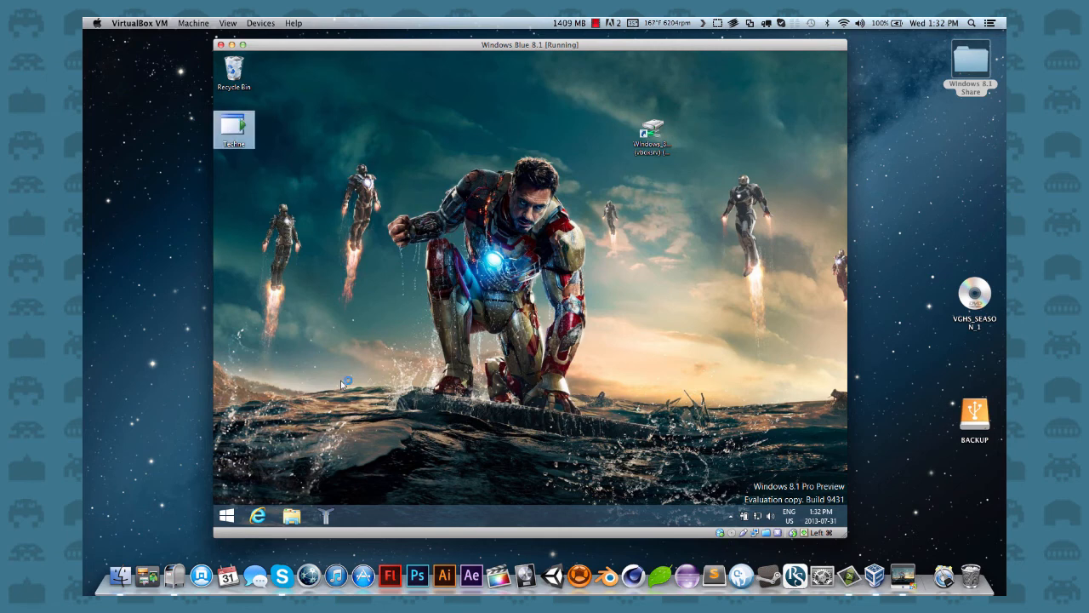
double_click(234, 124)
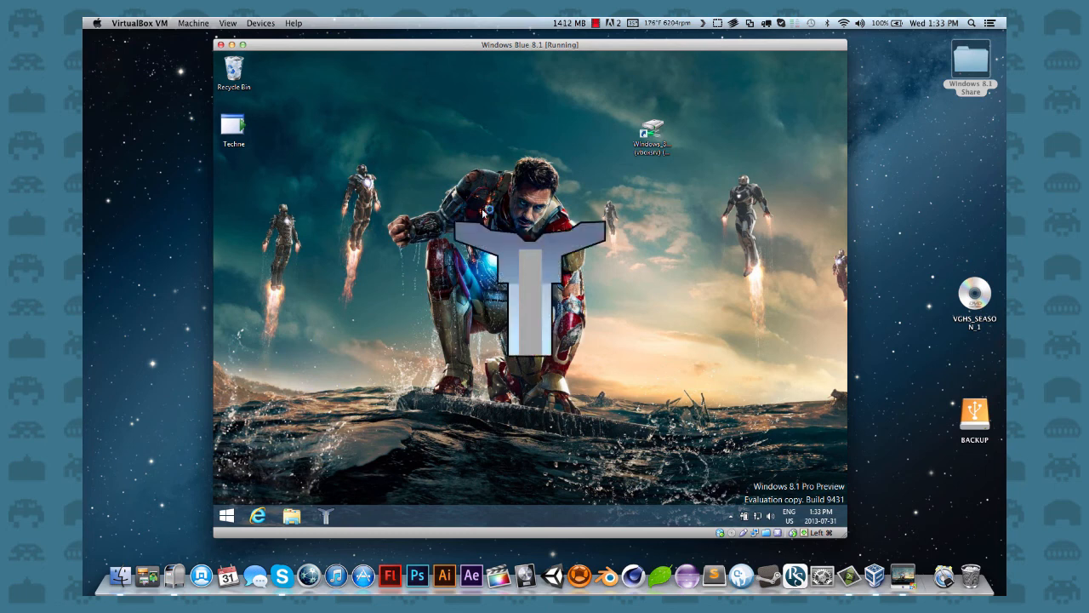
double_click(233, 128)
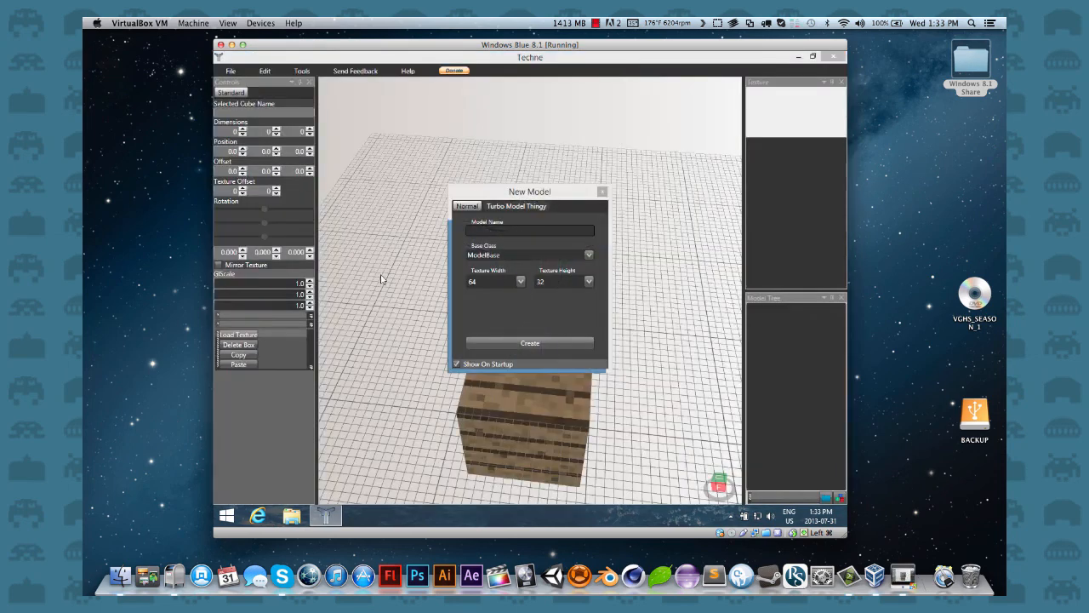
left_click_drag(529, 191, 729, 185)
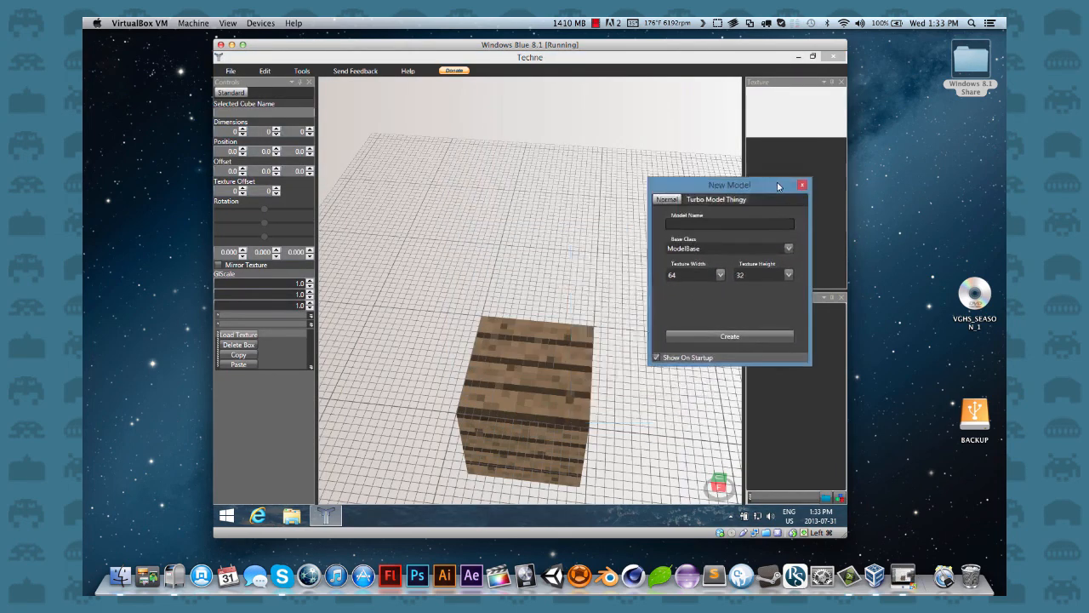
left_click_drag(729, 184, 508, 131)
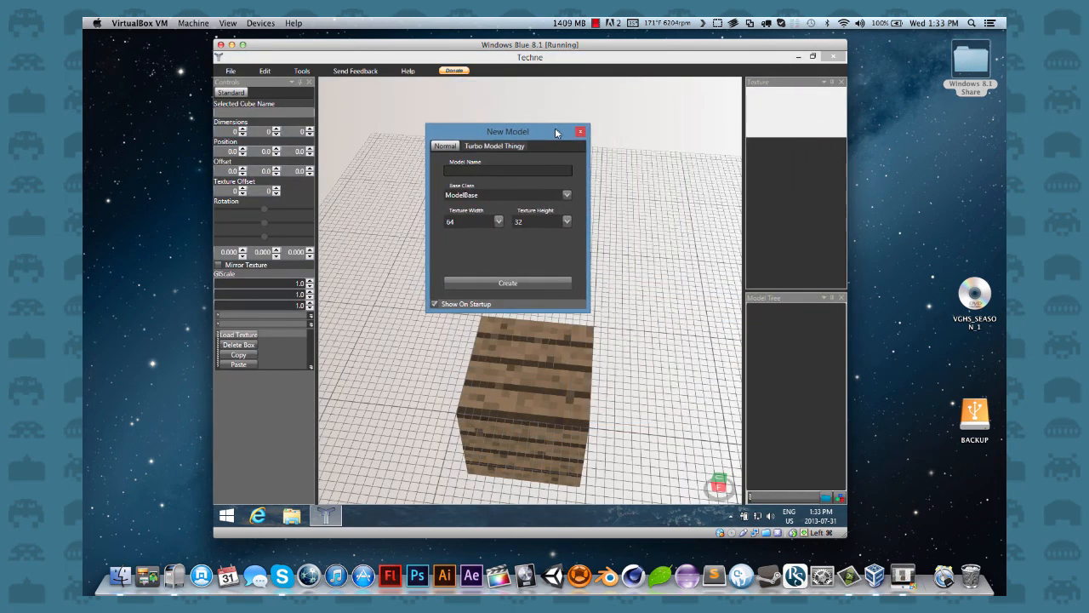
left_click_drag(507, 132, 517, 136)
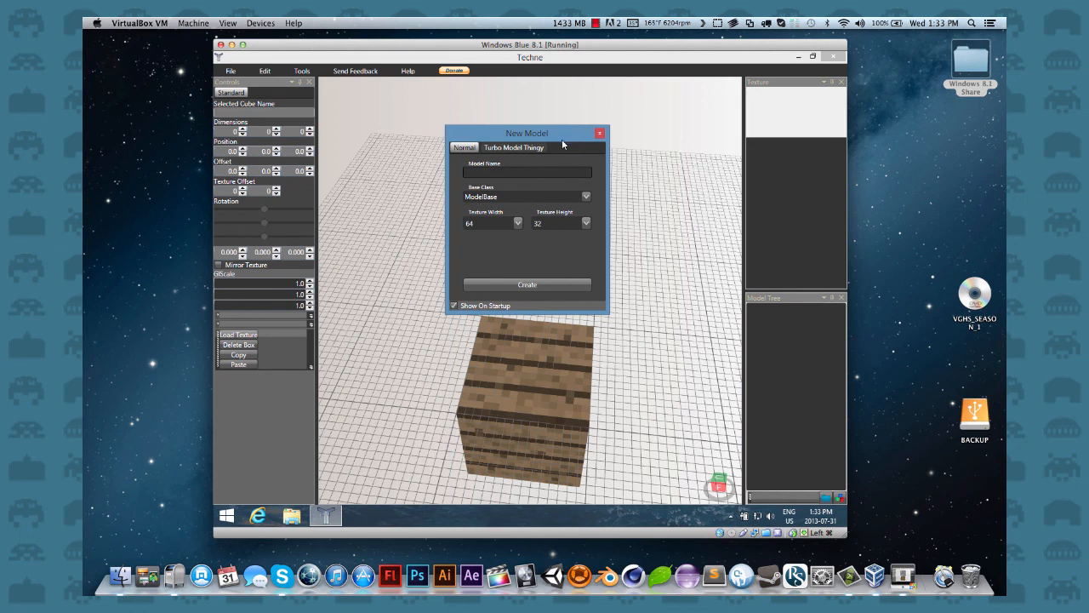
mouse_move(545, 154)
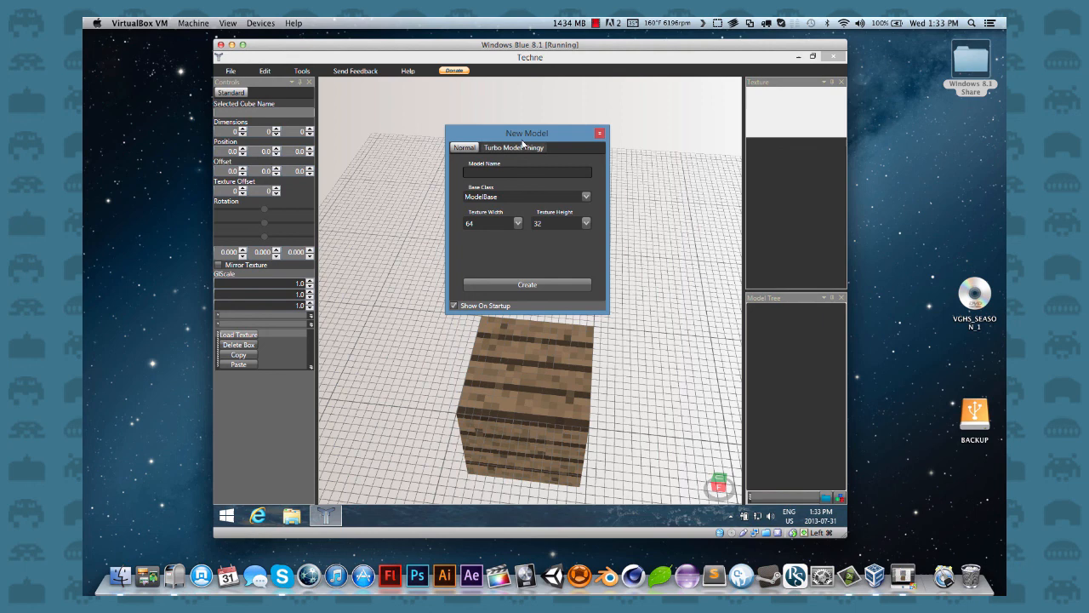
mouse_move(516, 139)
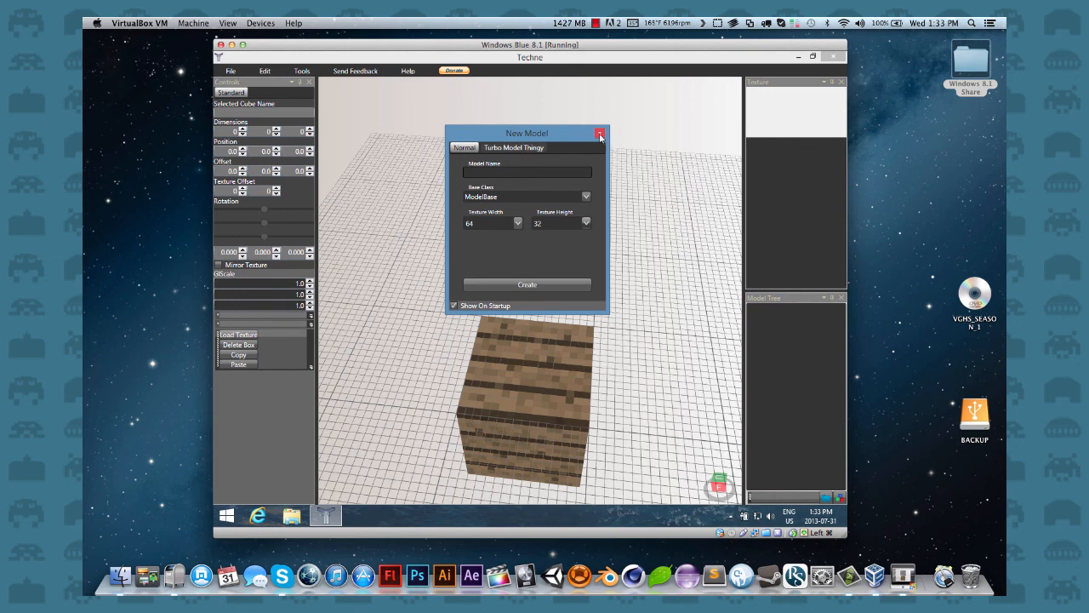
mouse_move(599, 135)
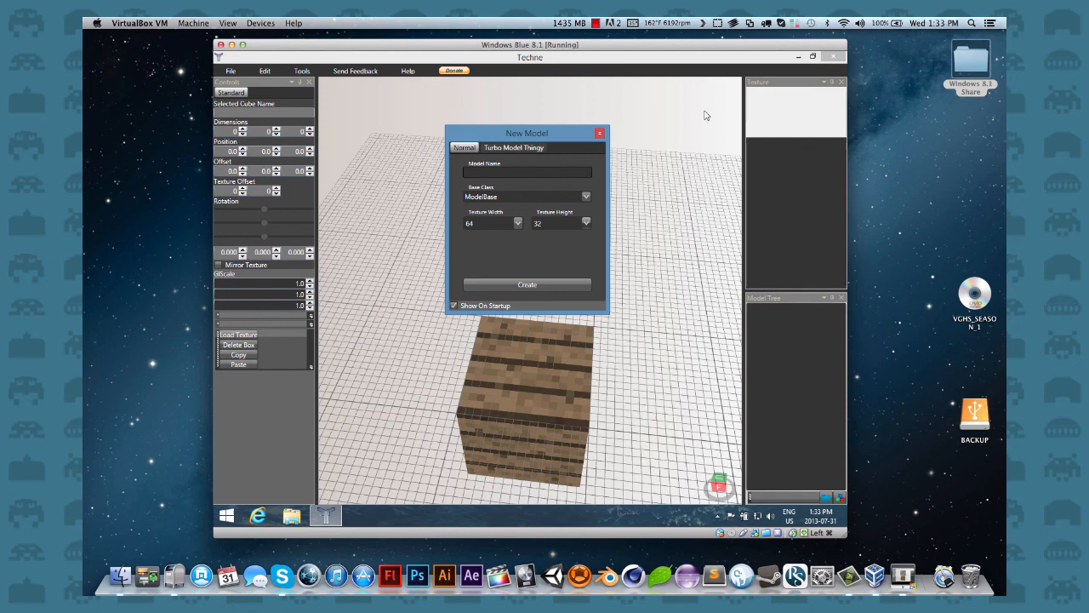
mouse_move(584, 76)
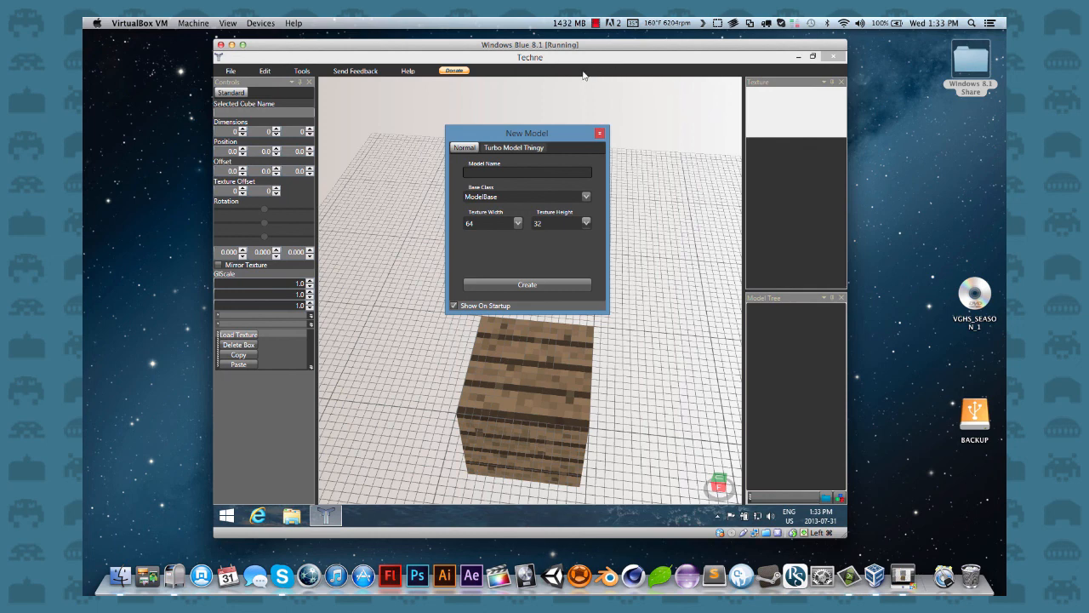